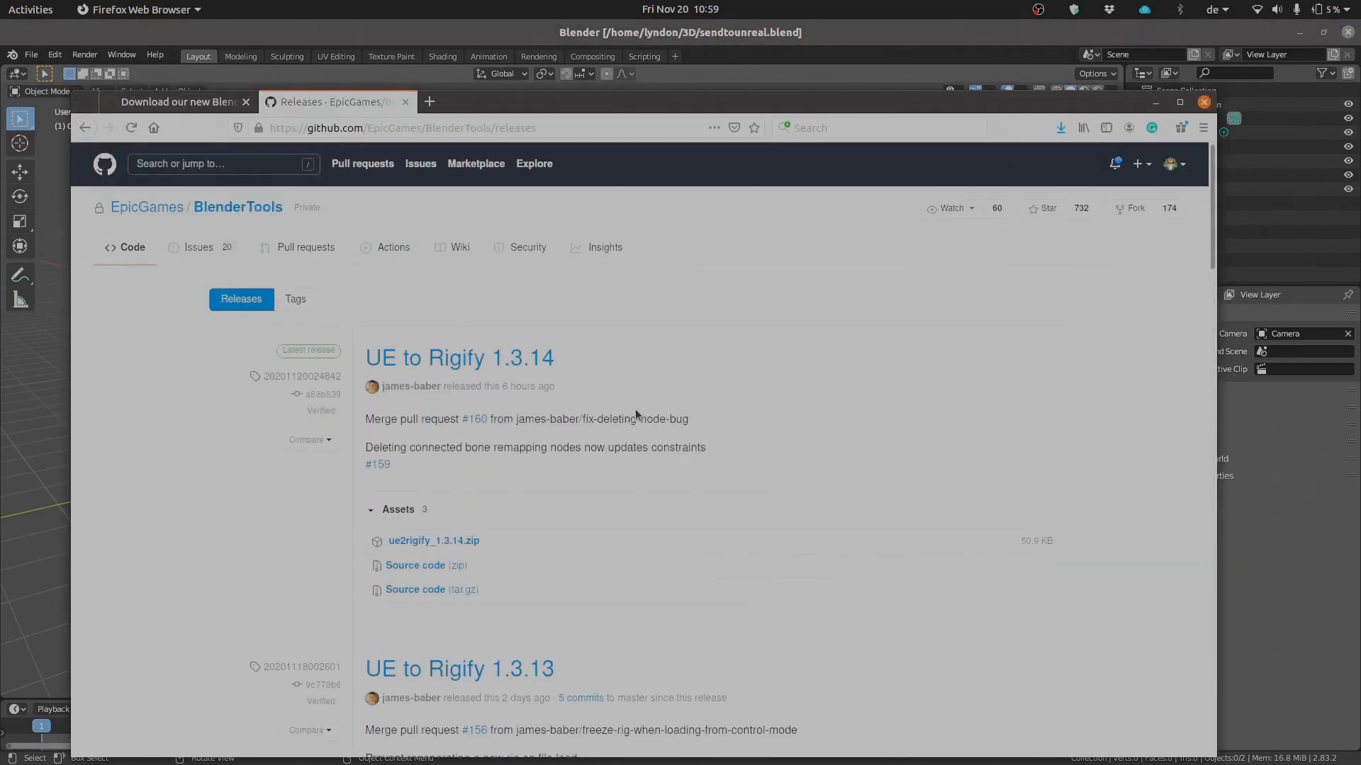
mouse_move(146, 206)
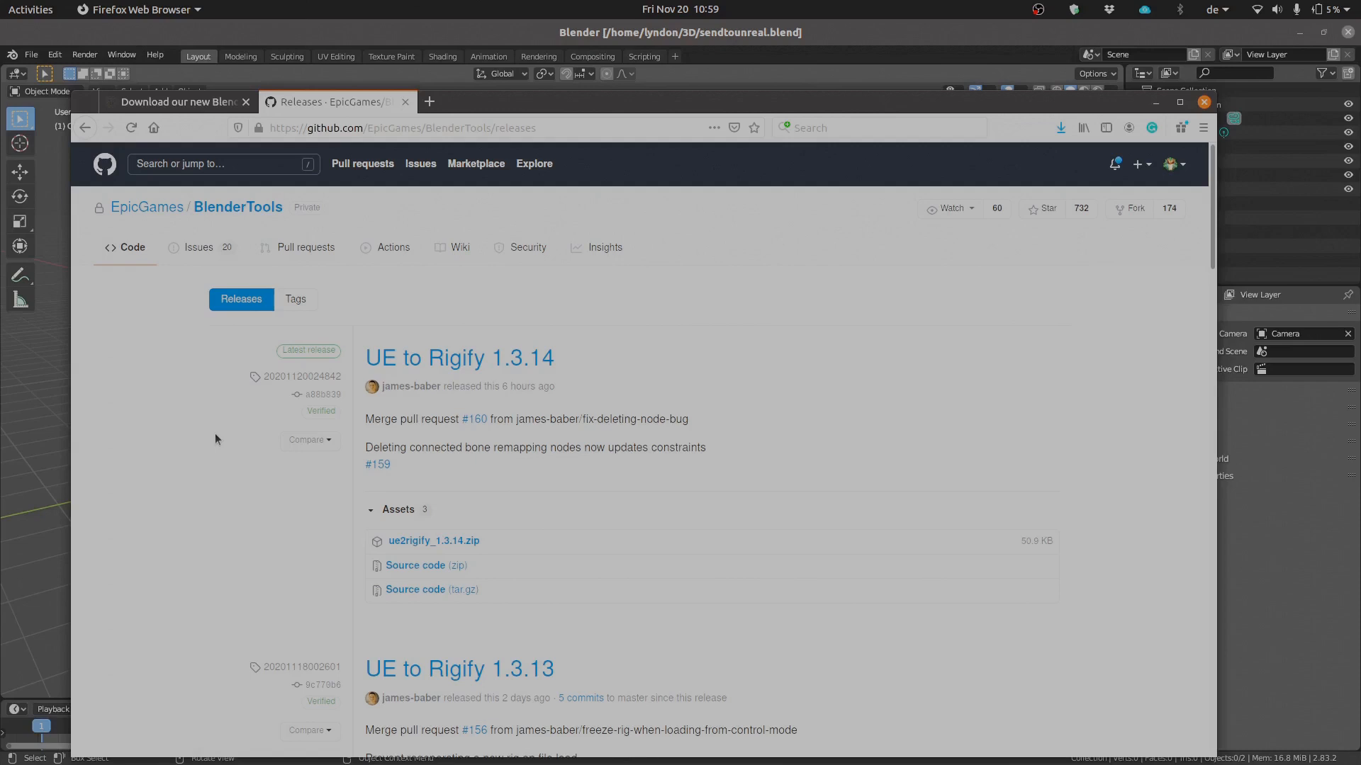
- Scroll the BlenderTools releases page down to Send to Unreal 1.4.11 and its send2ue_1.4.11.zip asset
scroll("down", 3)
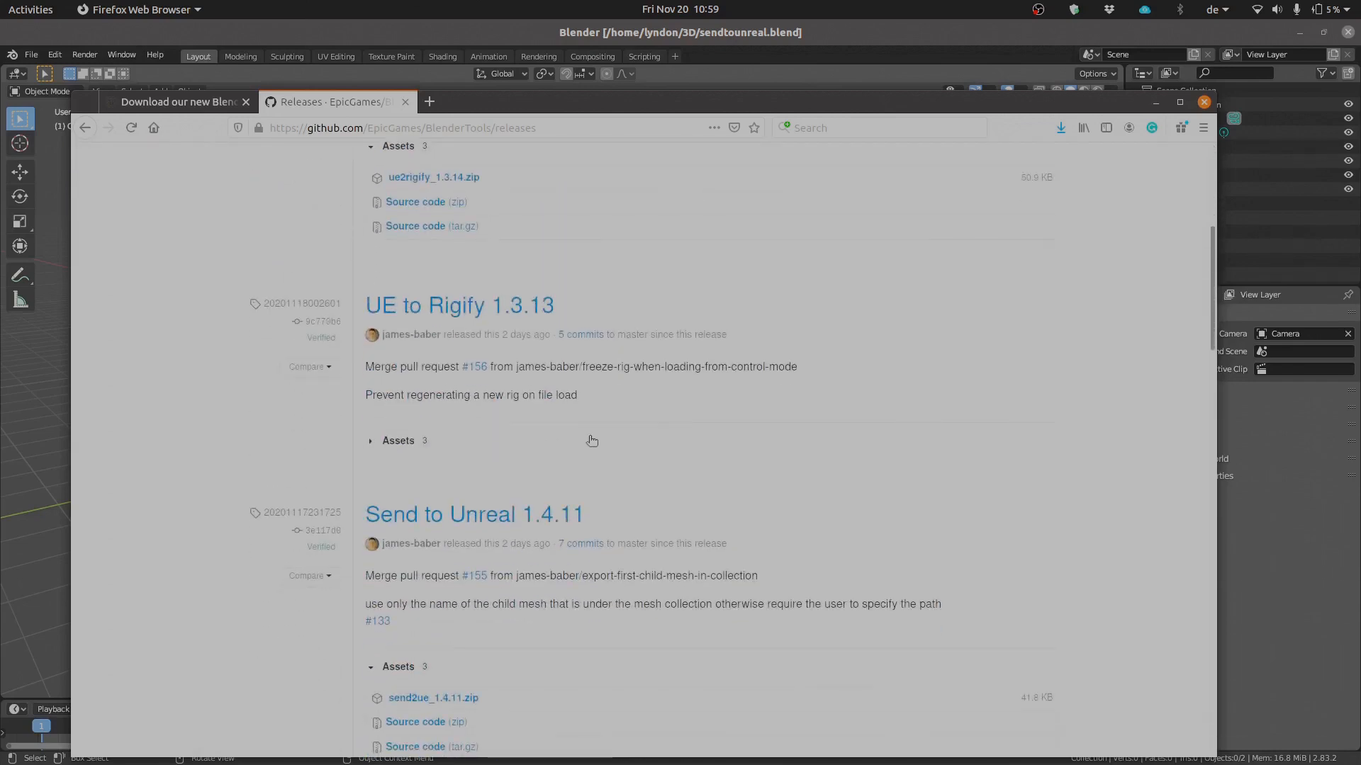
scroll("down", 3)
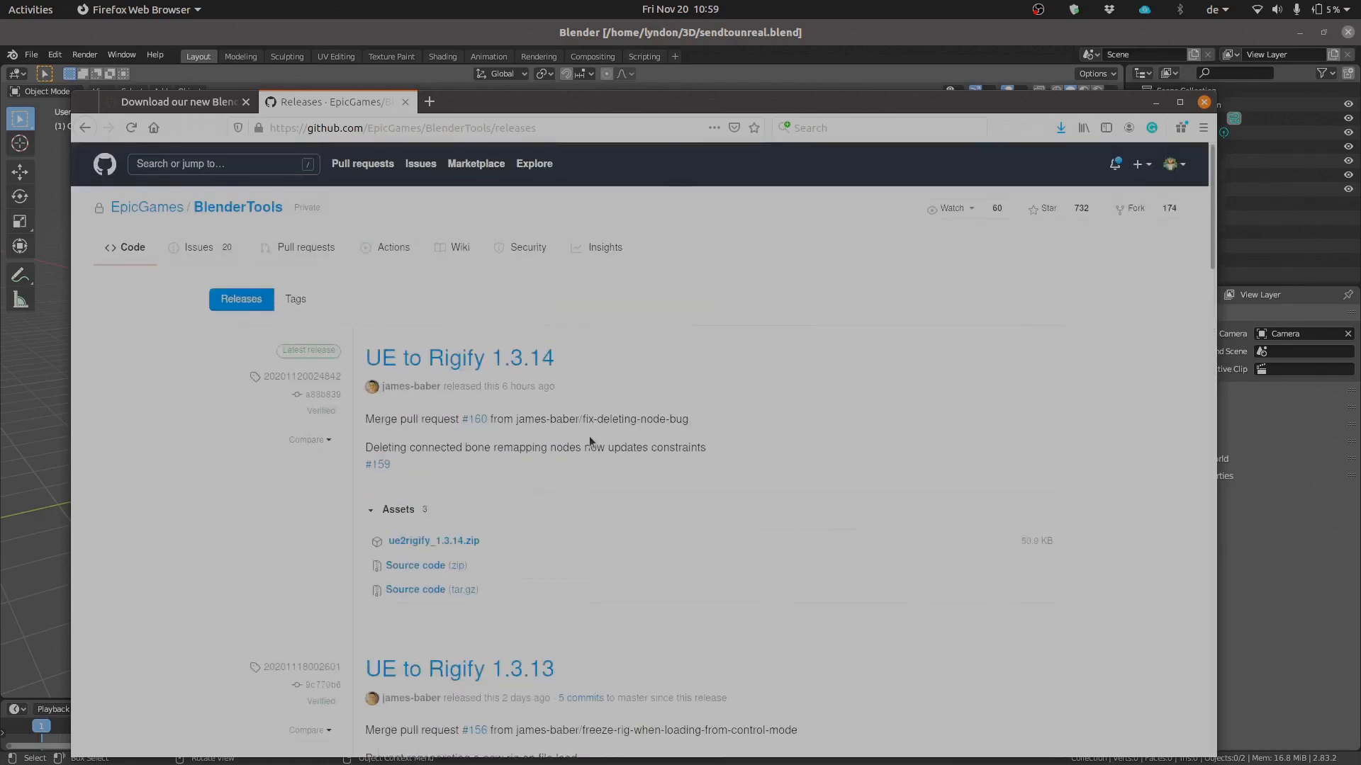
mouse_move(237, 206)
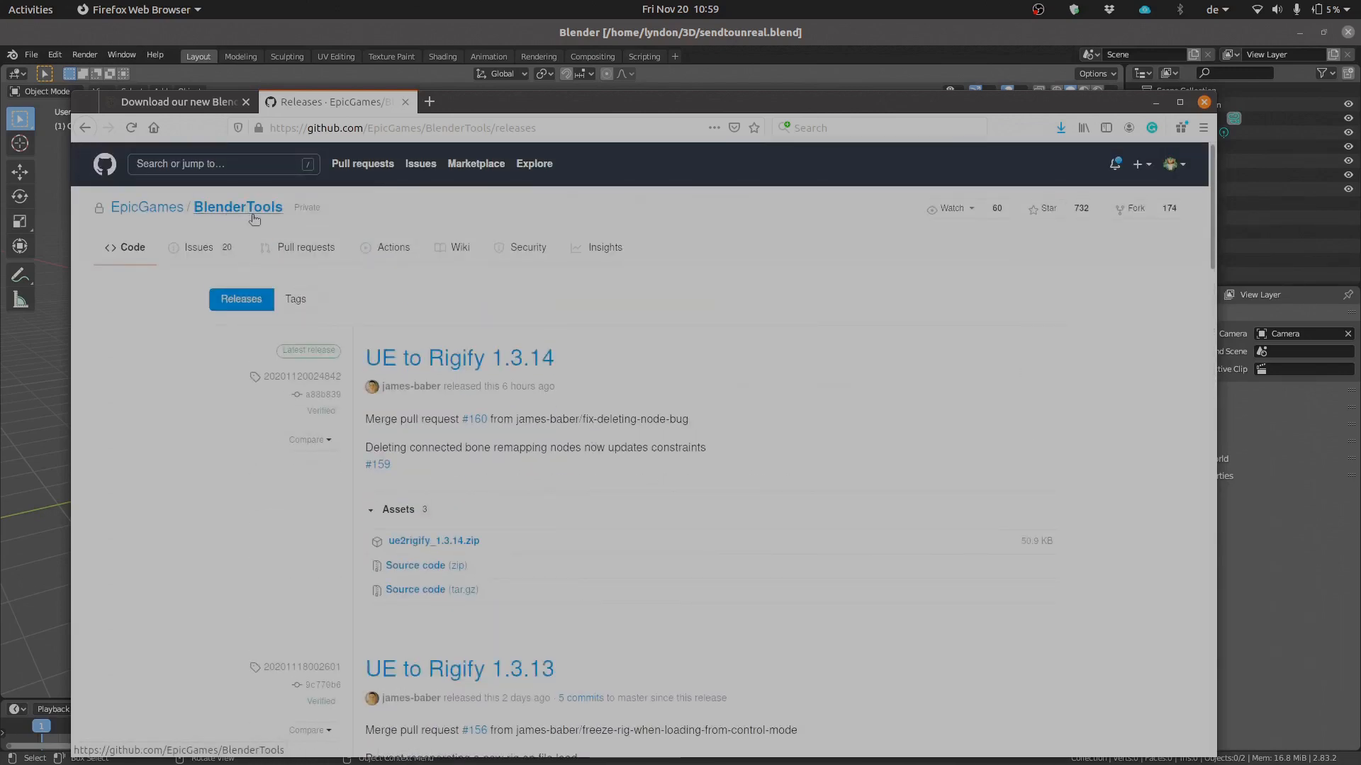
scroll("down", 3)
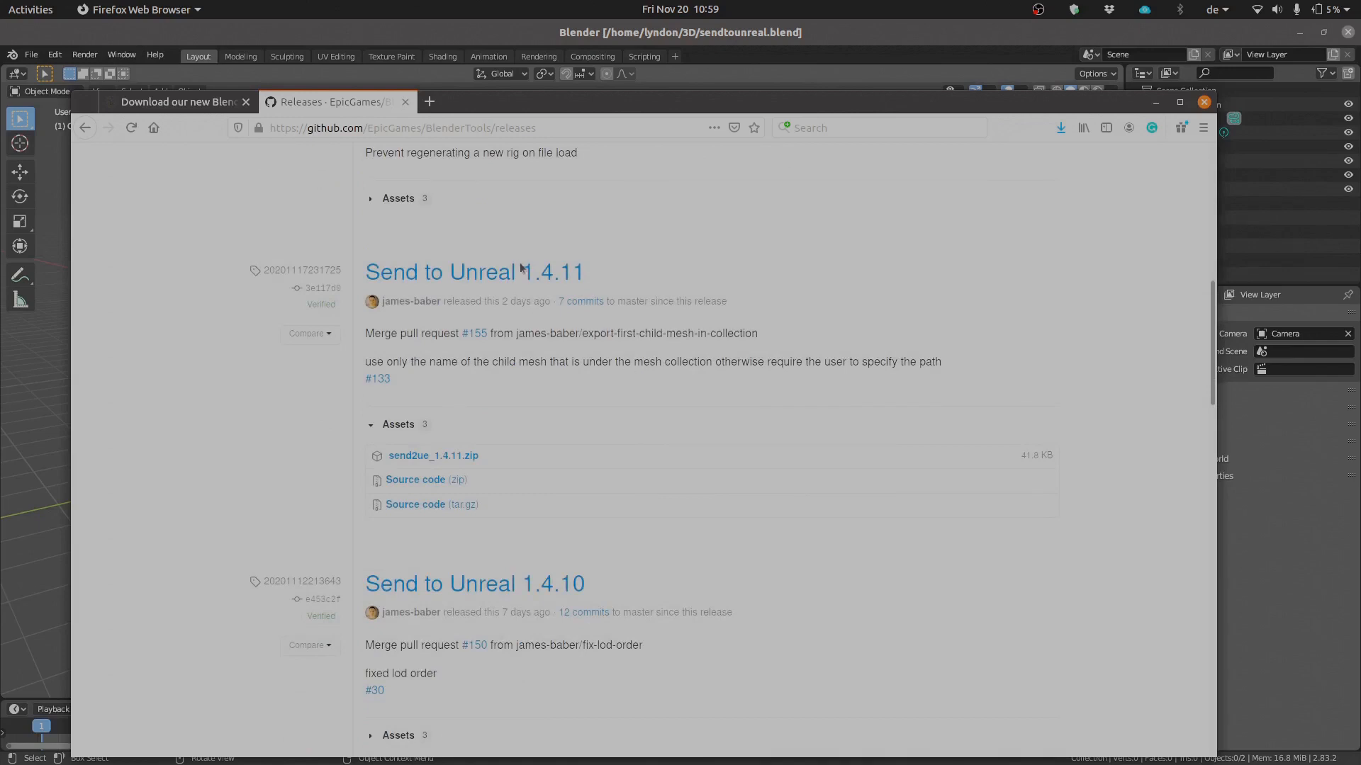
mouse_move(588, 550)
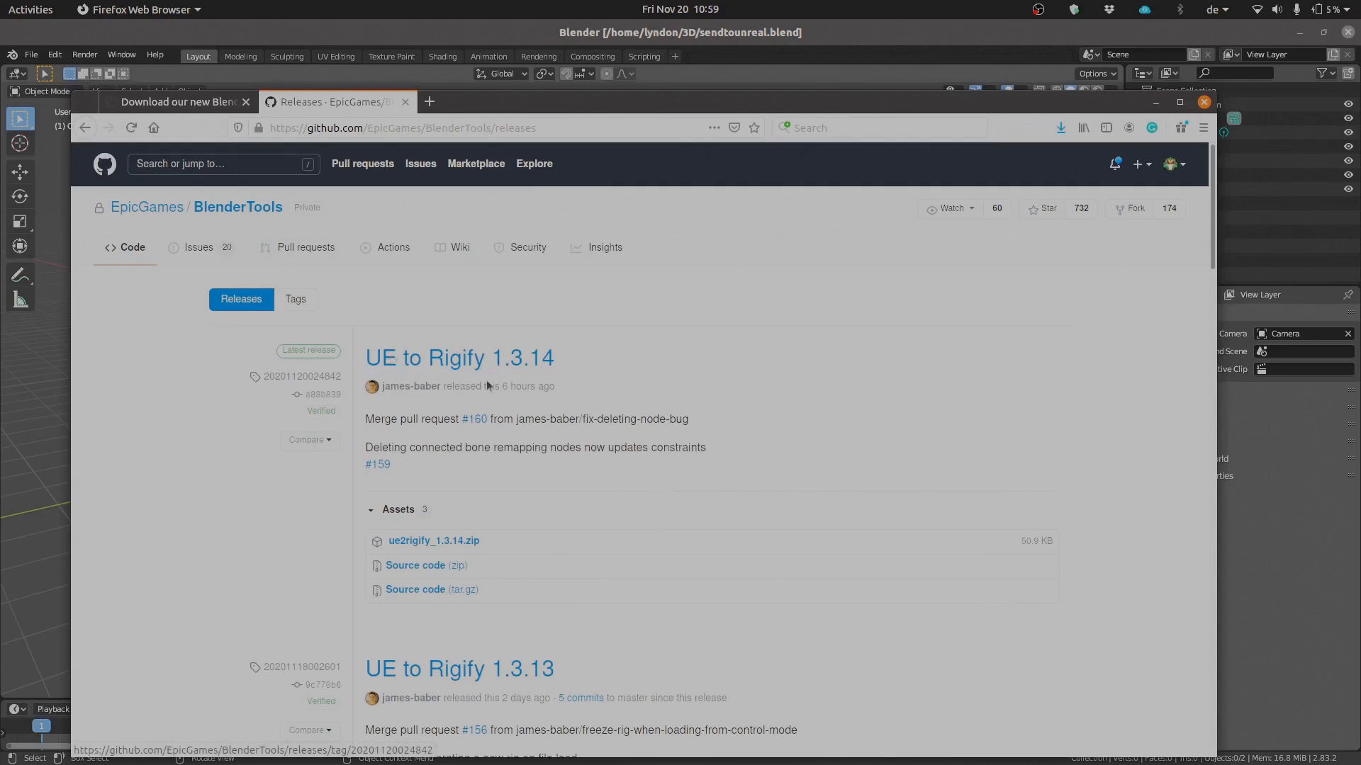
scroll("down", 3)
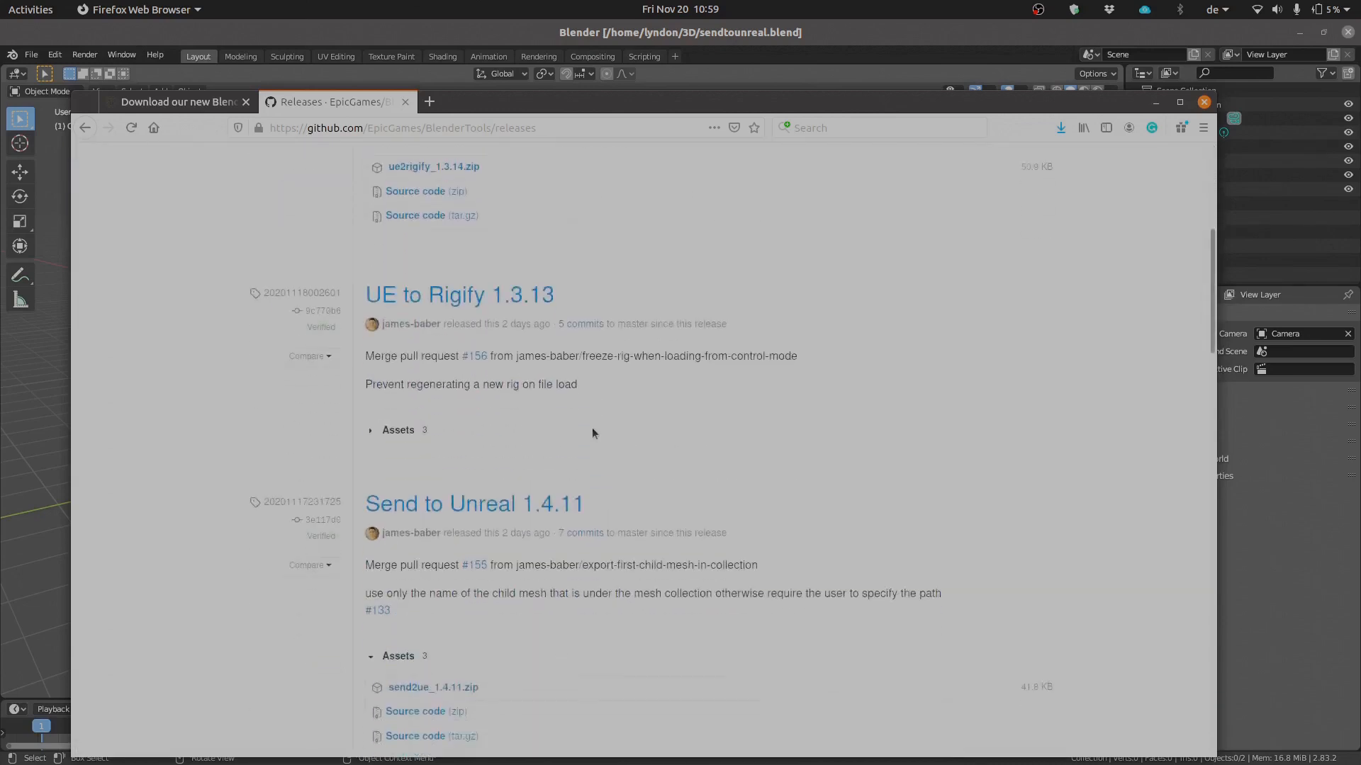
scroll("down", 3)
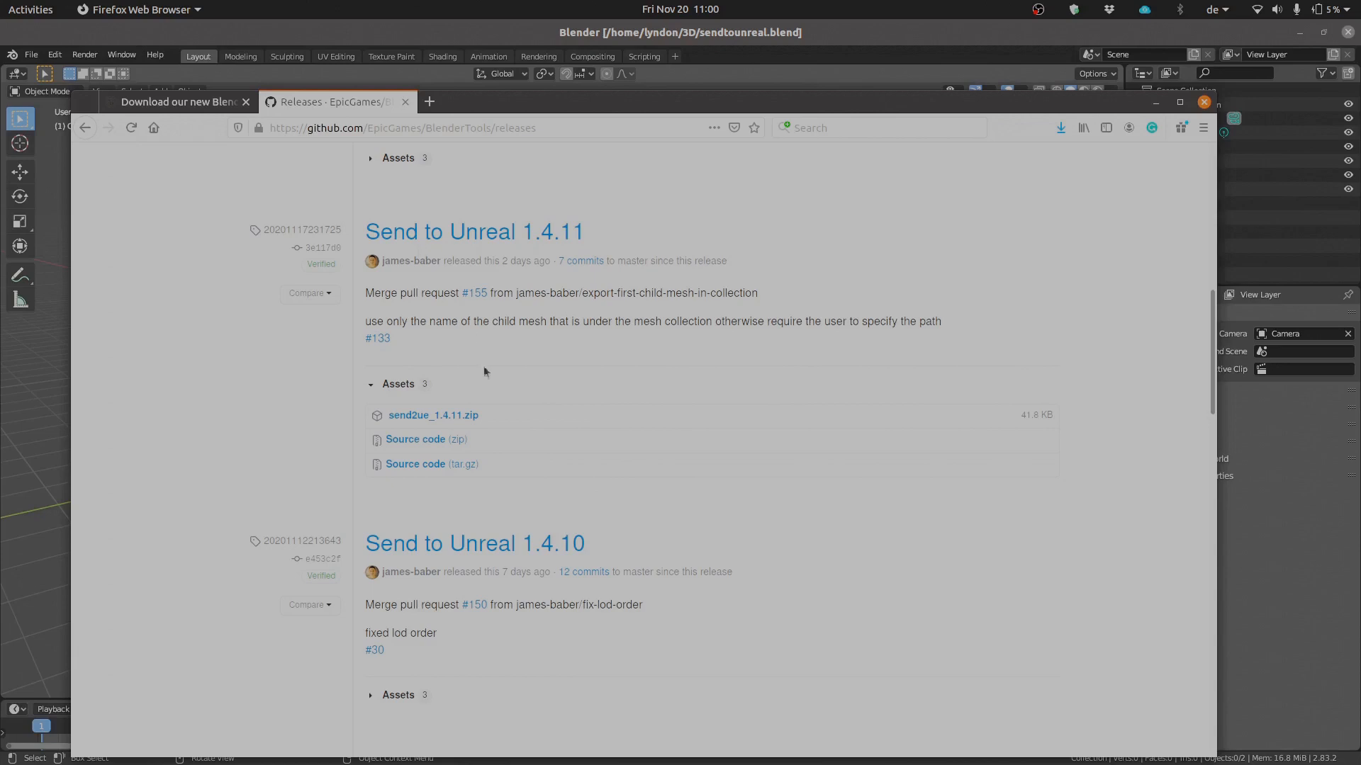
mouse_move(433, 414)
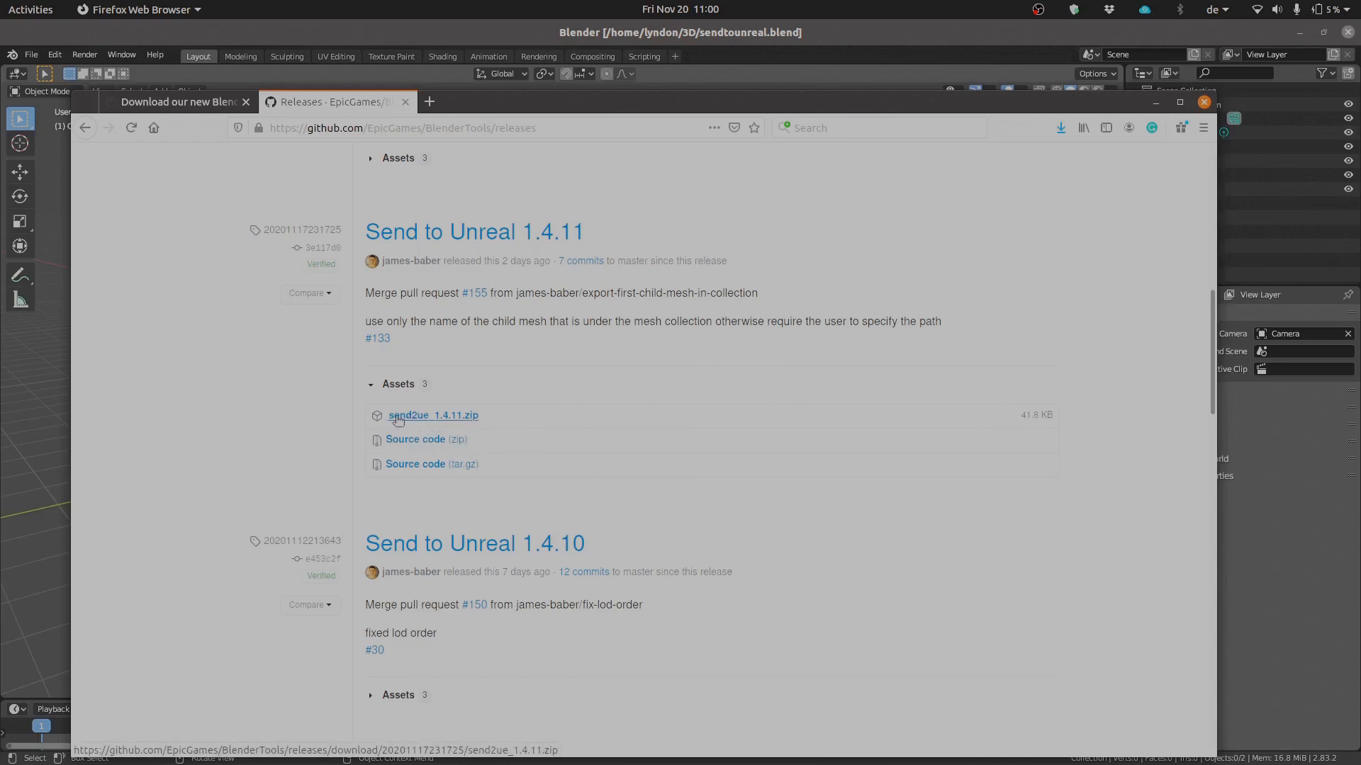
mouse_move(491, 421)
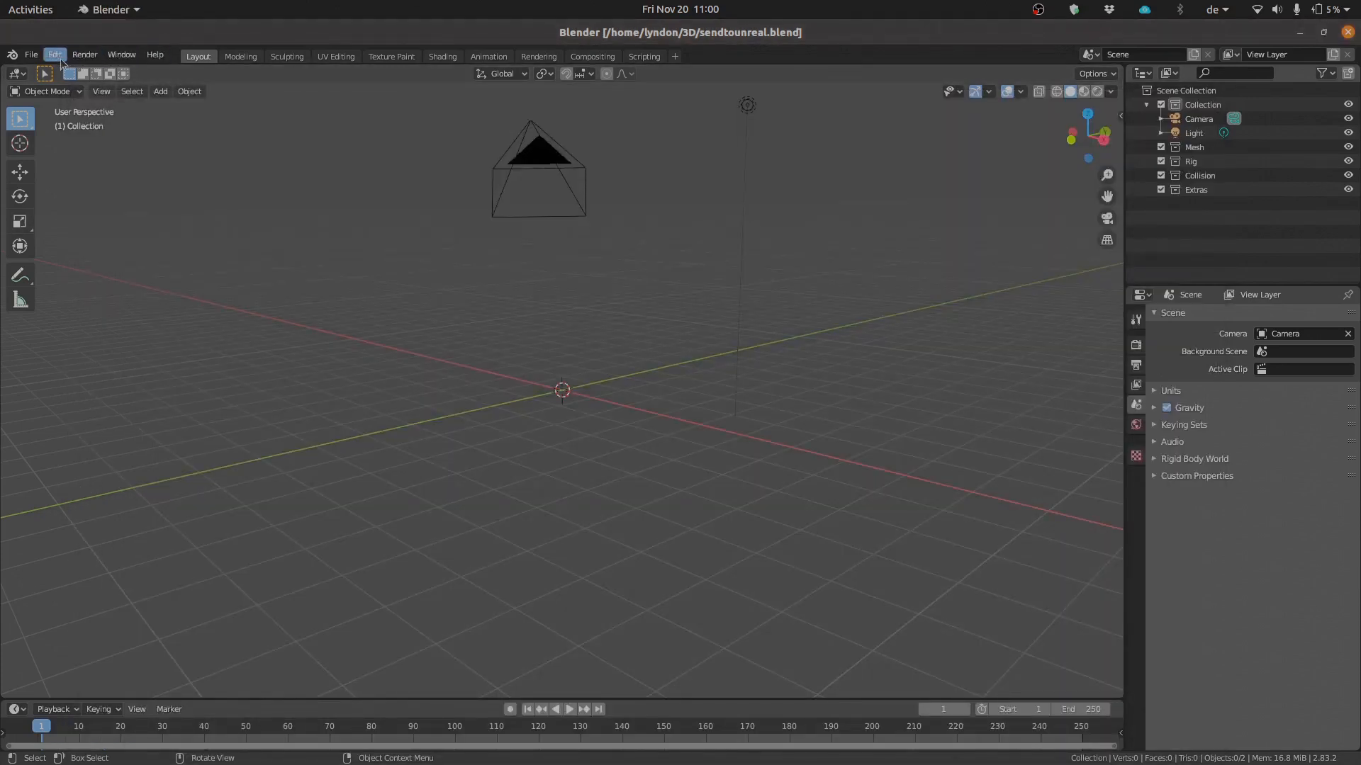
- Install the send2ue_1.4.11.zip add-on from Downloads through Blender Preferences' Add-ons install
left_click(54, 55)
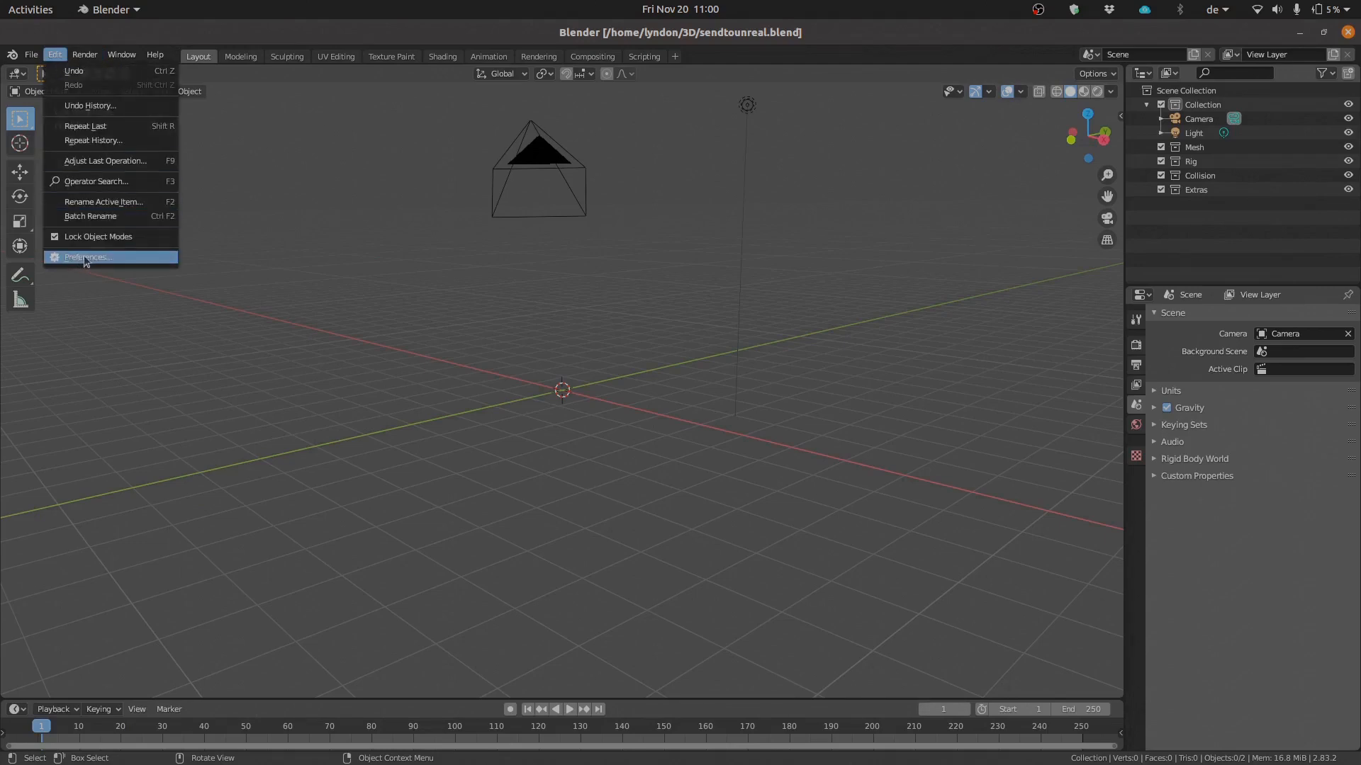
left_click(86, 256)
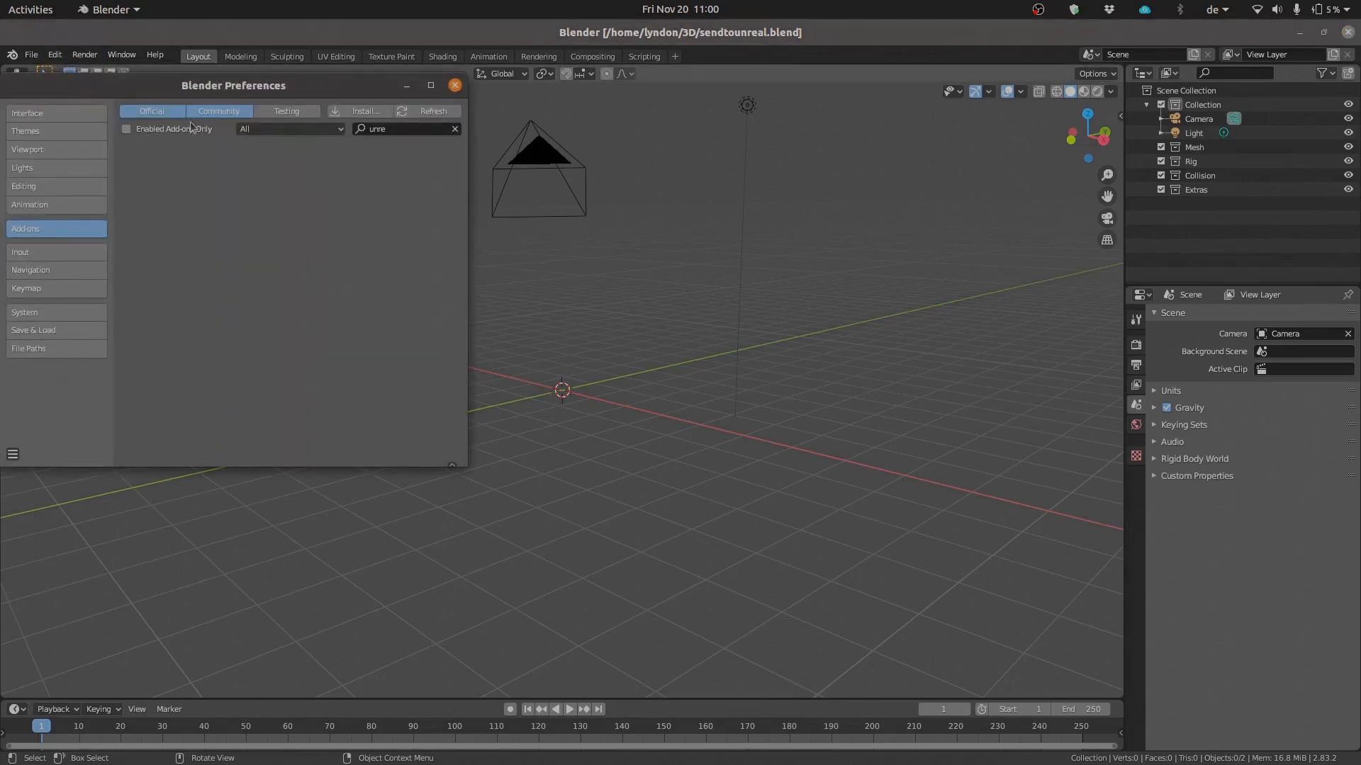
left_click(361, 111)
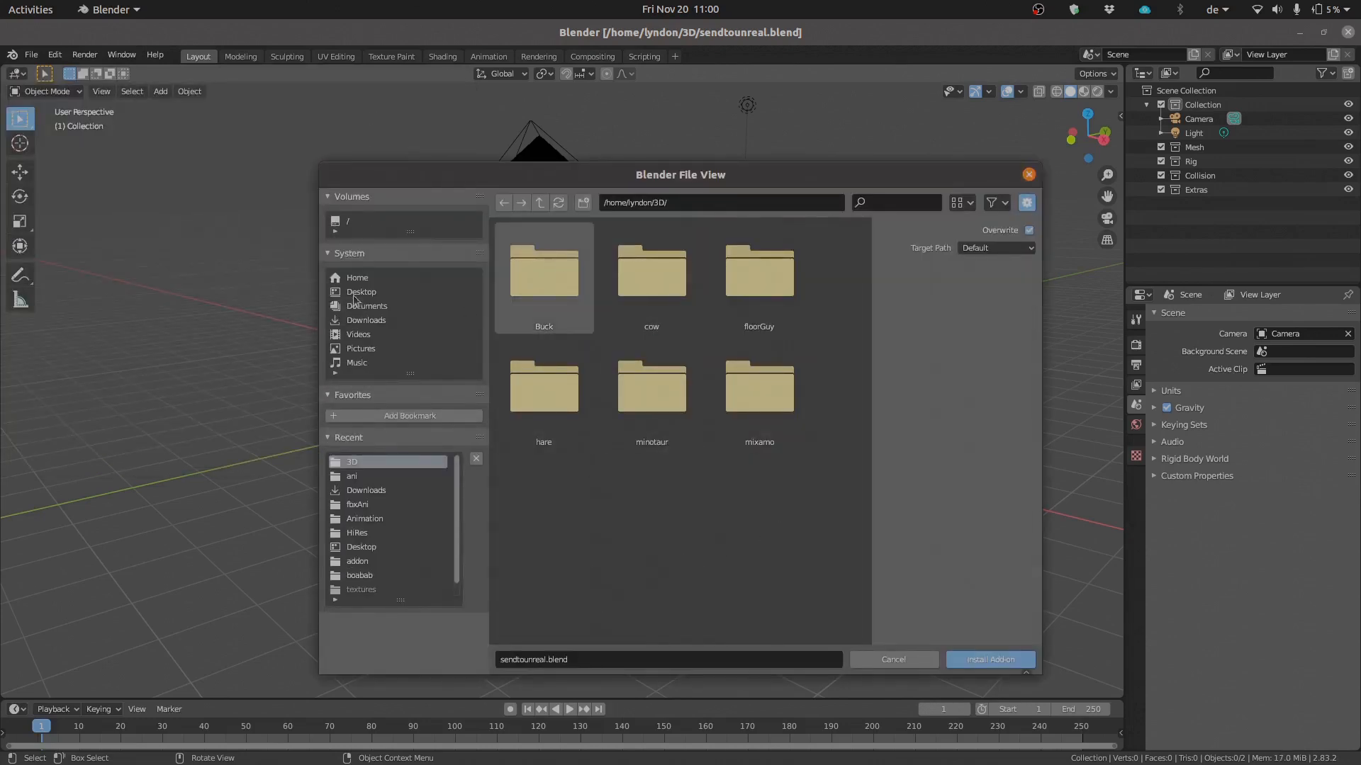
left_click(365, 319)
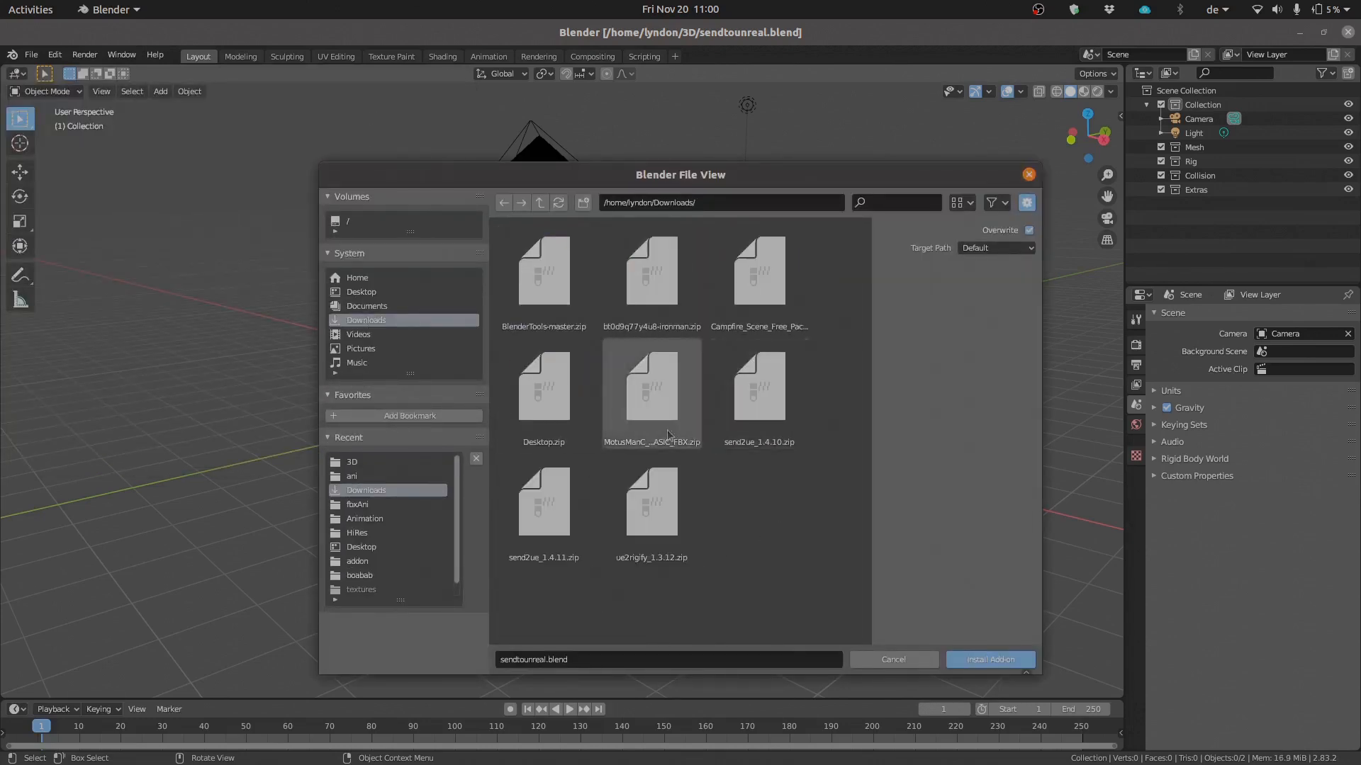
left_click(544, 502)
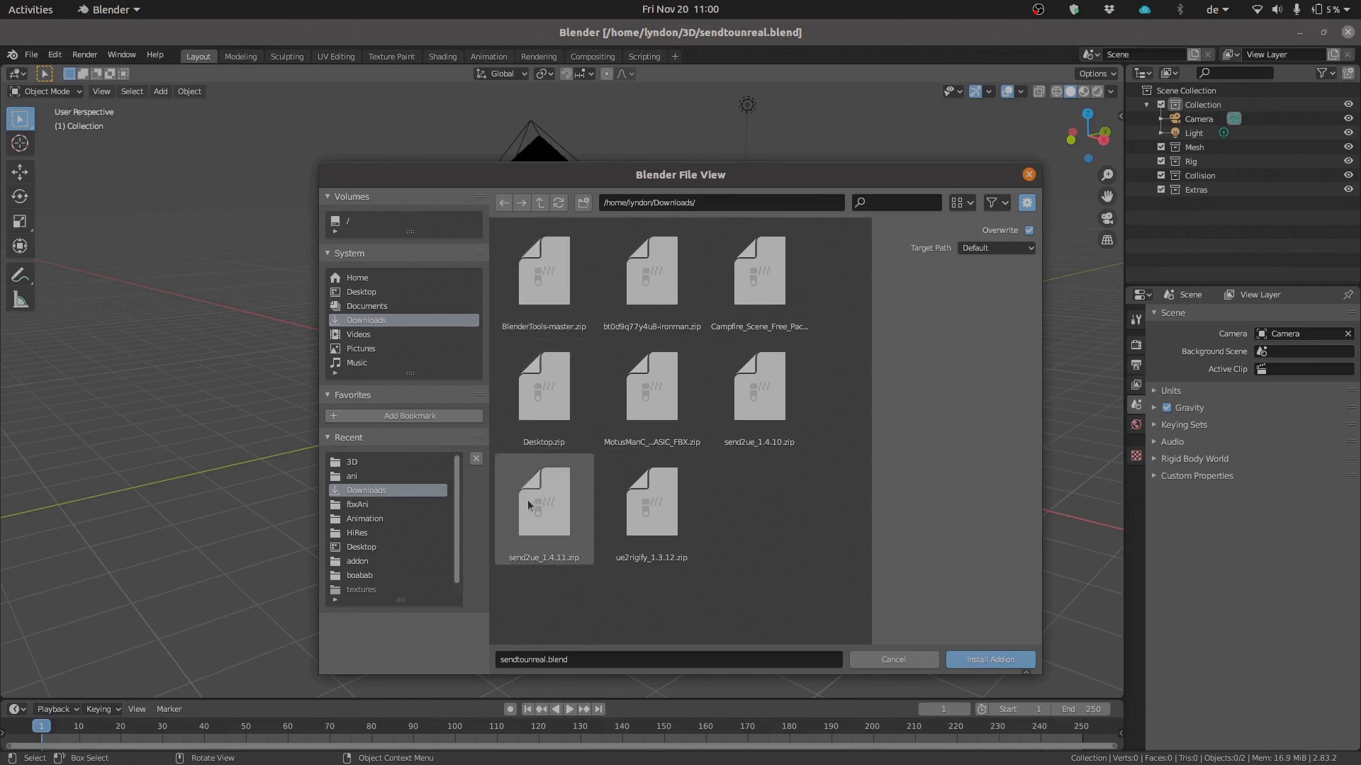
left_click(544, 503)
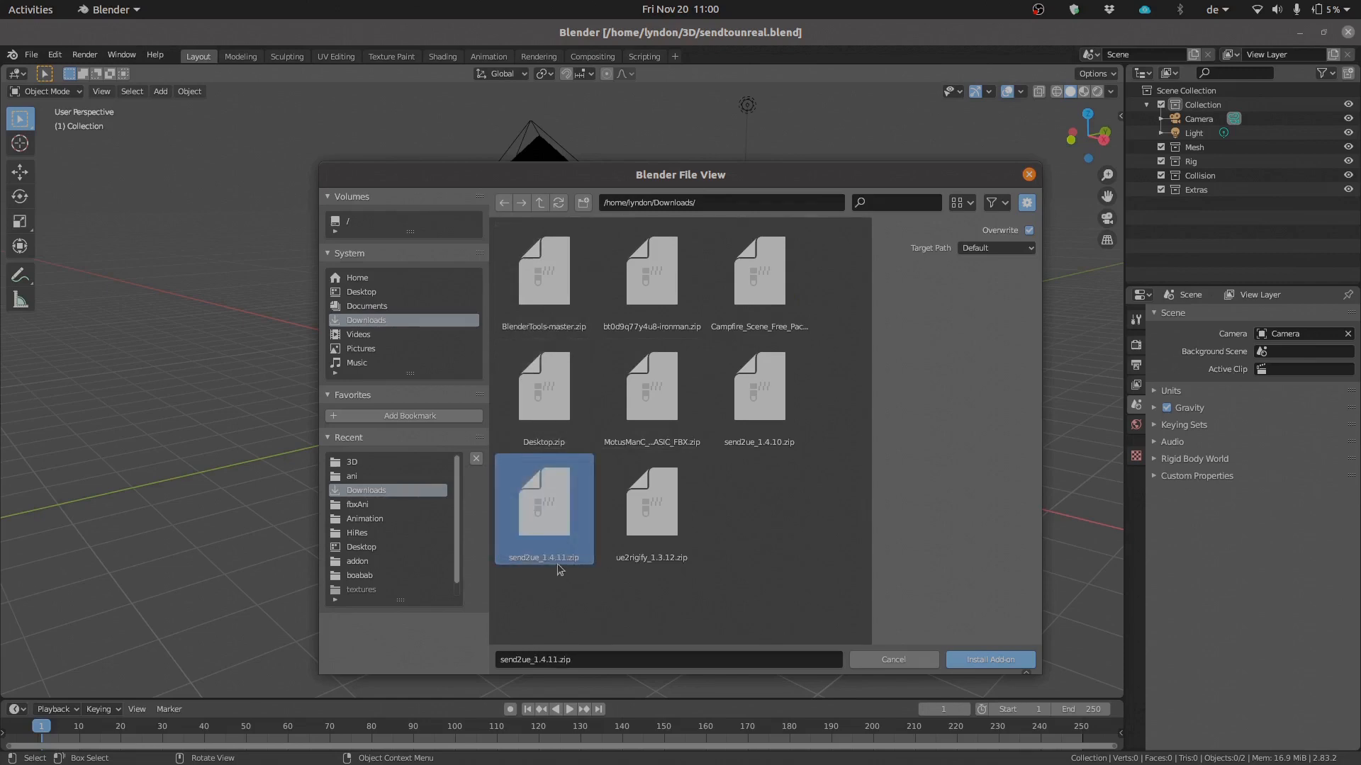
mouse_move(846, 586)
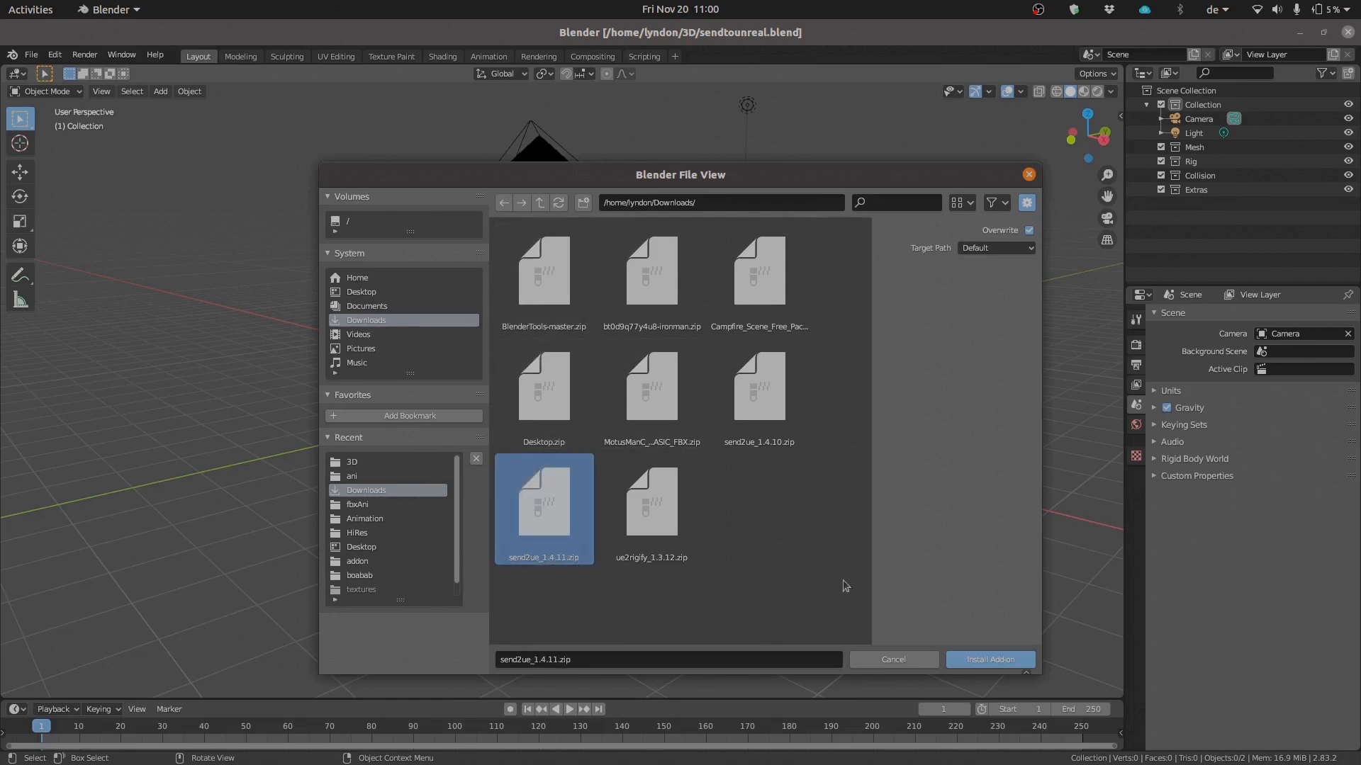
left_click(989, 660)
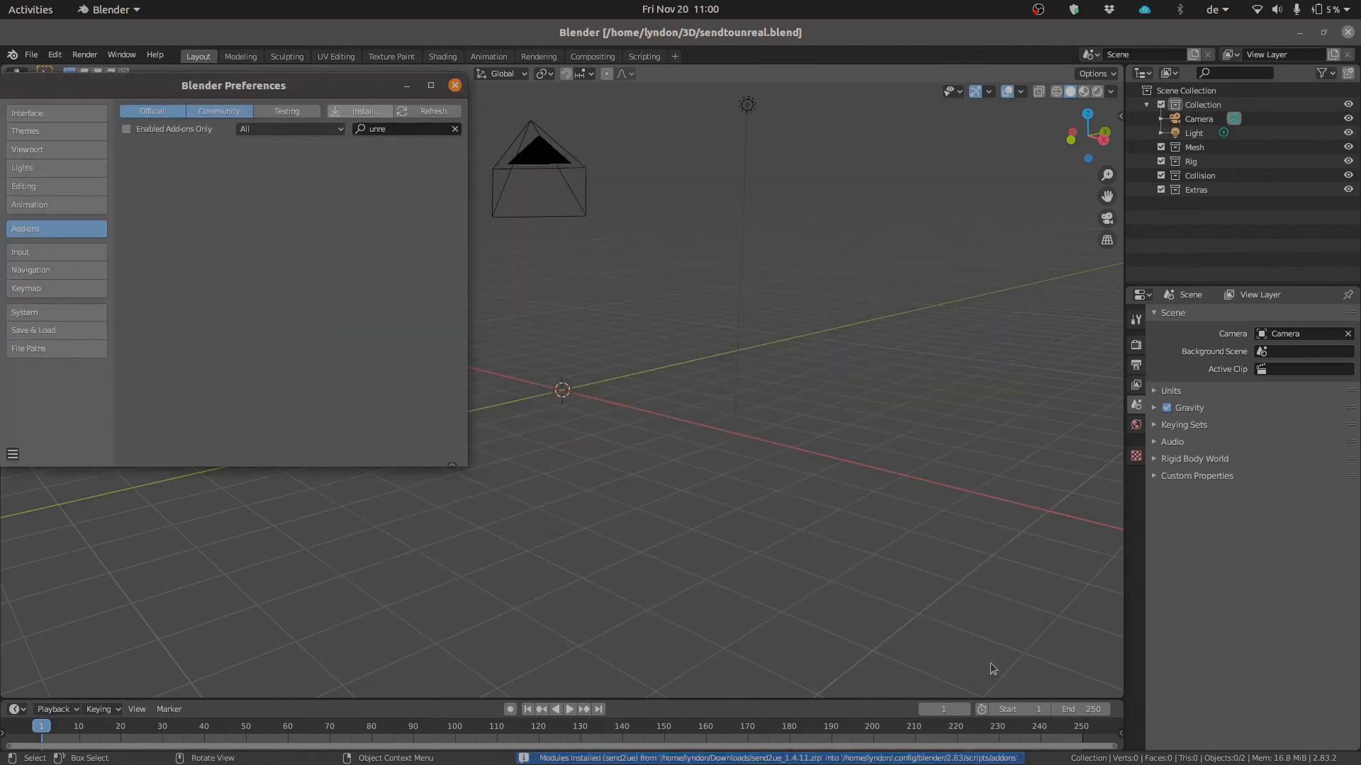
- Search add-ons for 'Send to Unreal', expand Pipeline: Send to Unreal 1.4.11 and enable it
type("Send to Unreal")
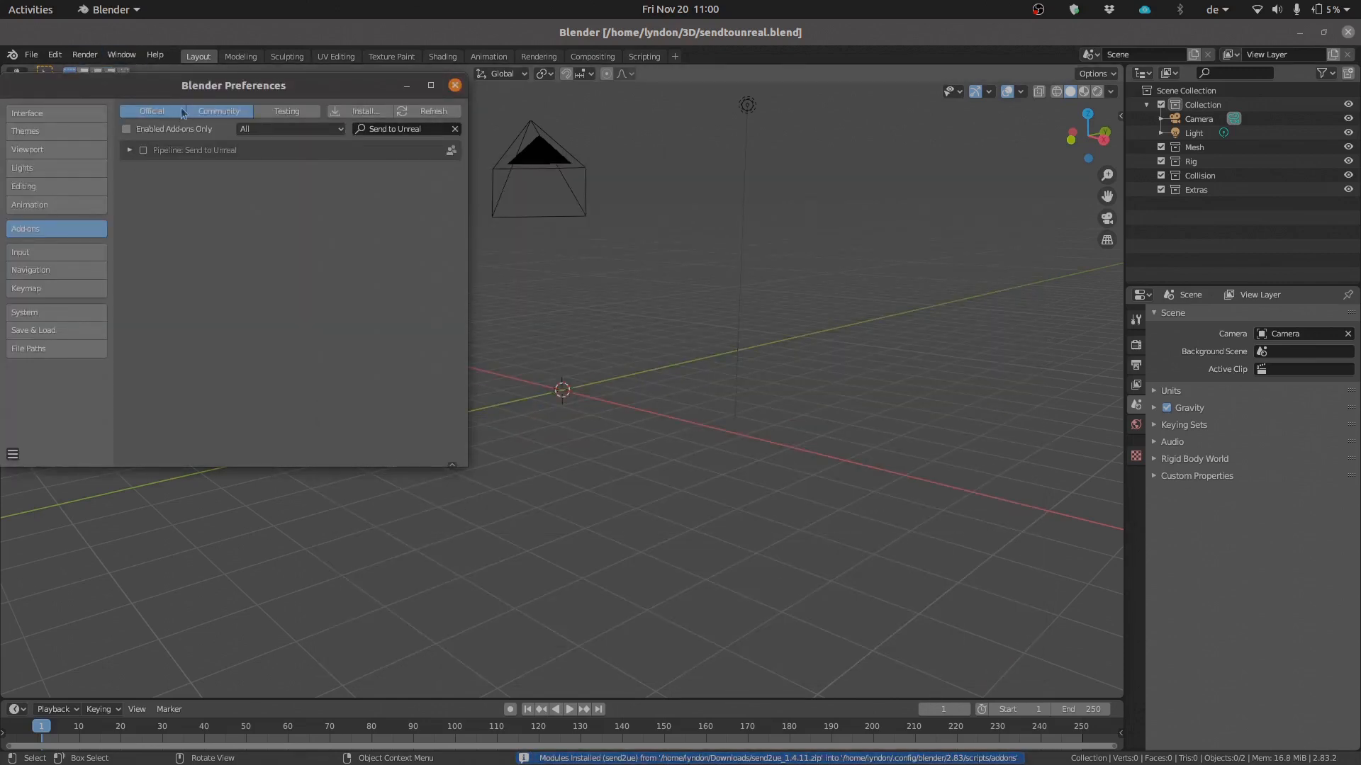
left_click_drag(232, 85, 578, 171)
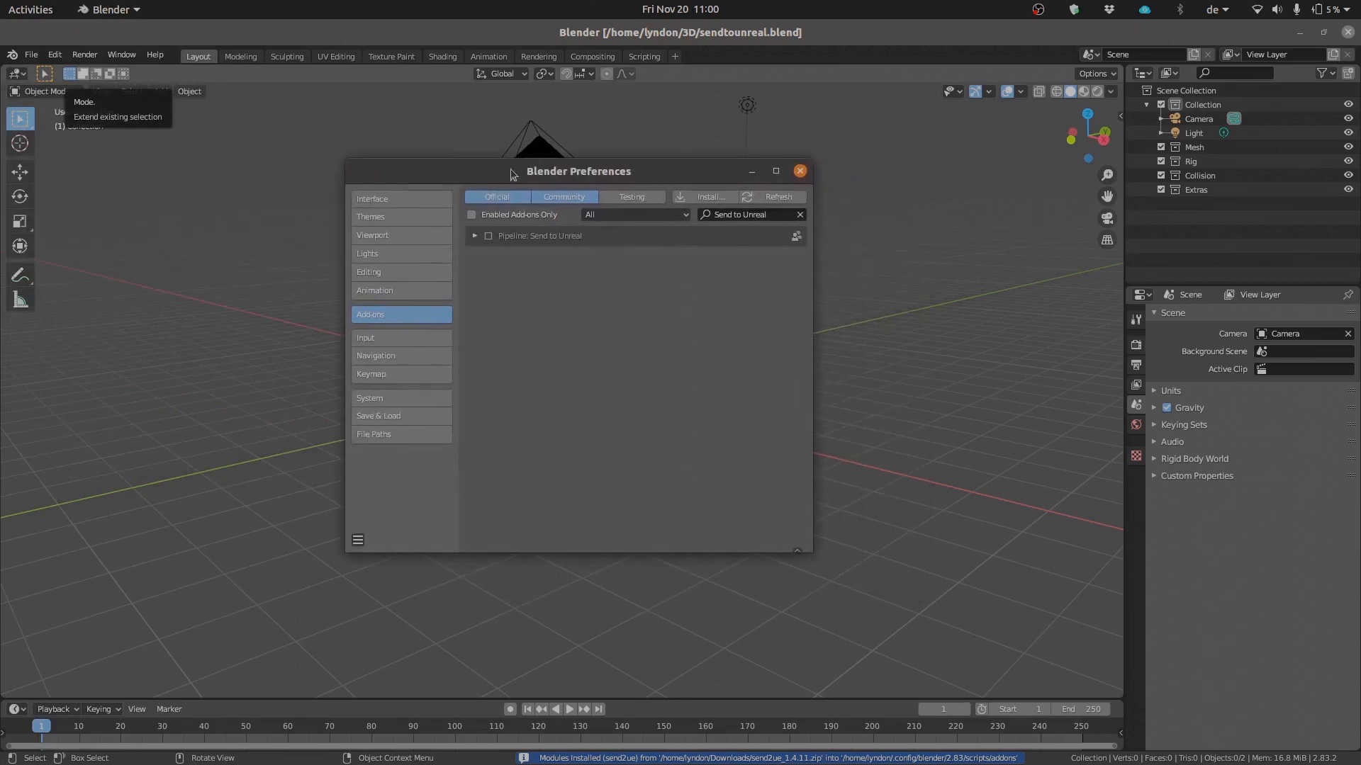
left_click(475, 236)
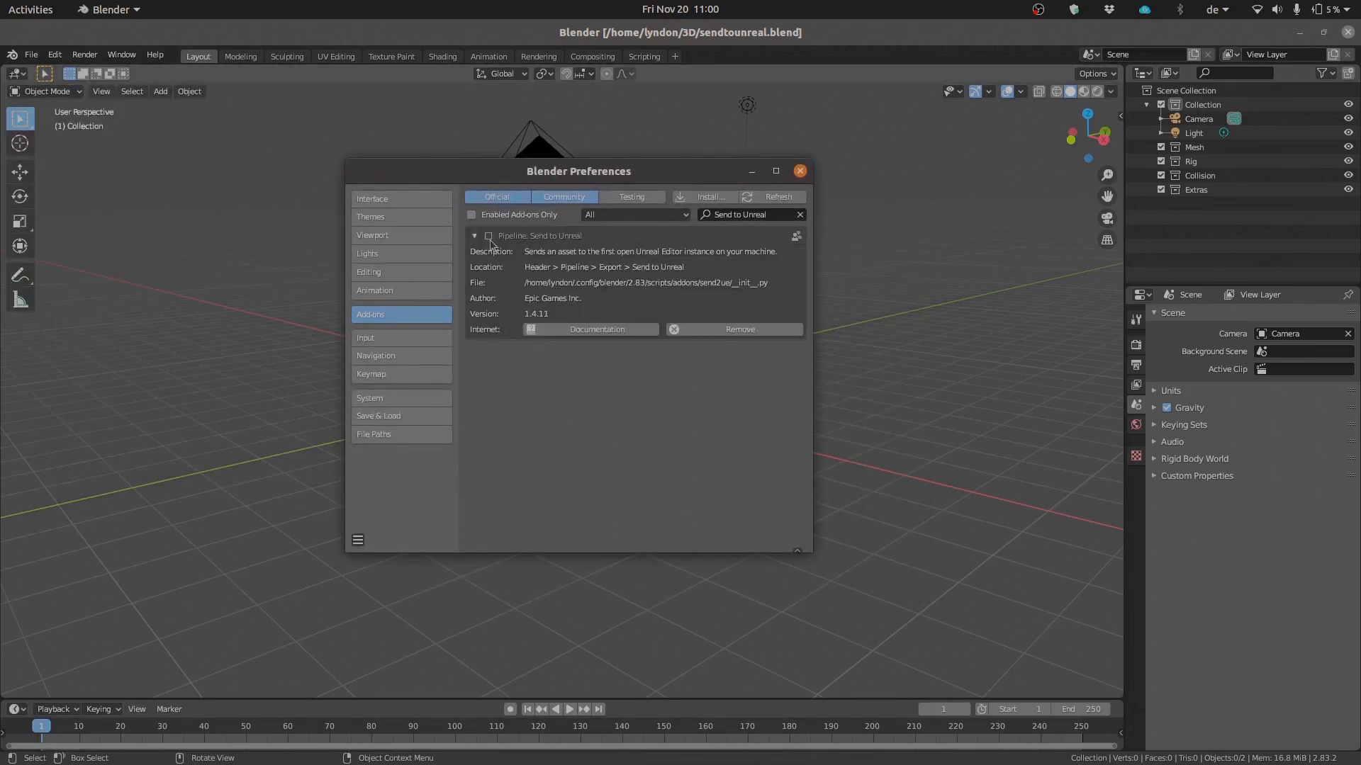
left_click(488, 235)
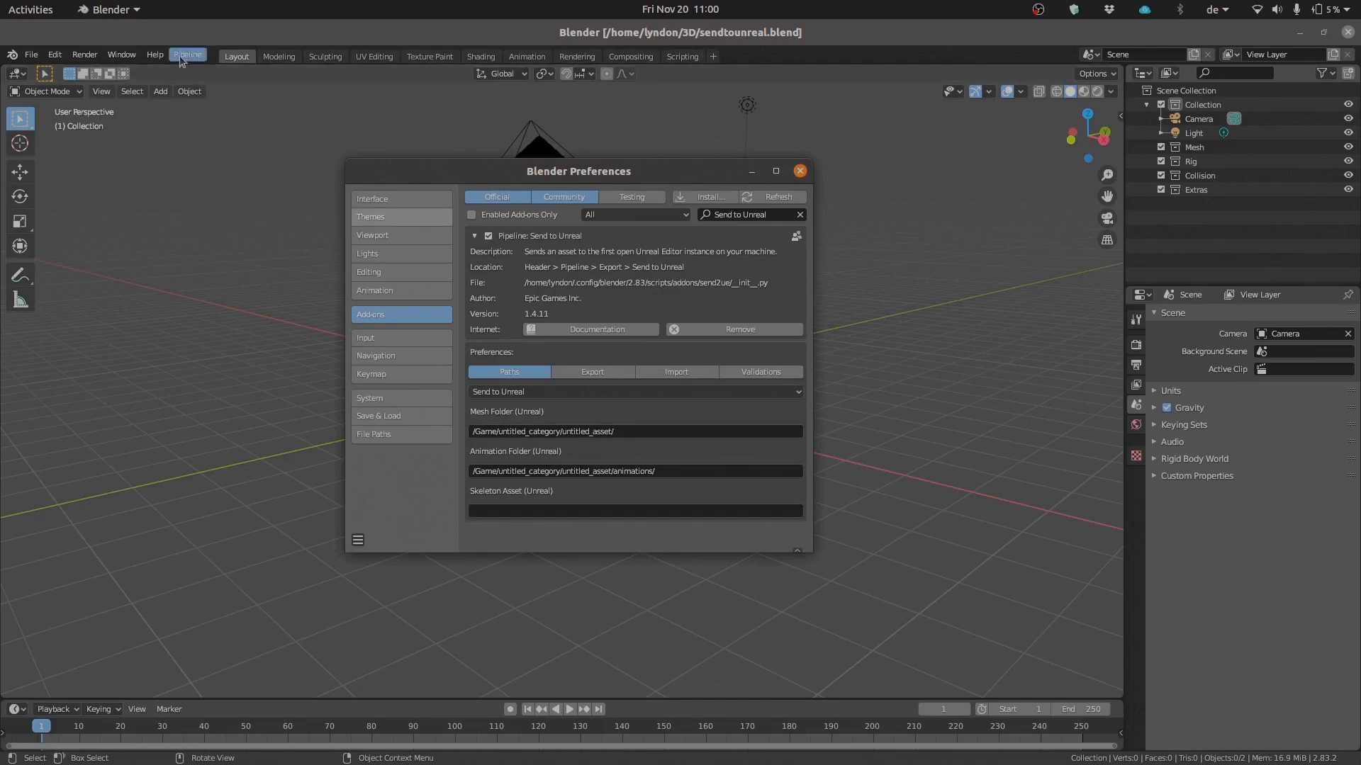
mouse_move(187, 67)
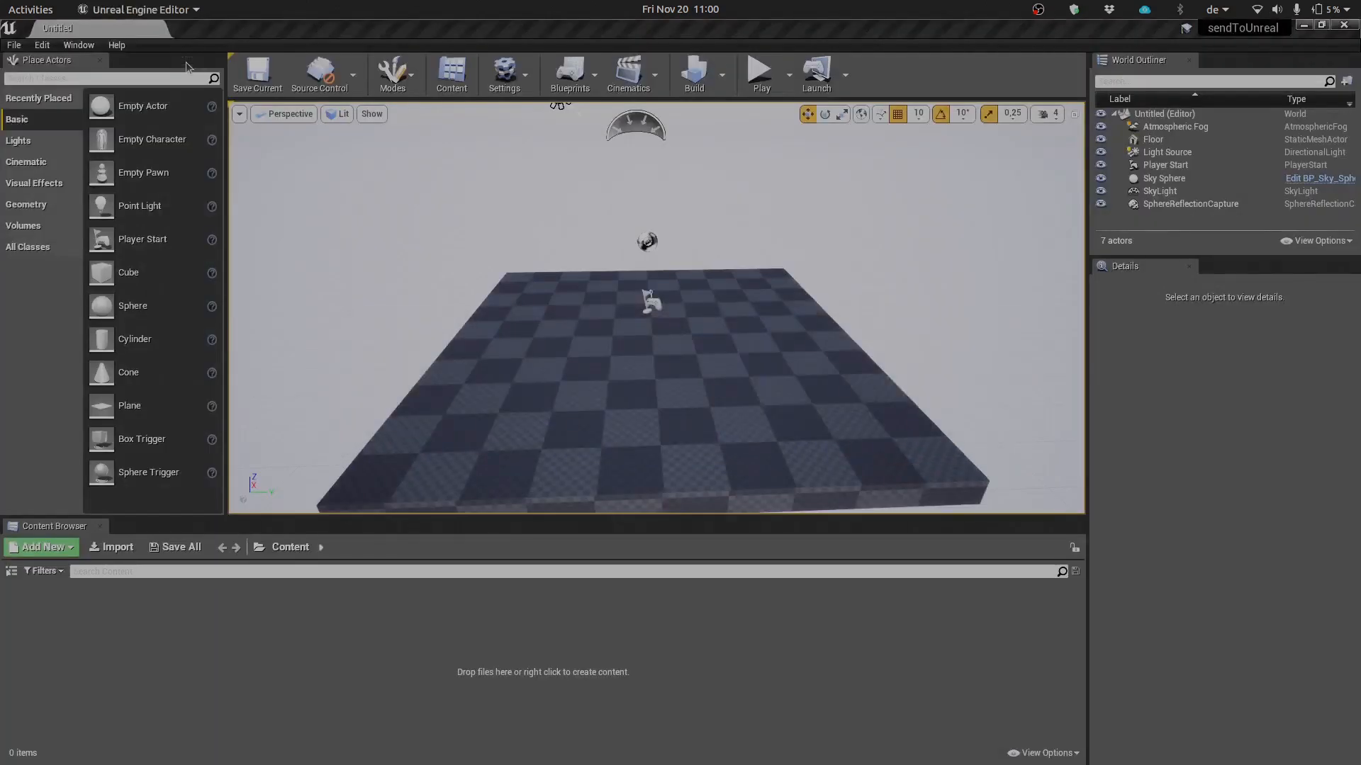
- Switch from Unreal Editor back to Blender
key("alt+Tab")
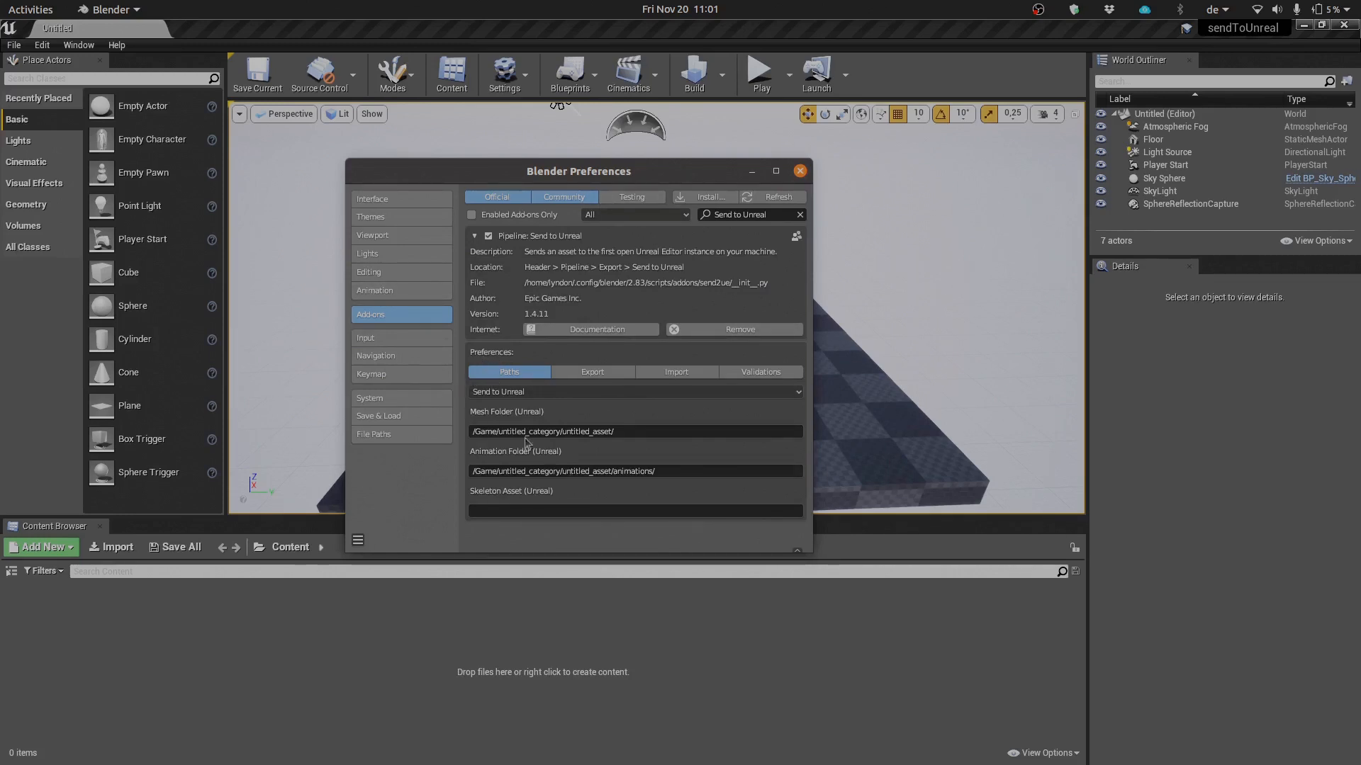
mouse_move(509, 371)
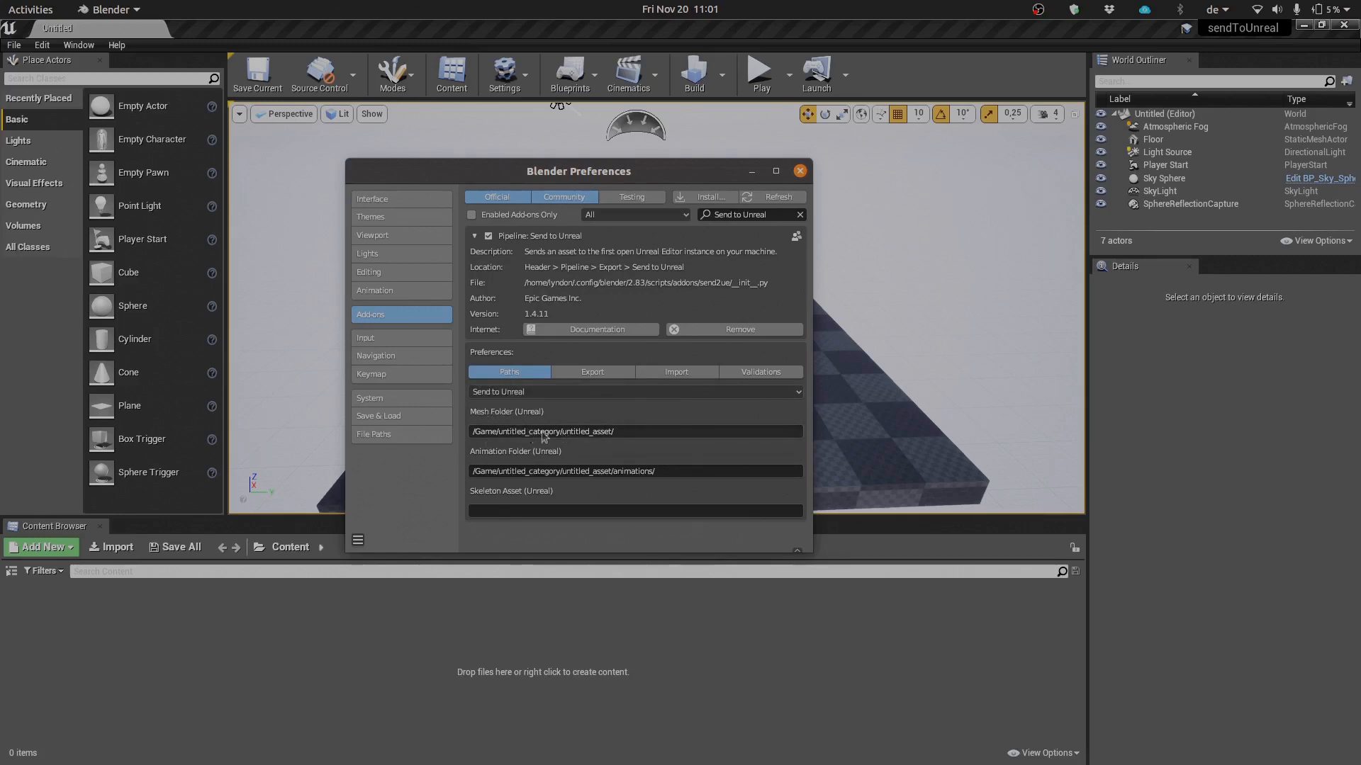
mouse_move(579, 434)
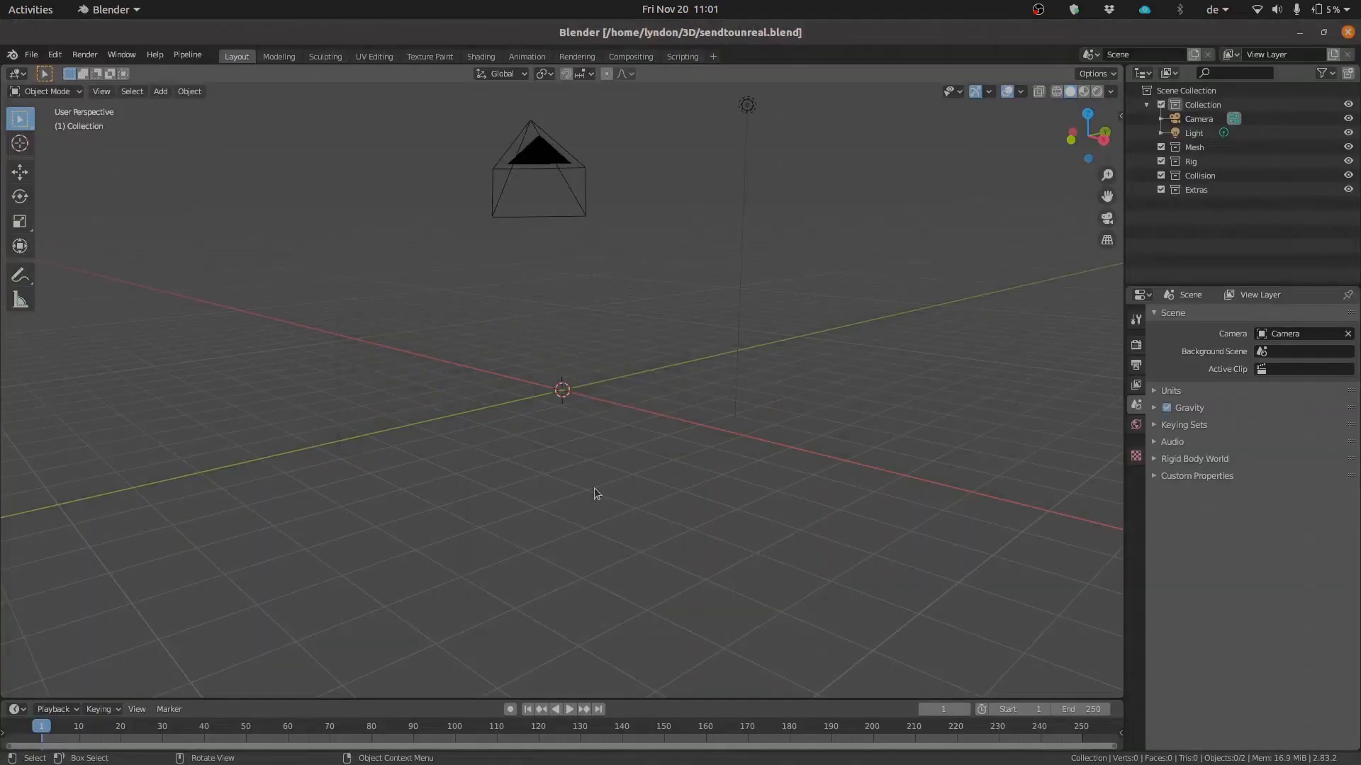
- Add a Suzanne monkey head mesh to the Blender scene at the origin
left_click(159, 90)
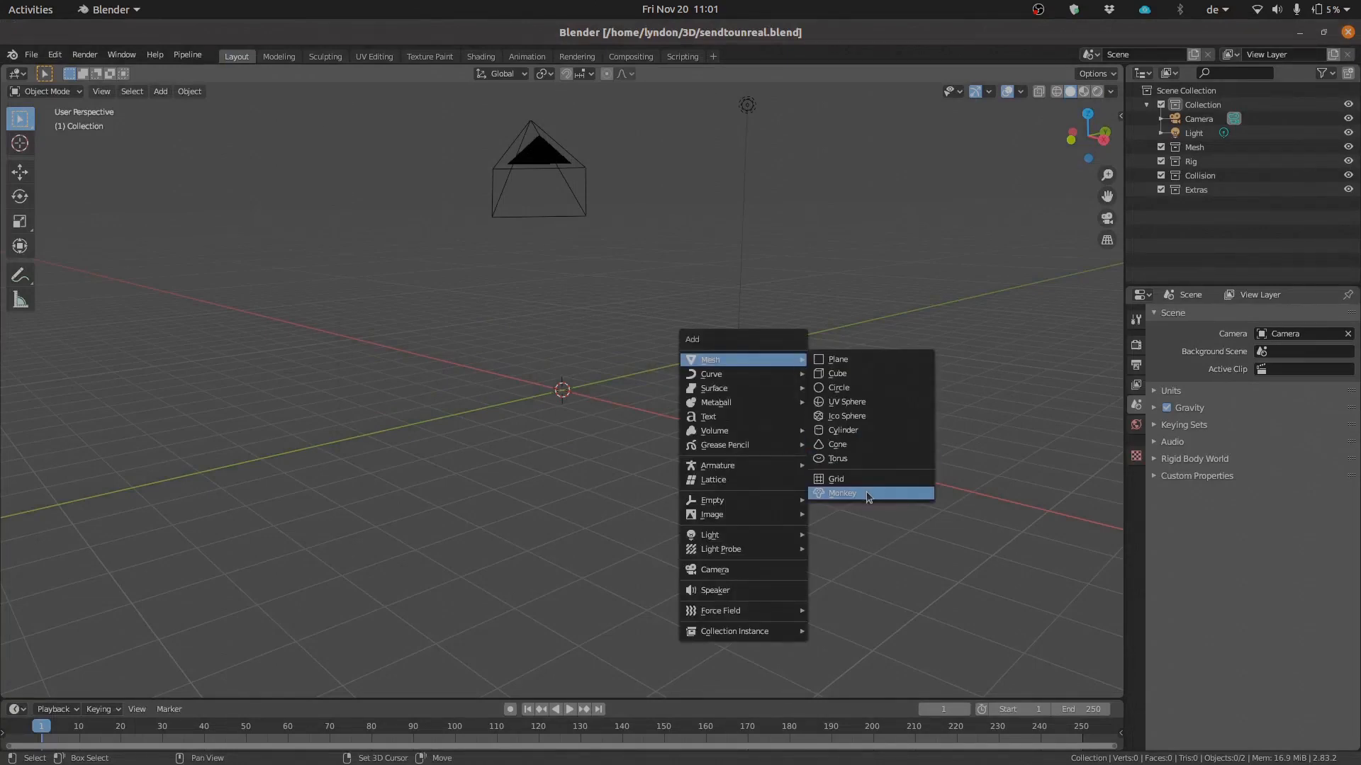
left_click(840, 493)
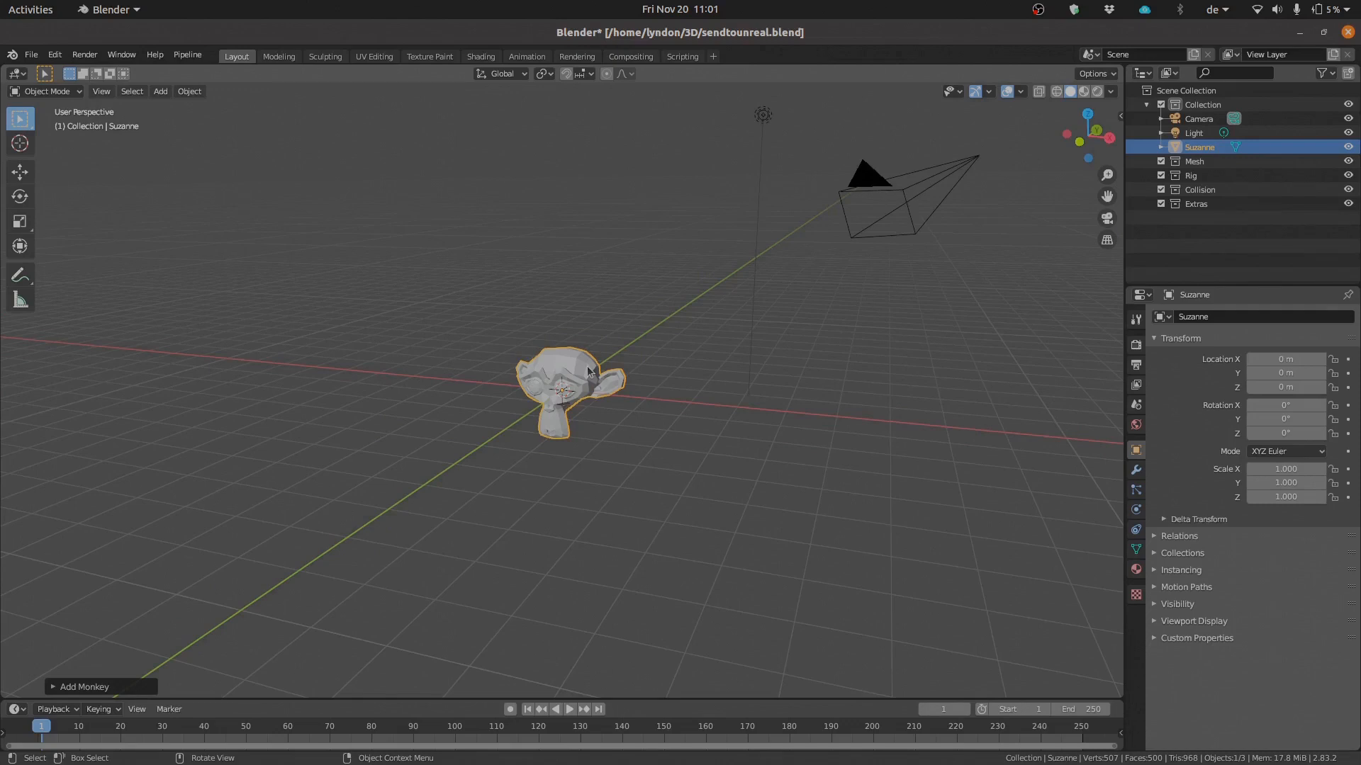
mouse_move(596, 395)
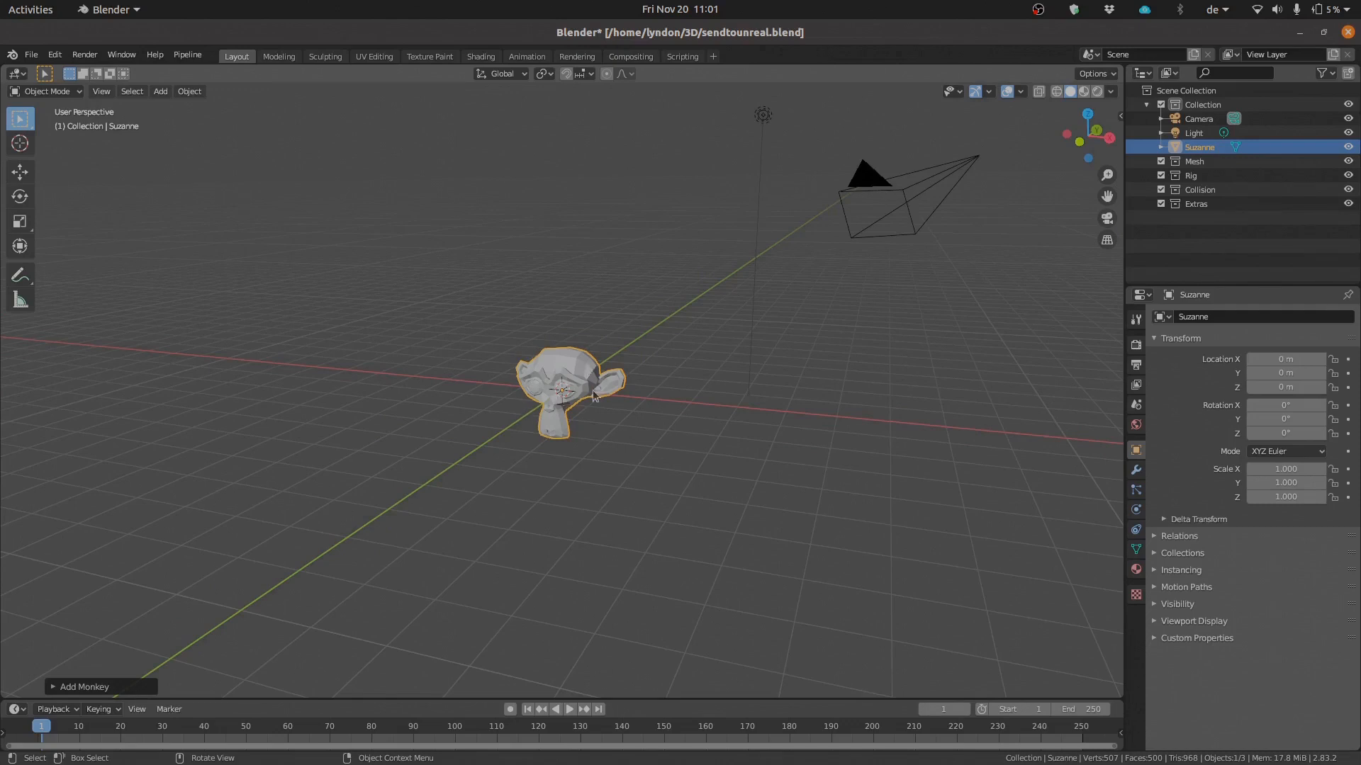
mouse_move(187, 53)
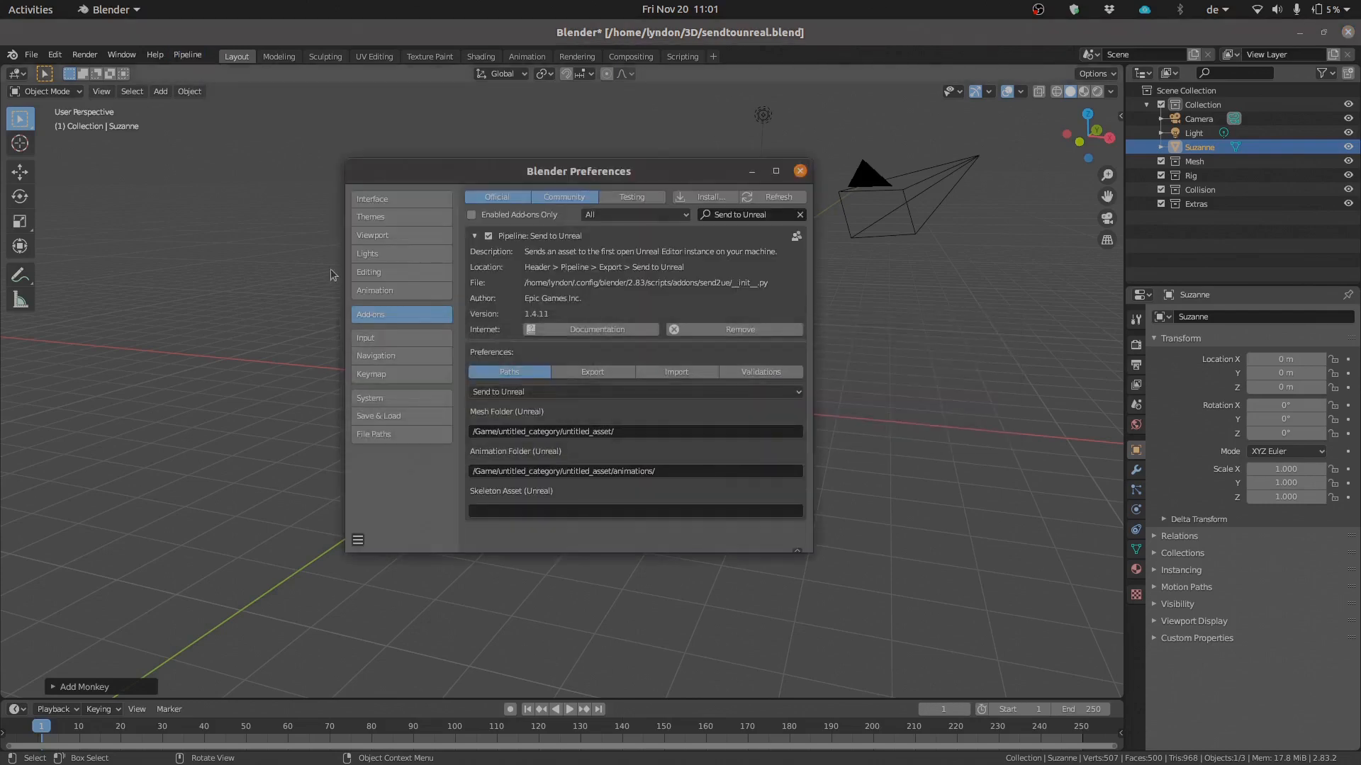
mouse_move(704, 299)
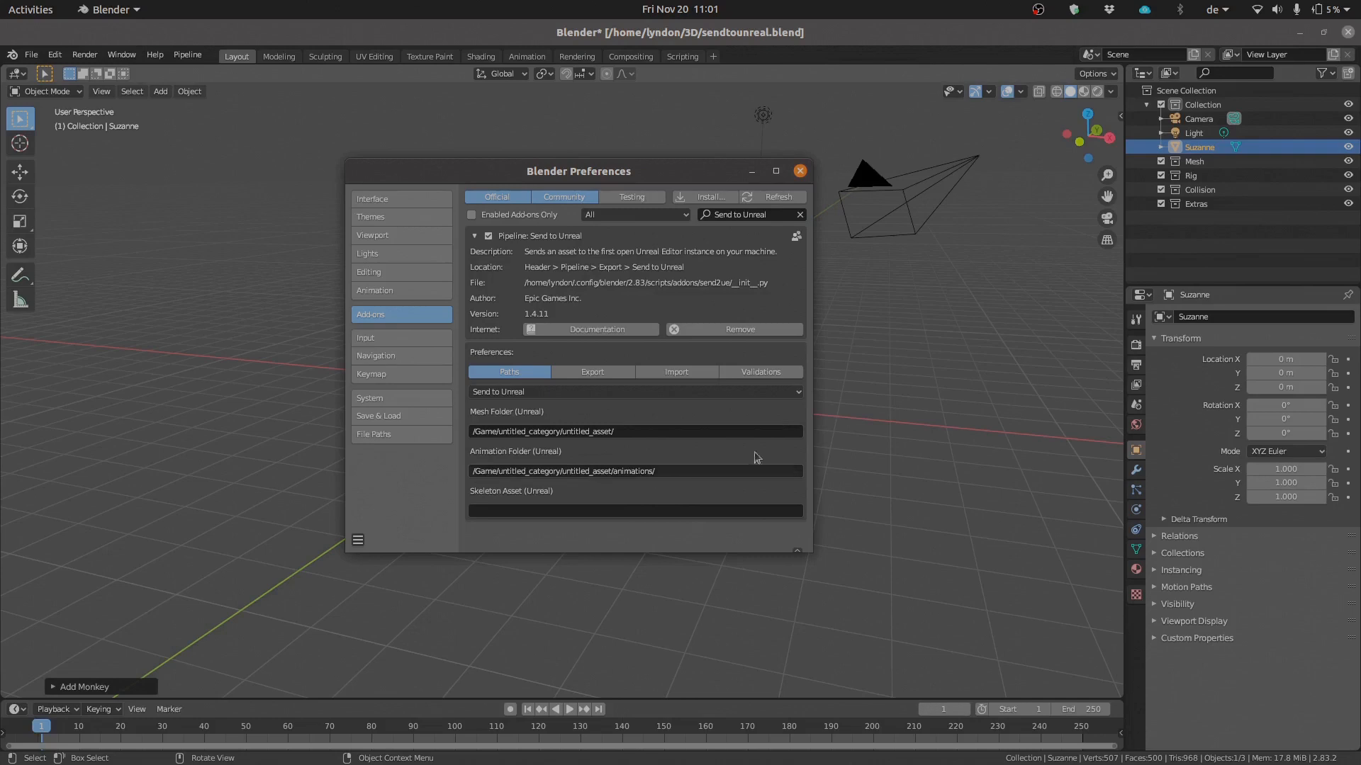
mouse_move(680, 457)
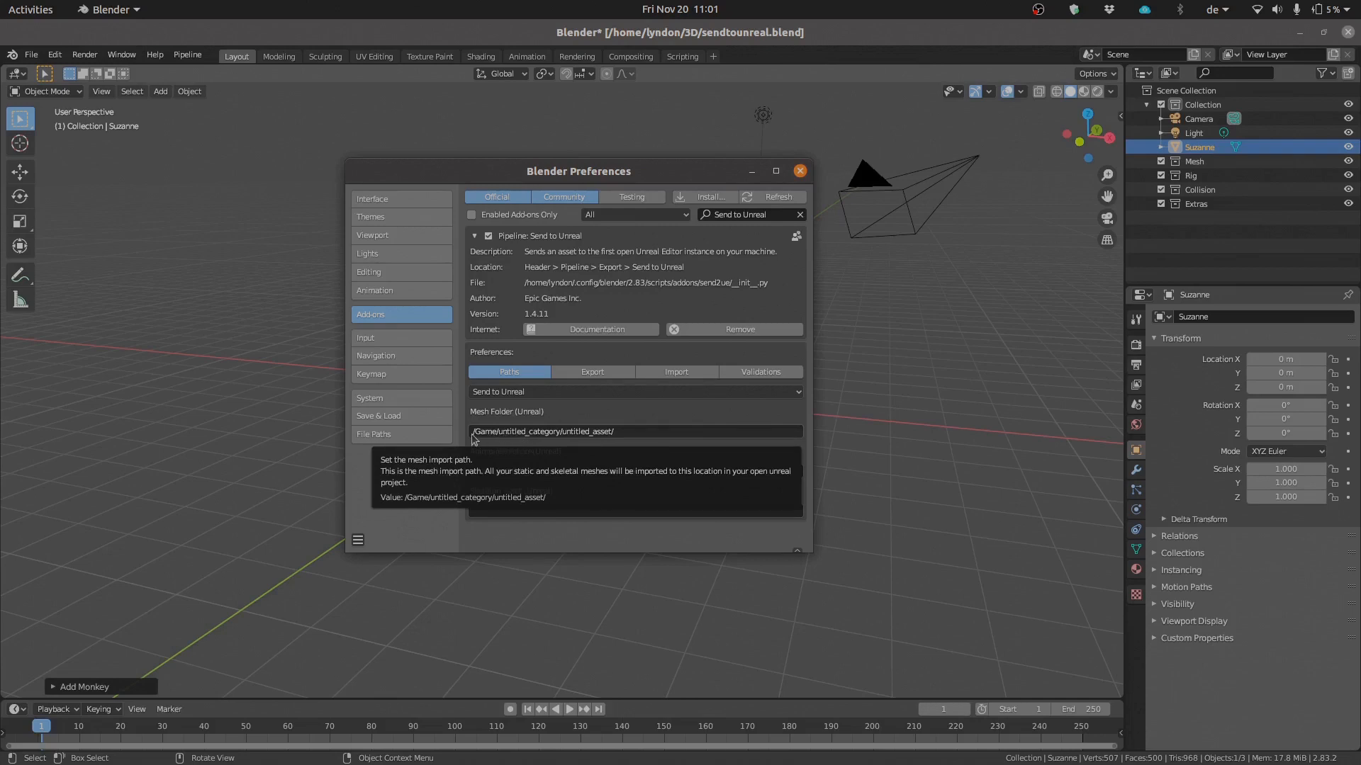
mouse_move(513, 438)
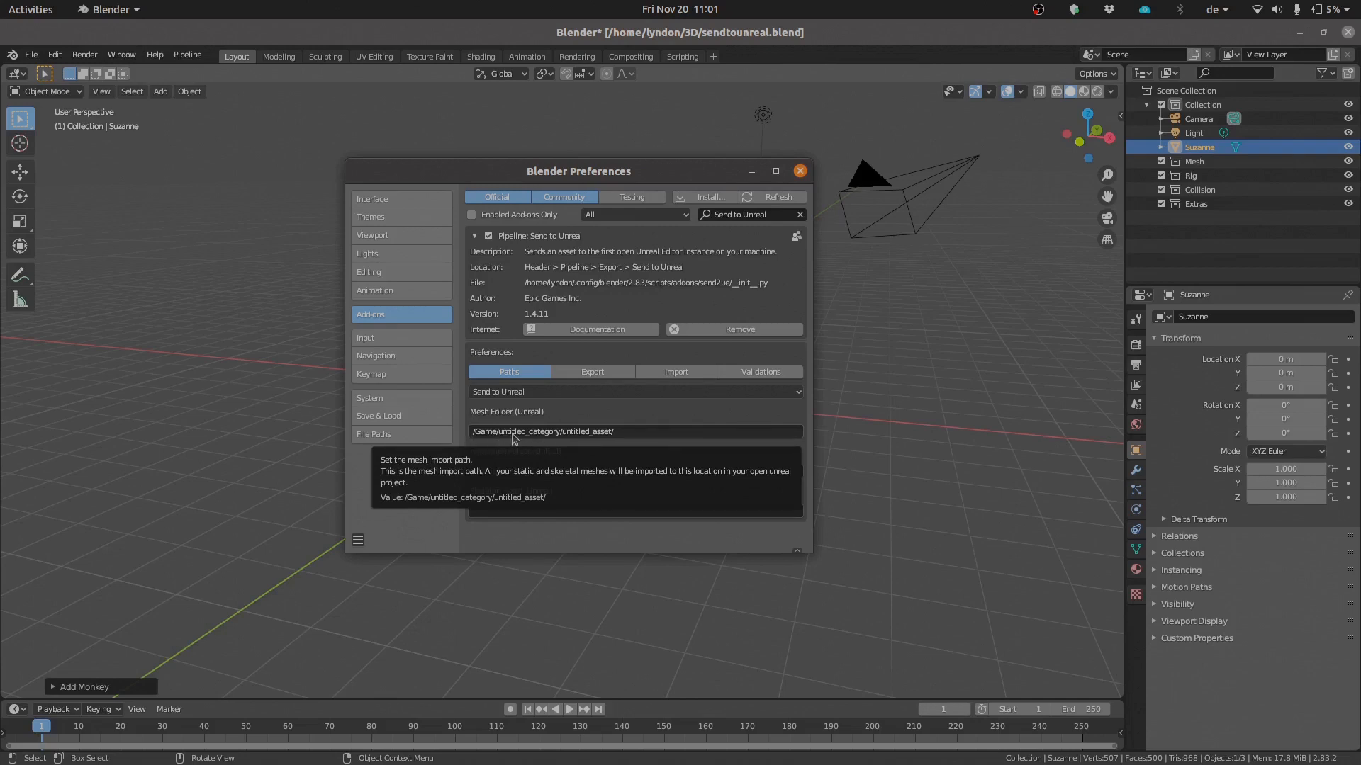
mouse_move(503, 437)
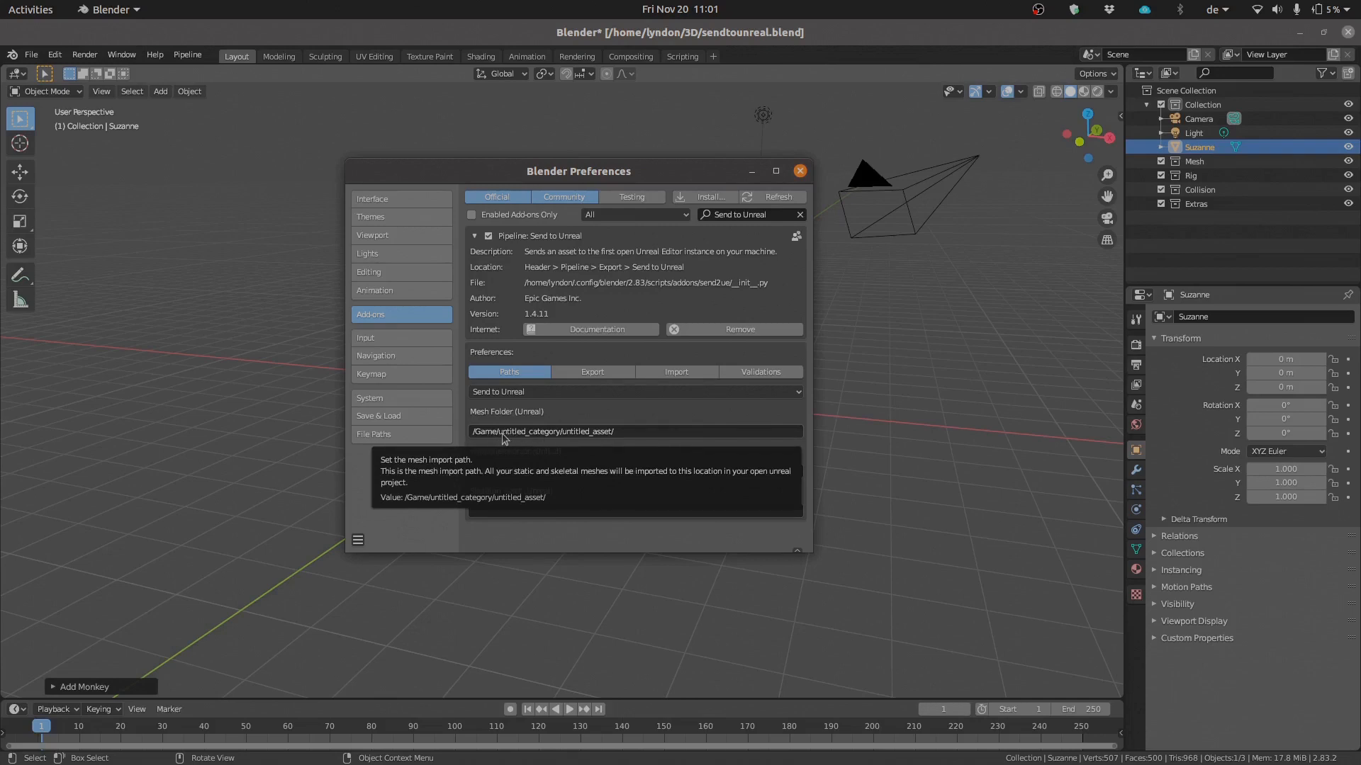
mouse_move(579, 440)
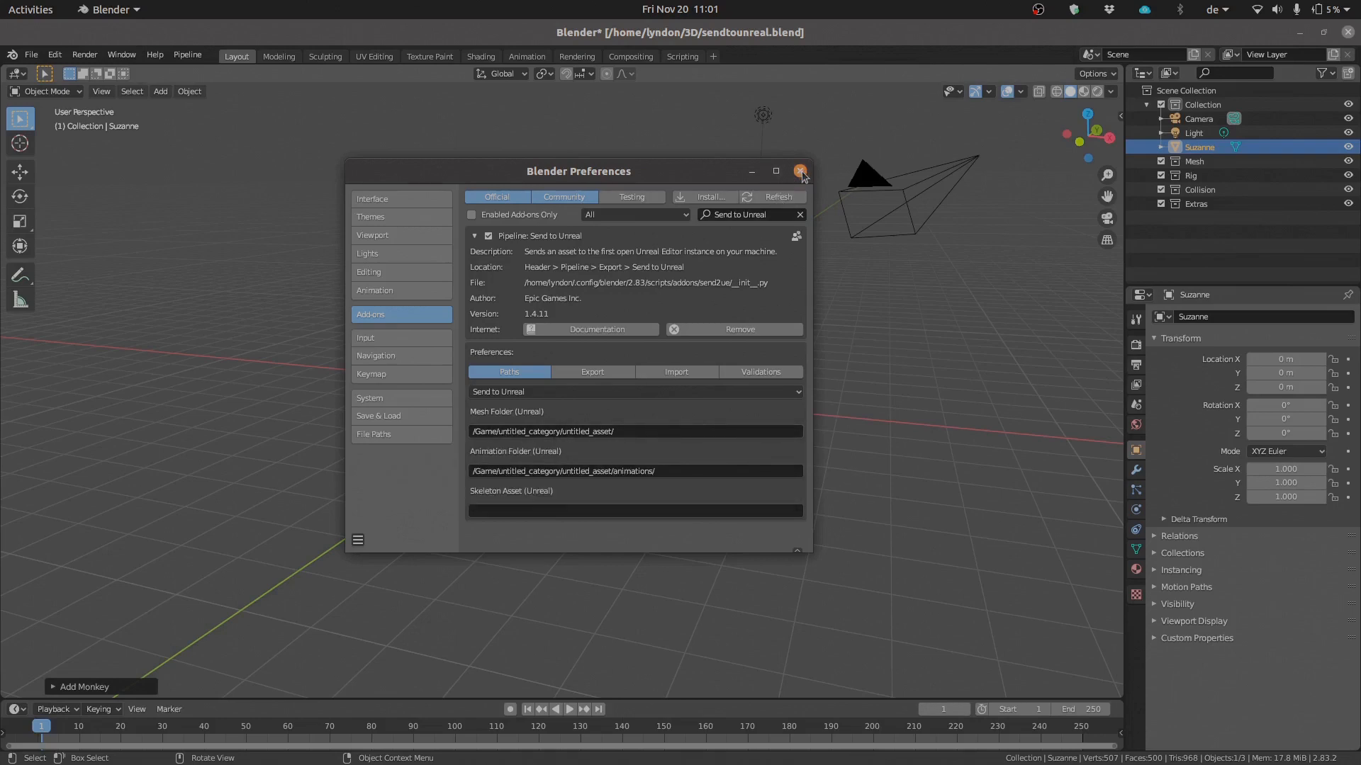
- Close Blender Preferences, returning to the Suzanne scene
left_click(799, 170)
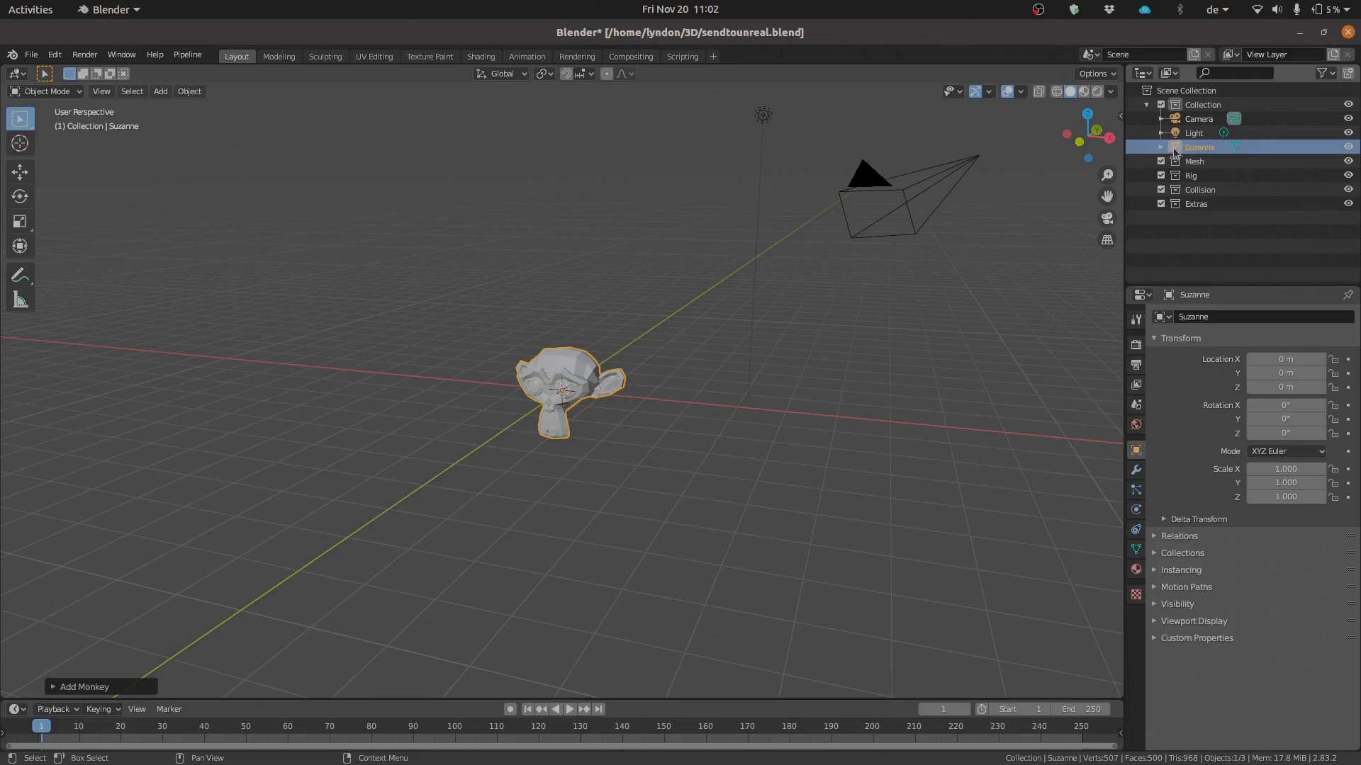
- Move Suzanne into the Mesh collection and bring up the Pipeline add-on's export commands
left_click(1161, 147)
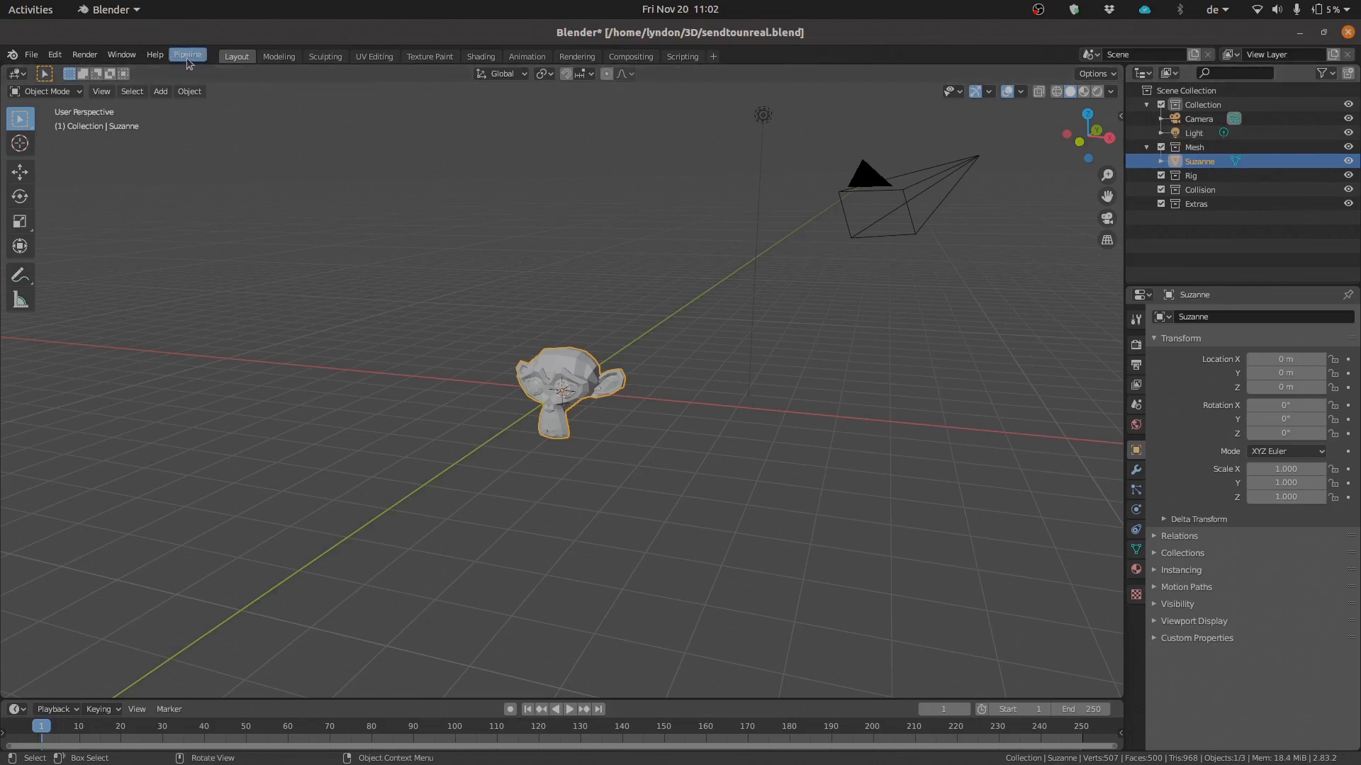
left_click(201, 71)
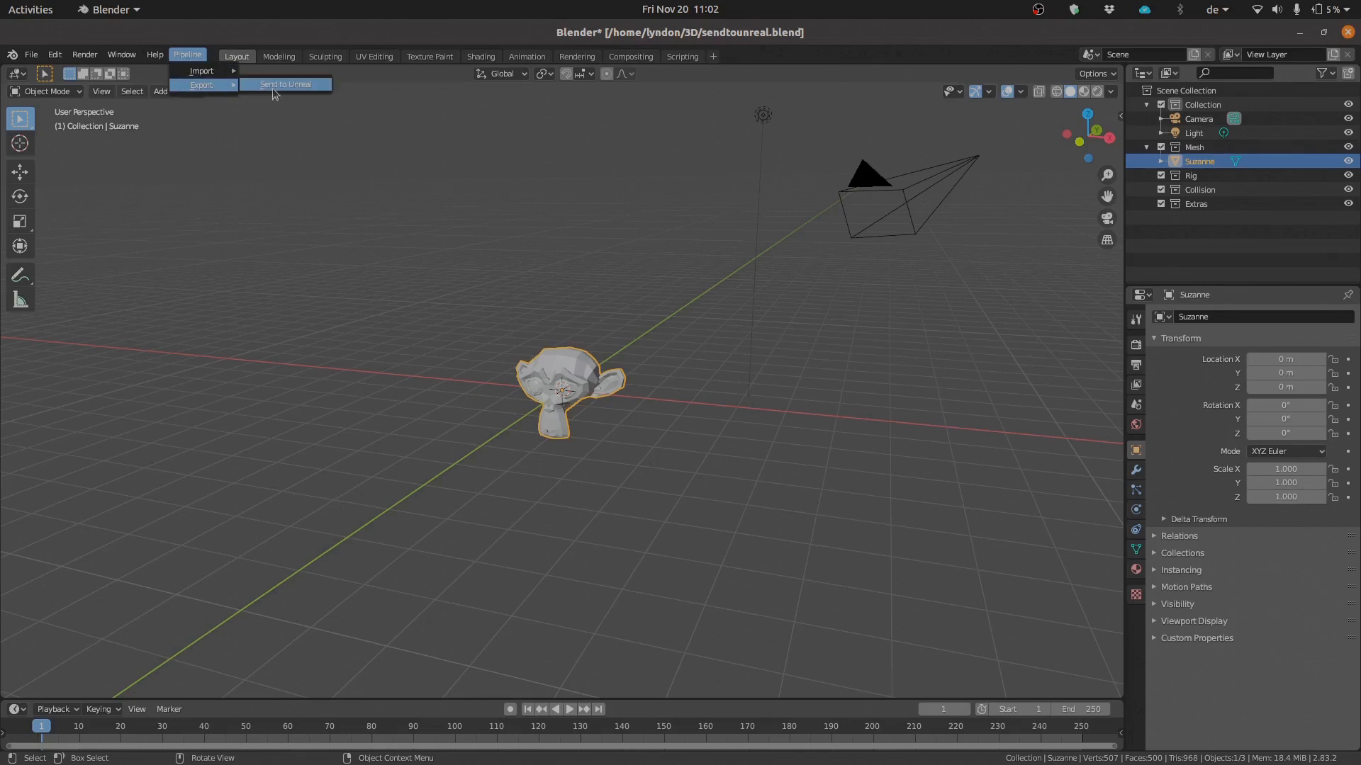
mouse_move(306, 94)
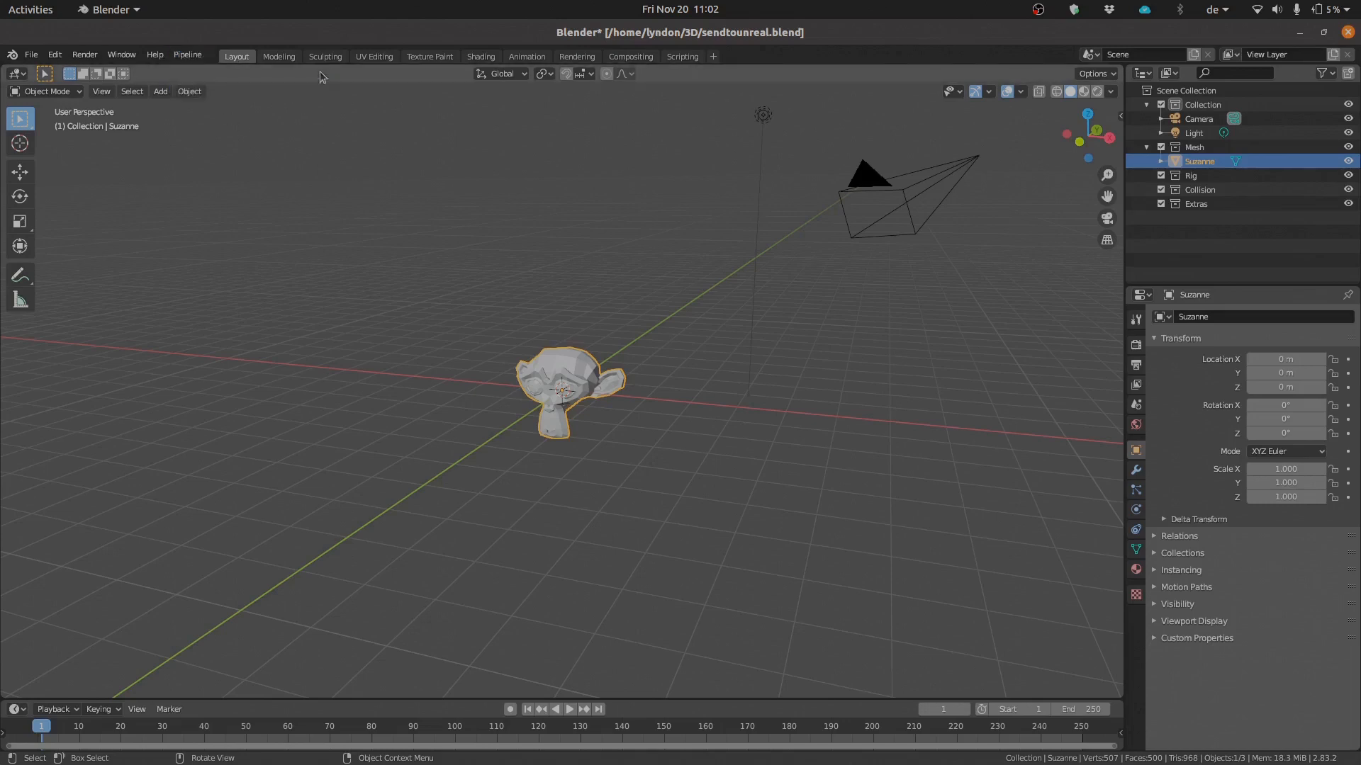
- In Unreal Editor's Plugins browser, enable the Python Editor Script Plugin and accept the beta warning
key("alt+Tab")
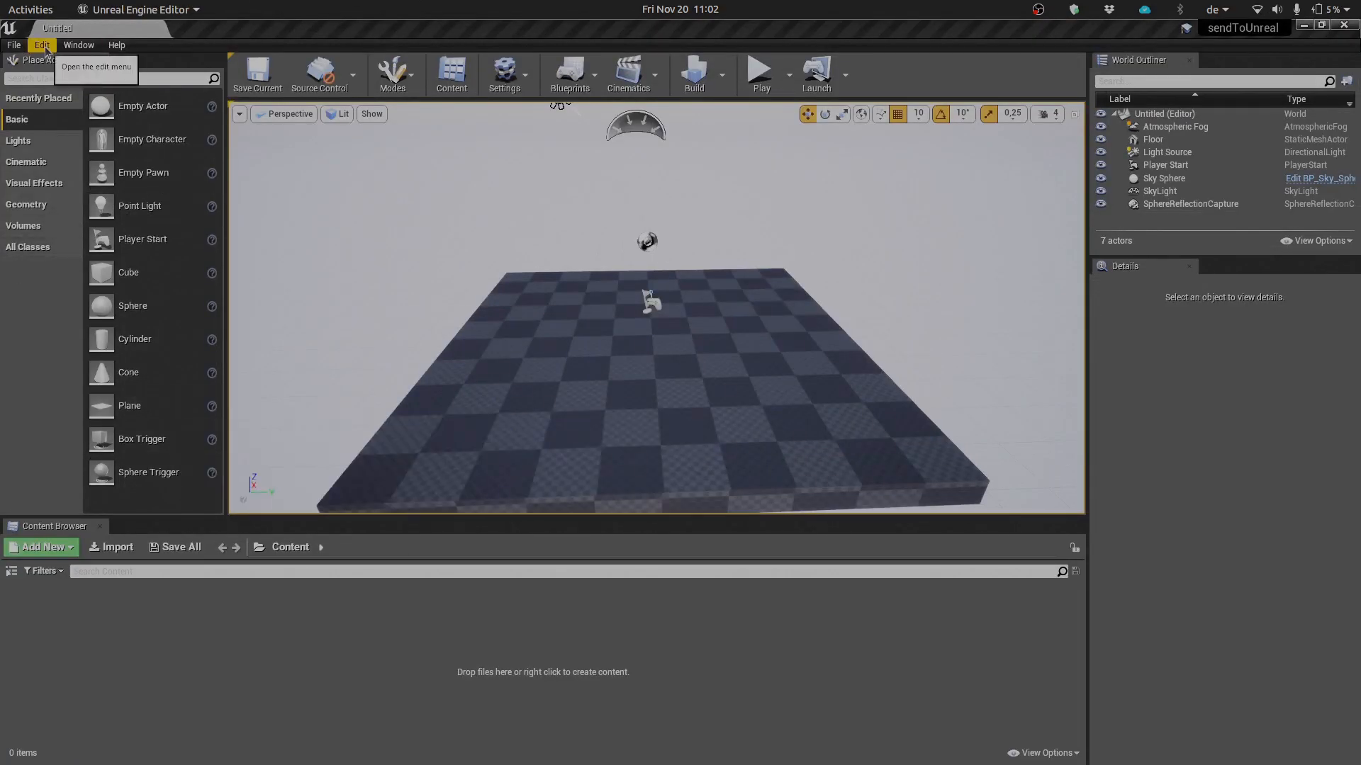
left_click(41, 44)
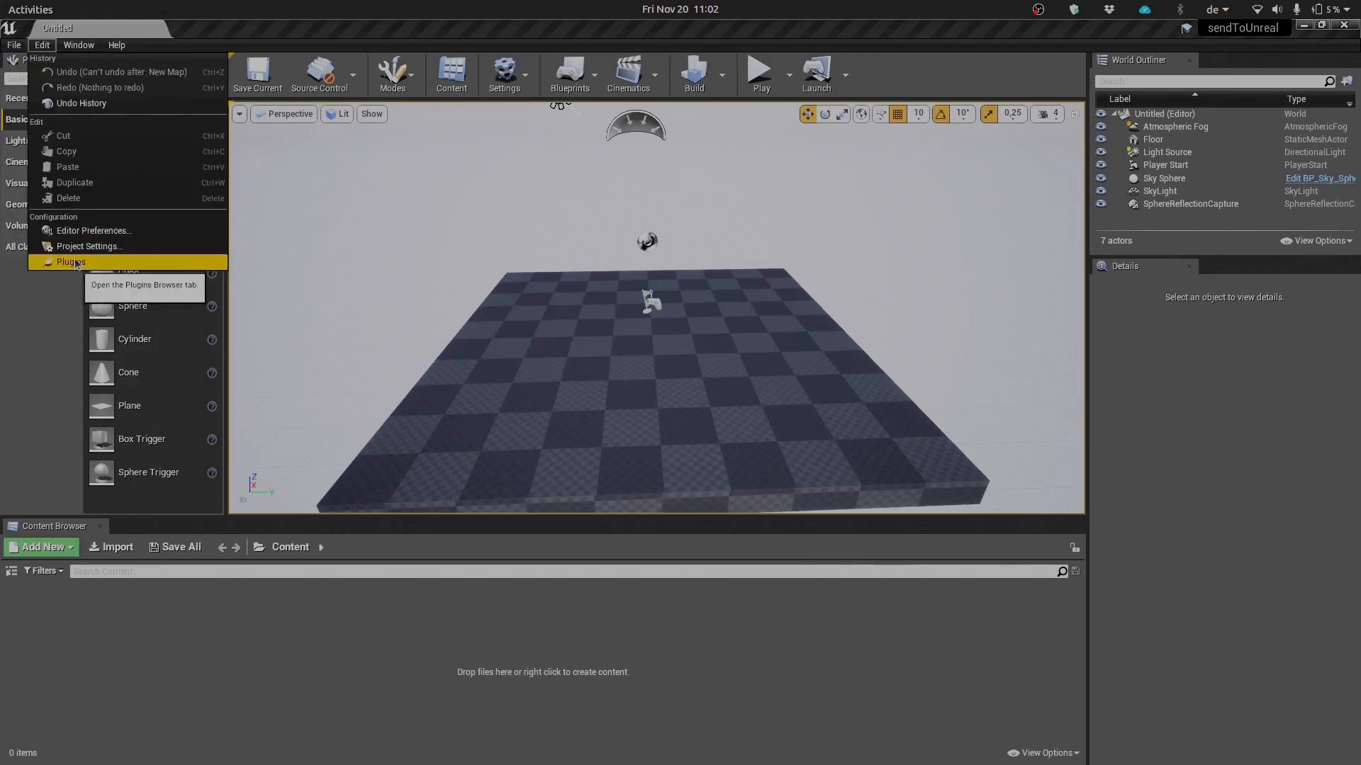
left_click(71, 262)
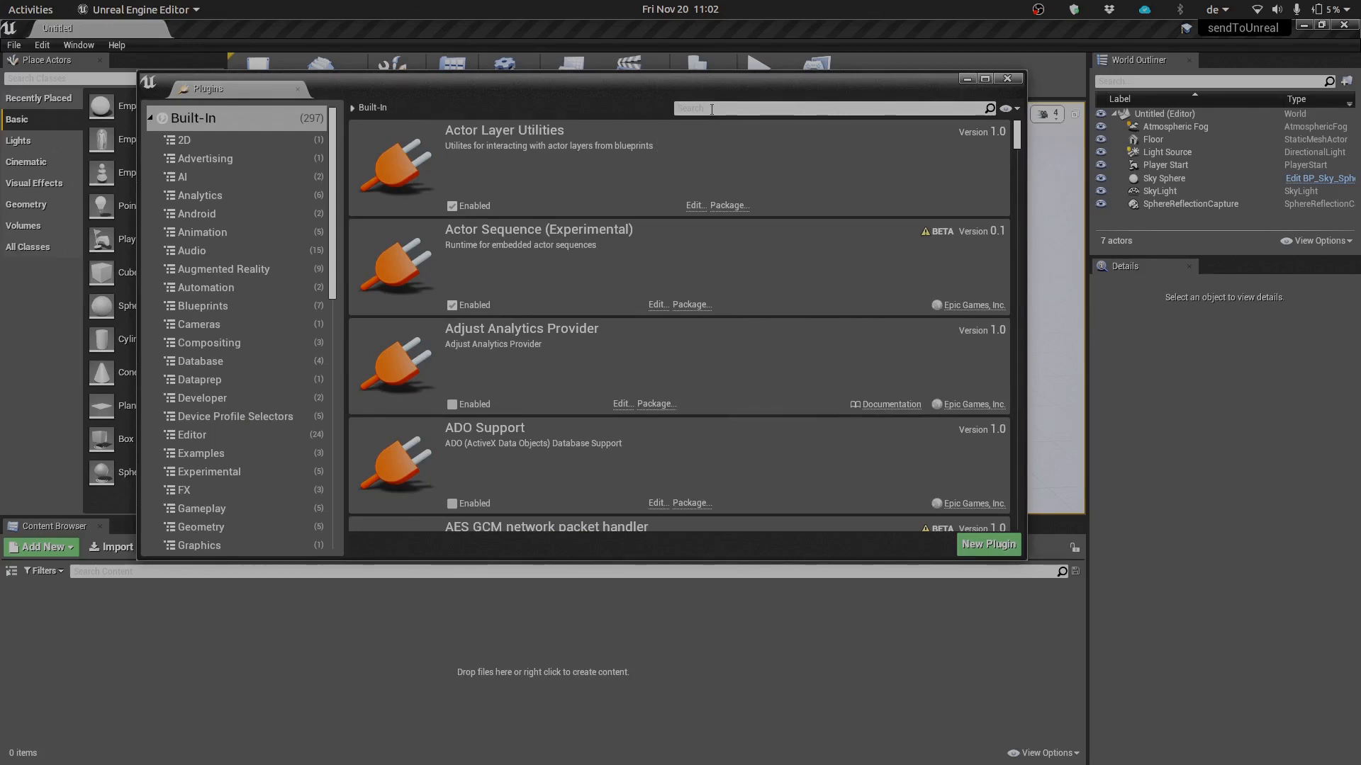
type("pythonn")
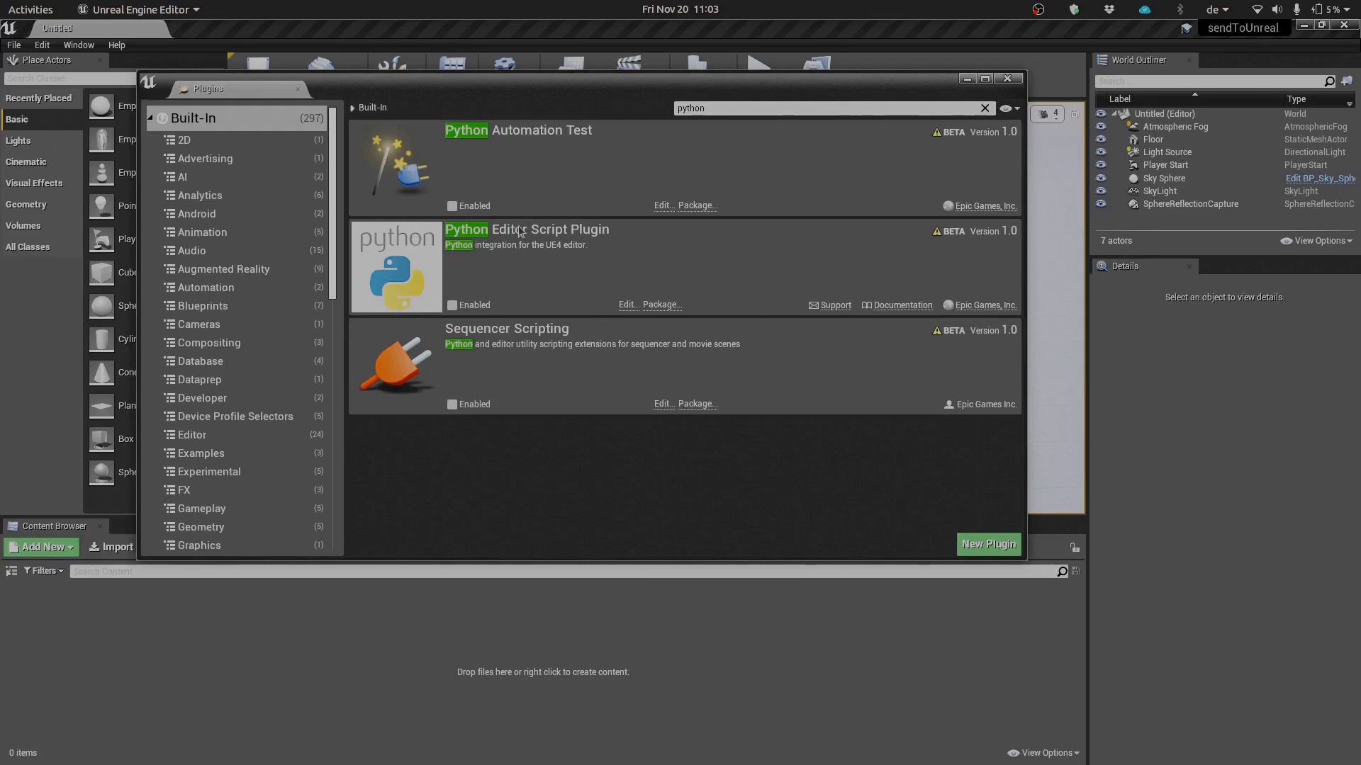
mouse_move(452, 305)
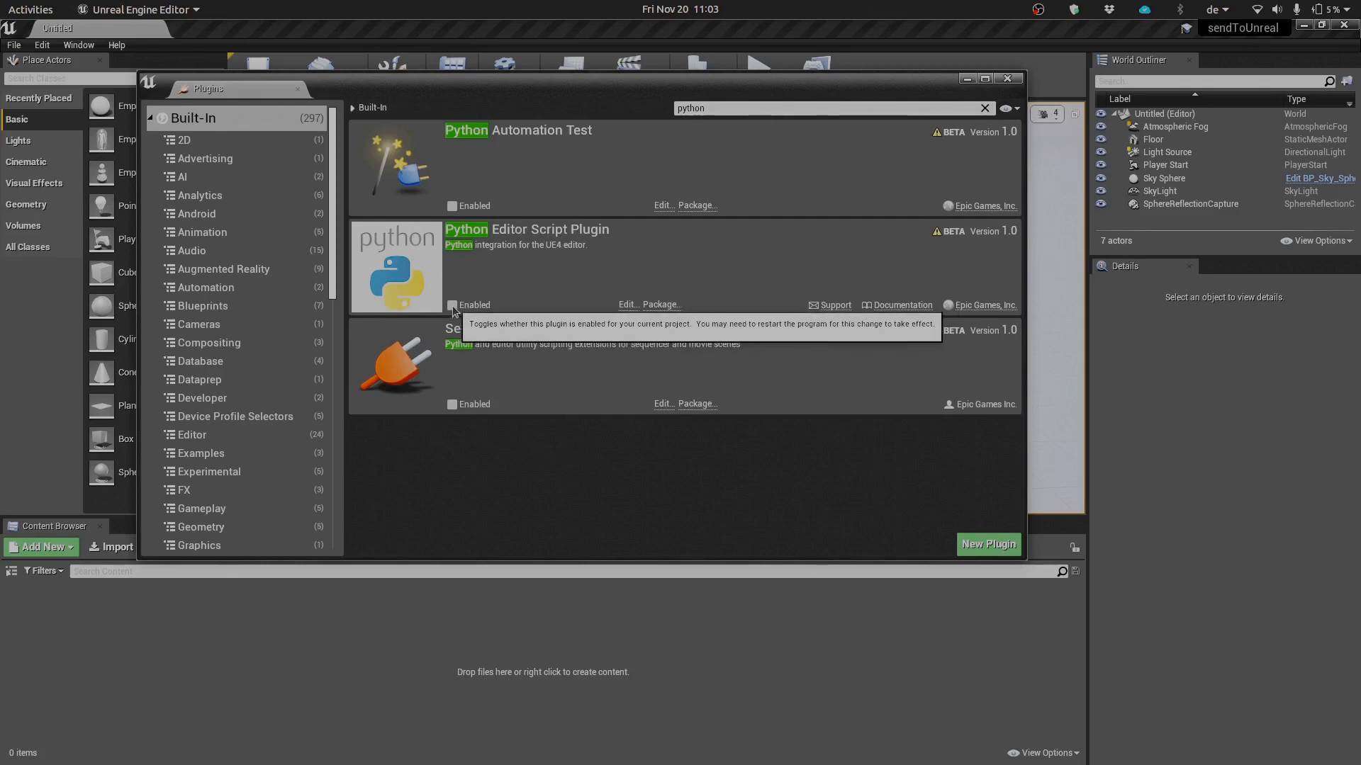
left_click(452, 305)
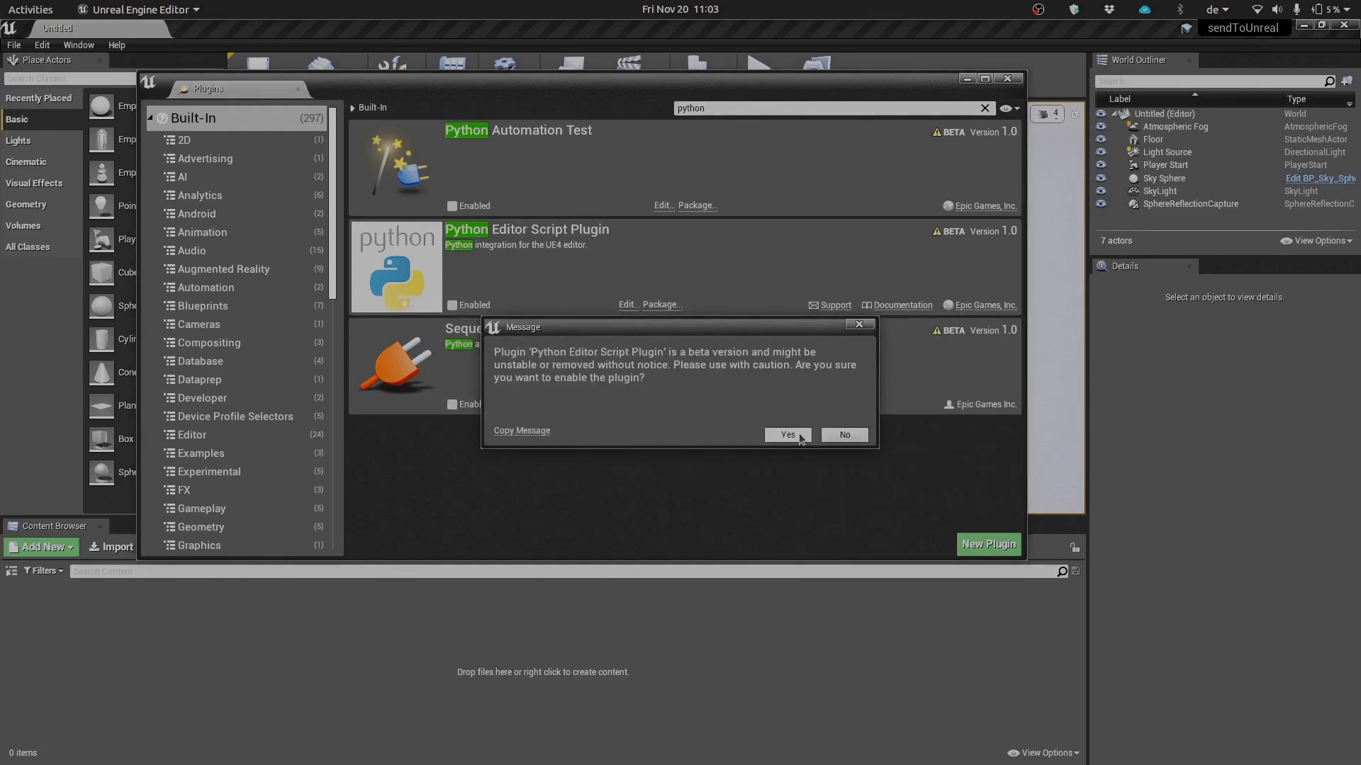
left_click(785, 435)
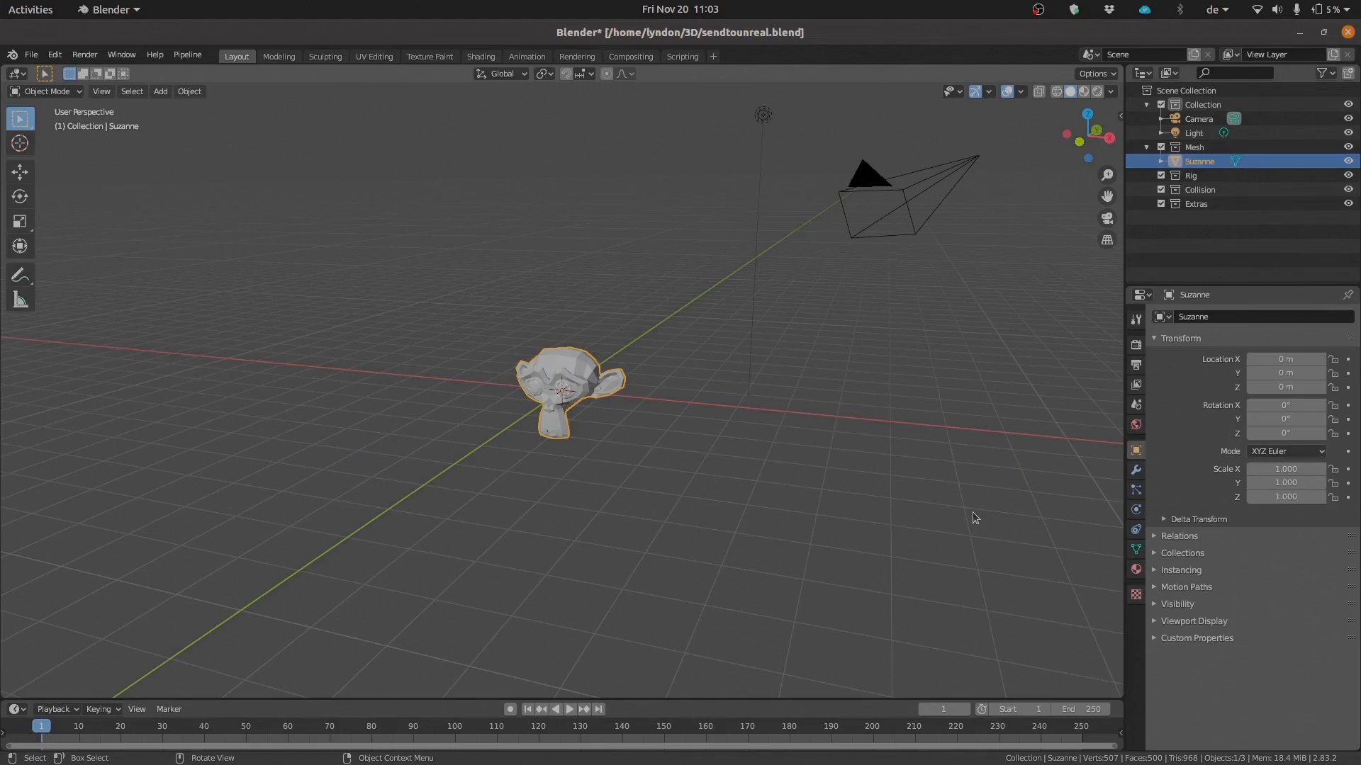
mouse_move(875, 338)
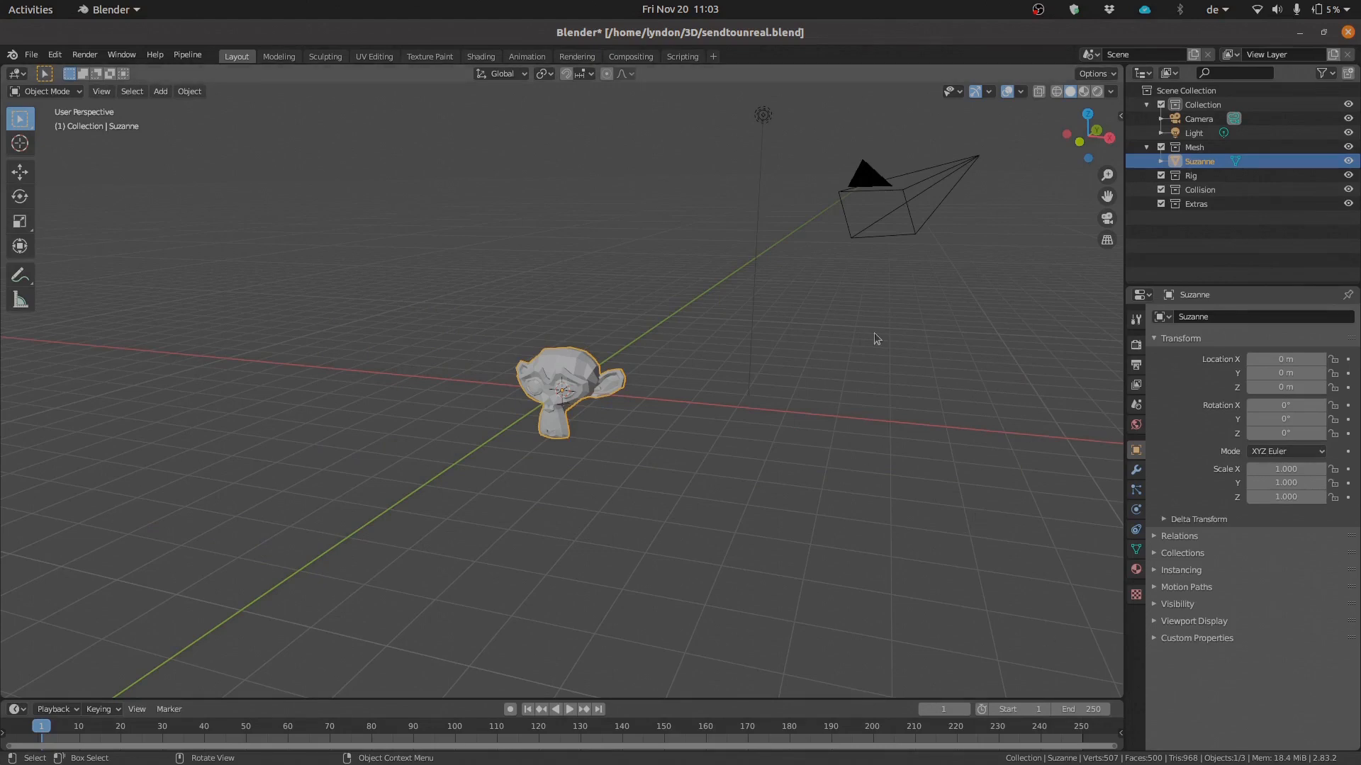
mouse_move(425, 224)
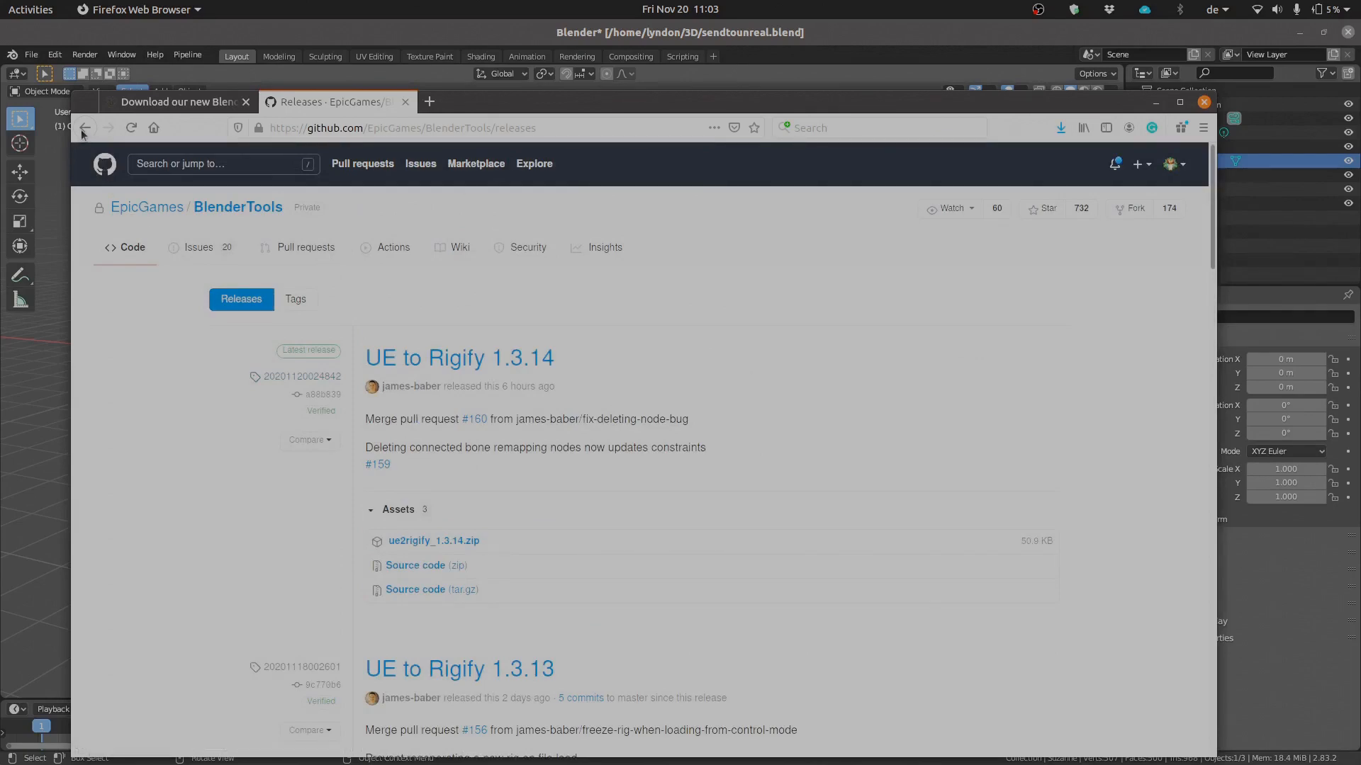
- Go back to the BlenderTools repository main page and scroll through it
left_click(84, 127)
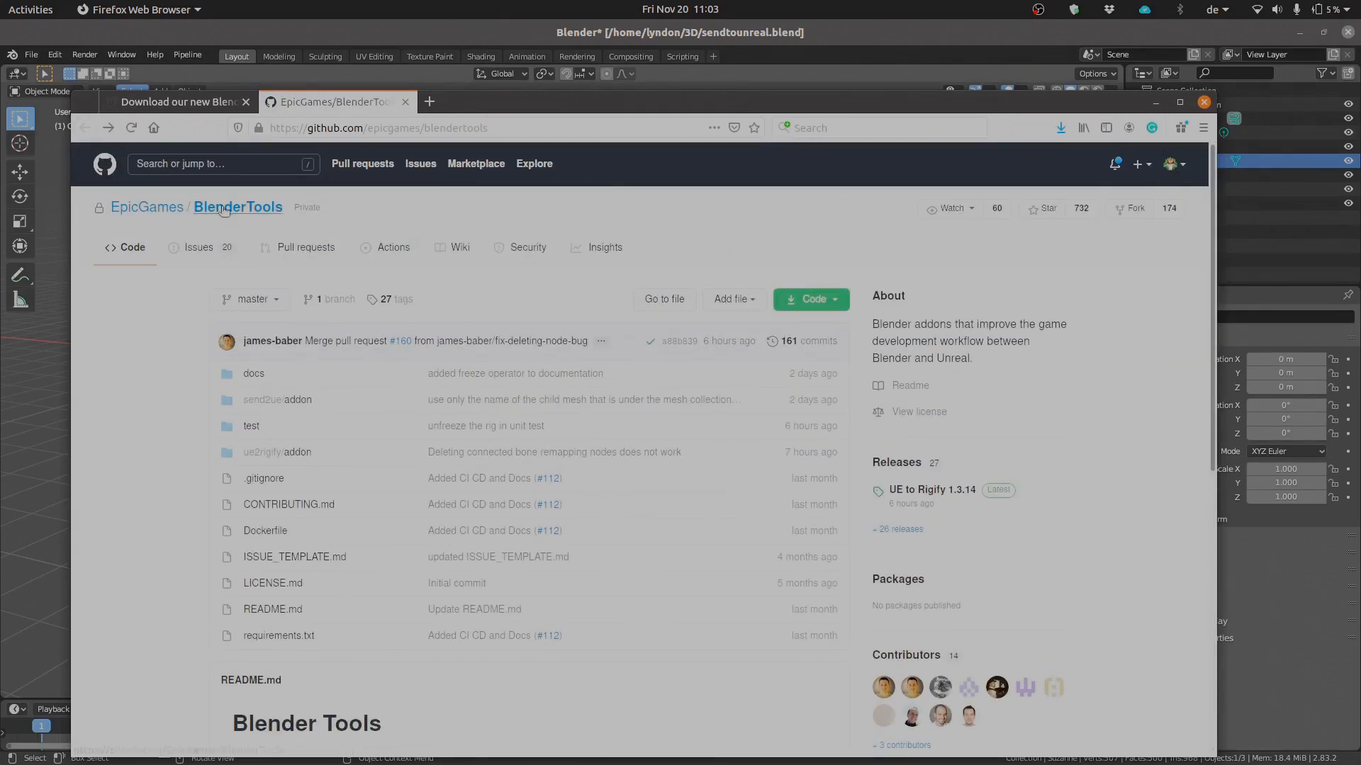
scroll("down", 3)
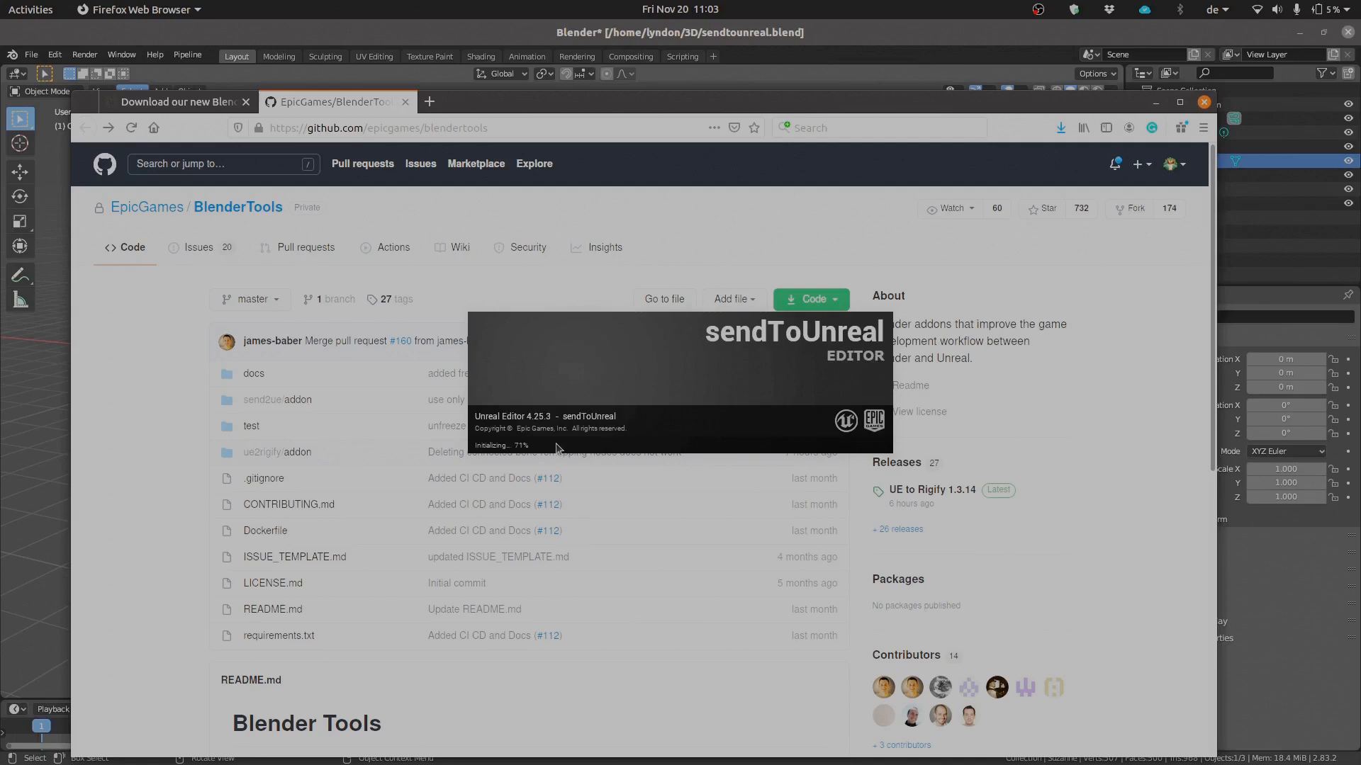
mouse_move(580, 432)
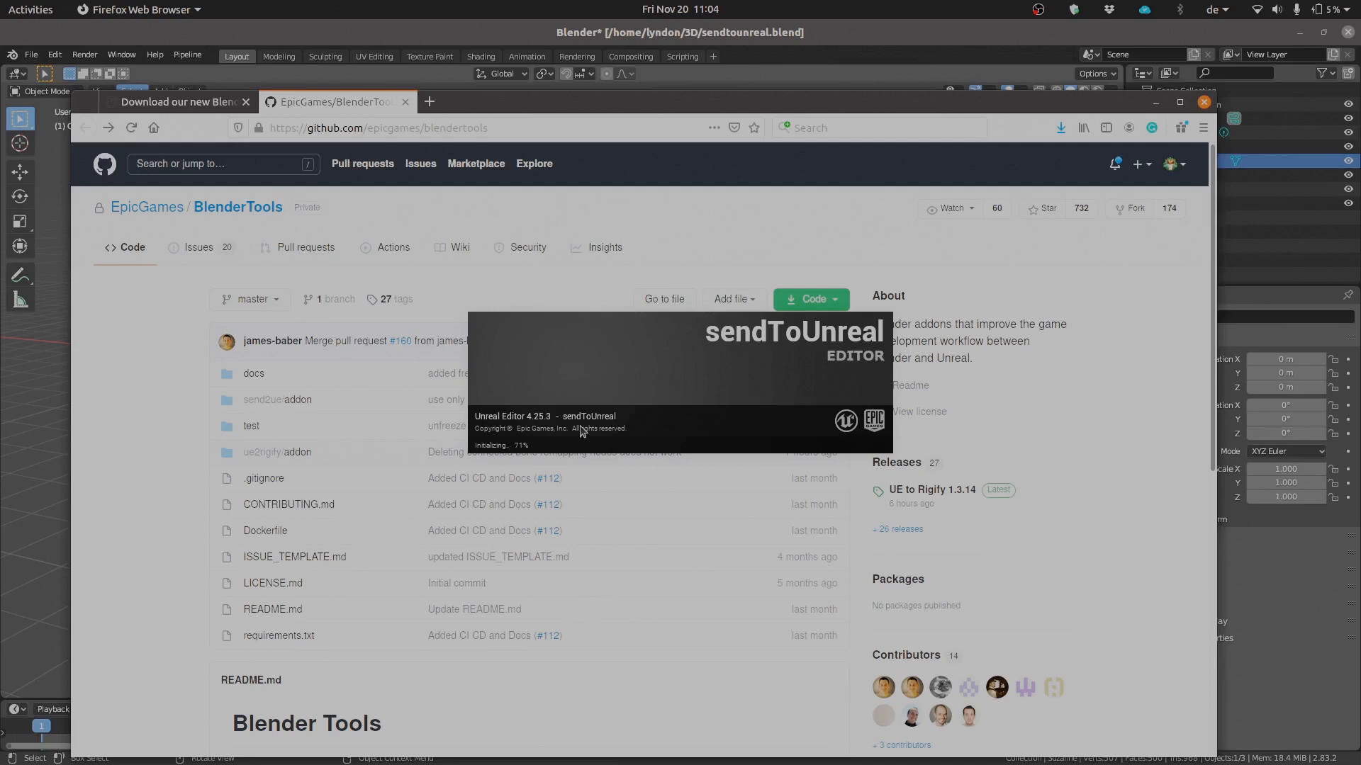
mouse_move(722, 334)
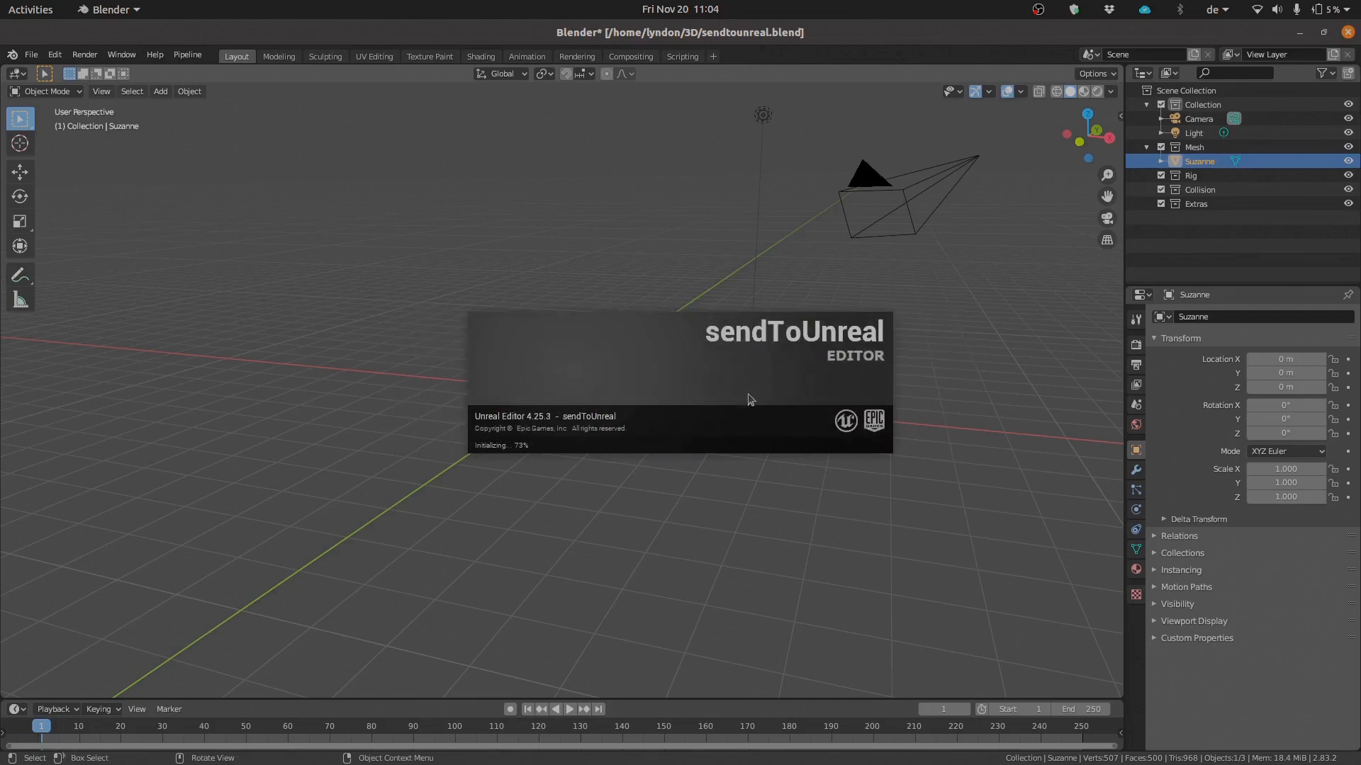
mouse_move(719, 406)
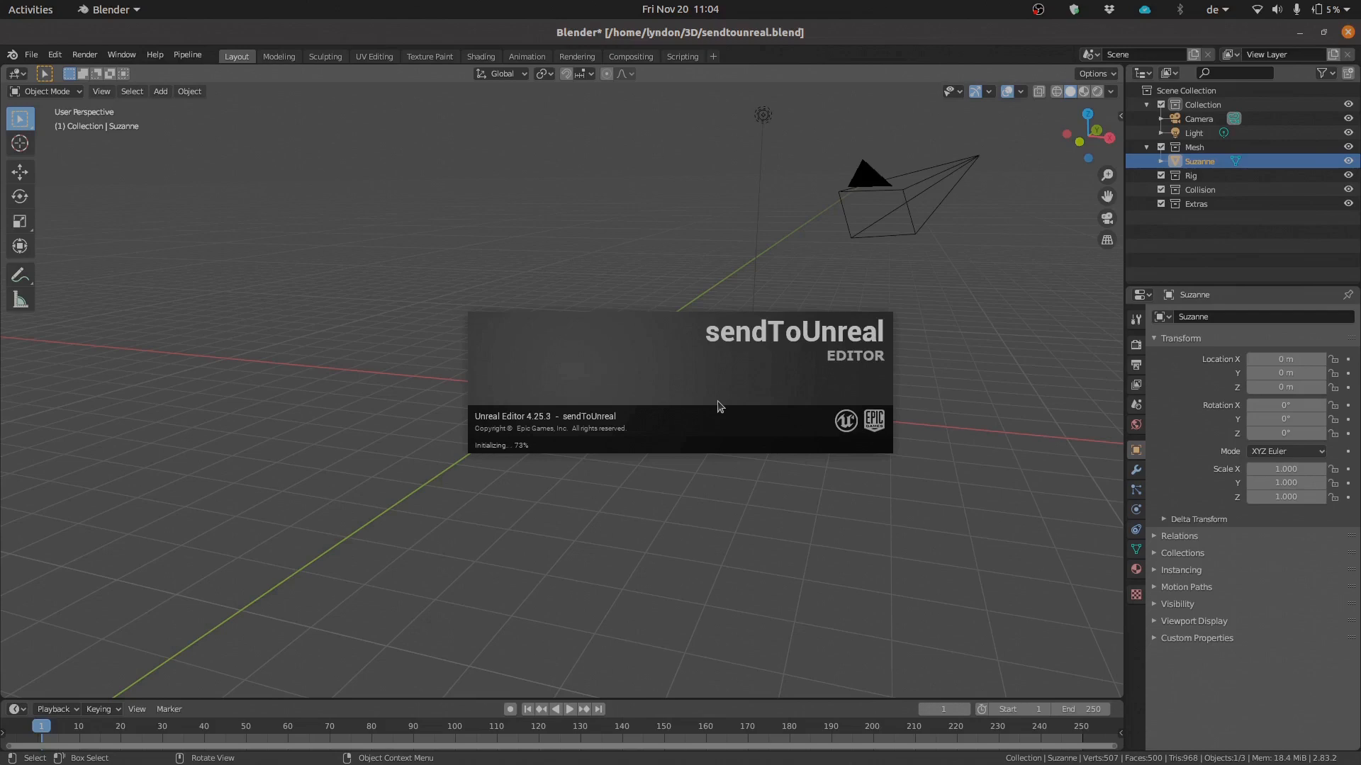
mouse_move(555, 346)
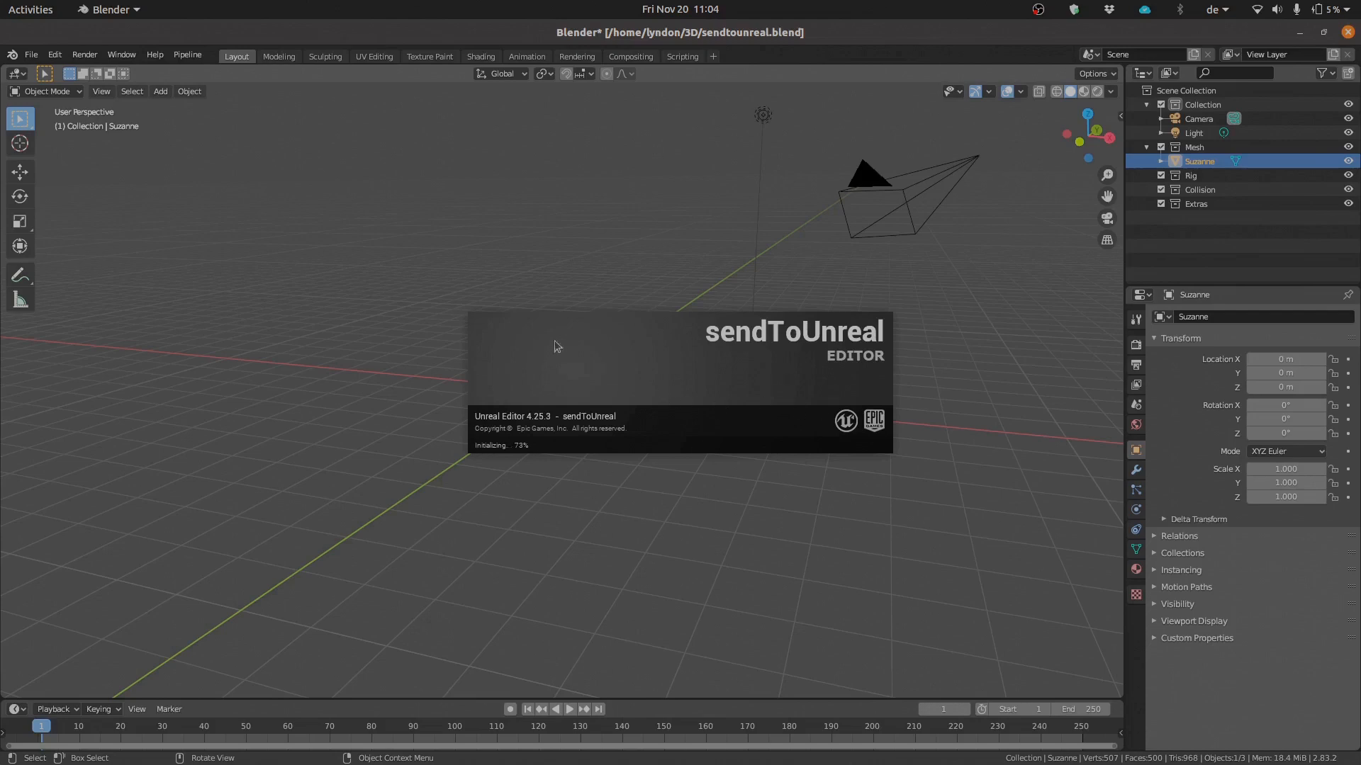
mouse_move(649, 344)
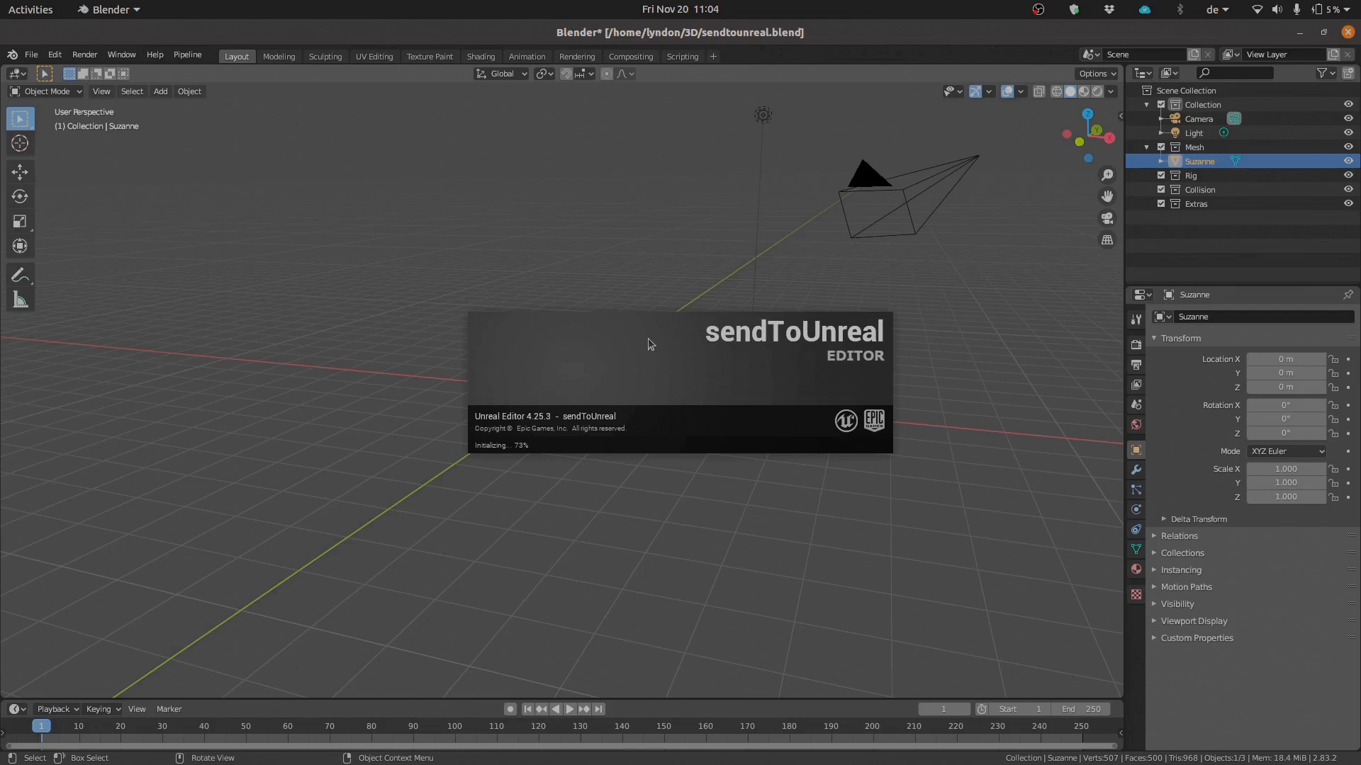
mouse_move(790, 378)
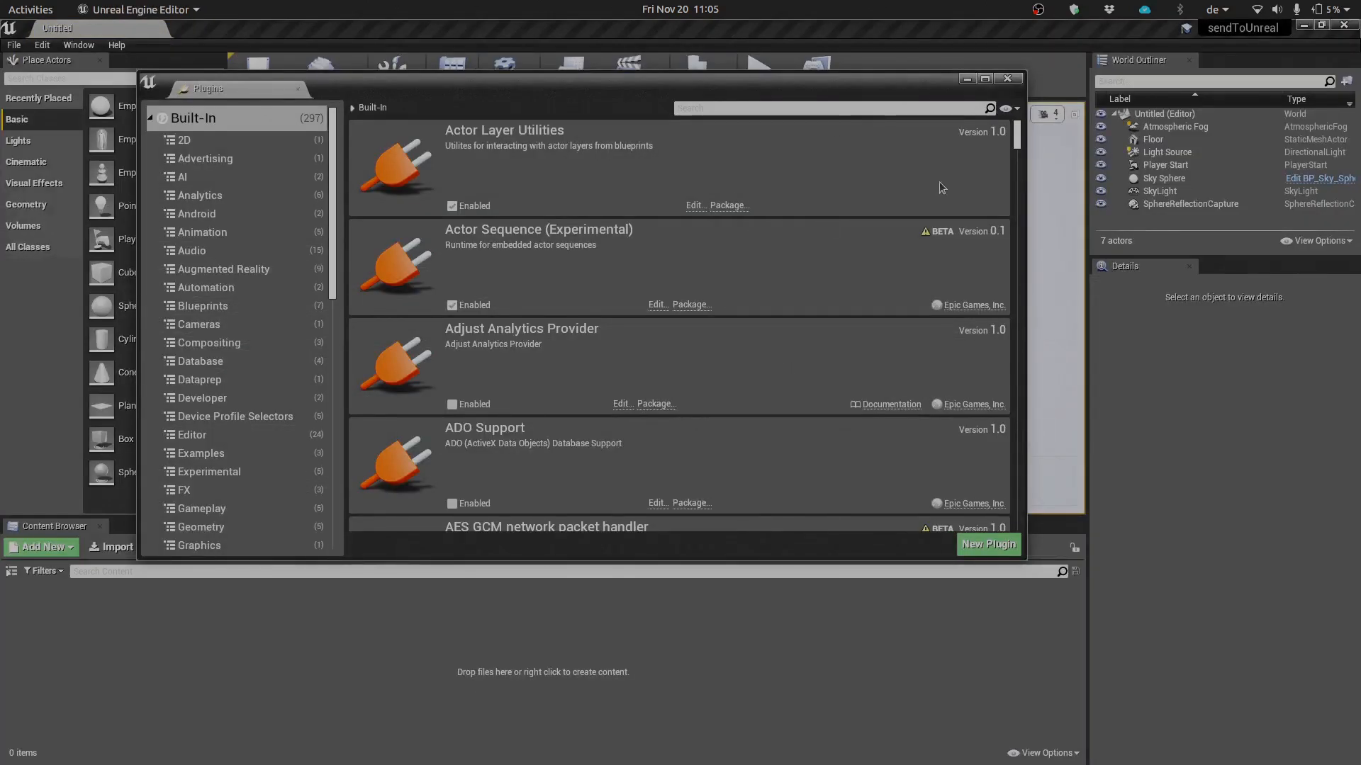
mouse_move(775, 360)
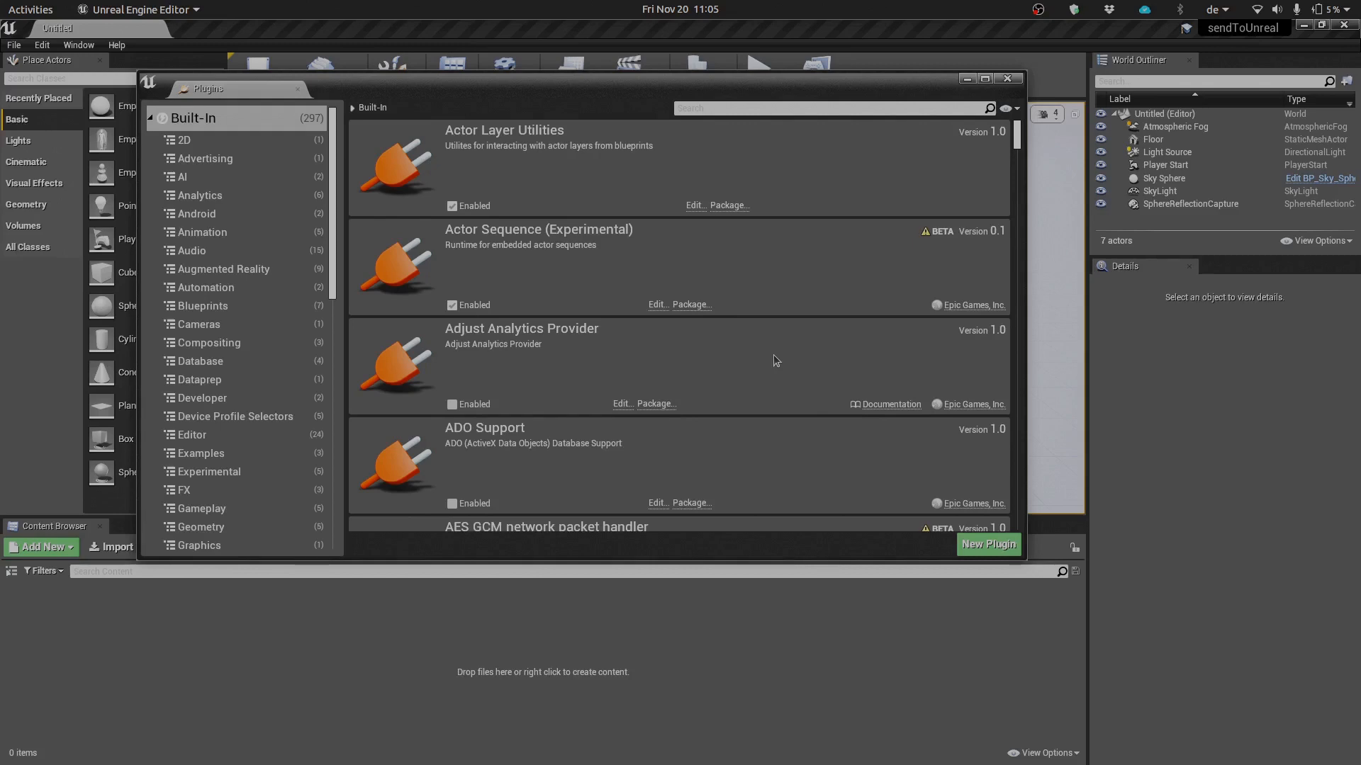
mouse_move(888, 248)
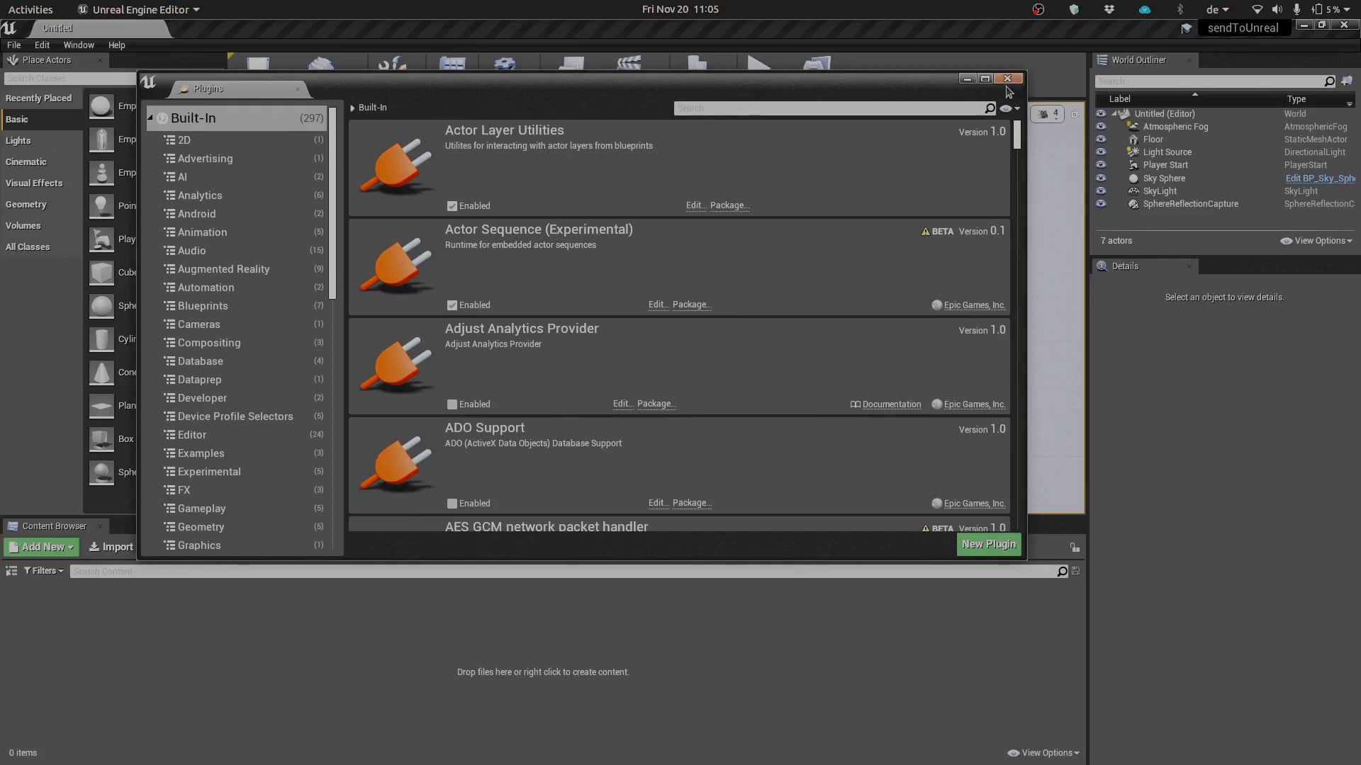
- Close the Plugins browser to return to the untitled level, and open the Edit menu
left_click(1008, 78)
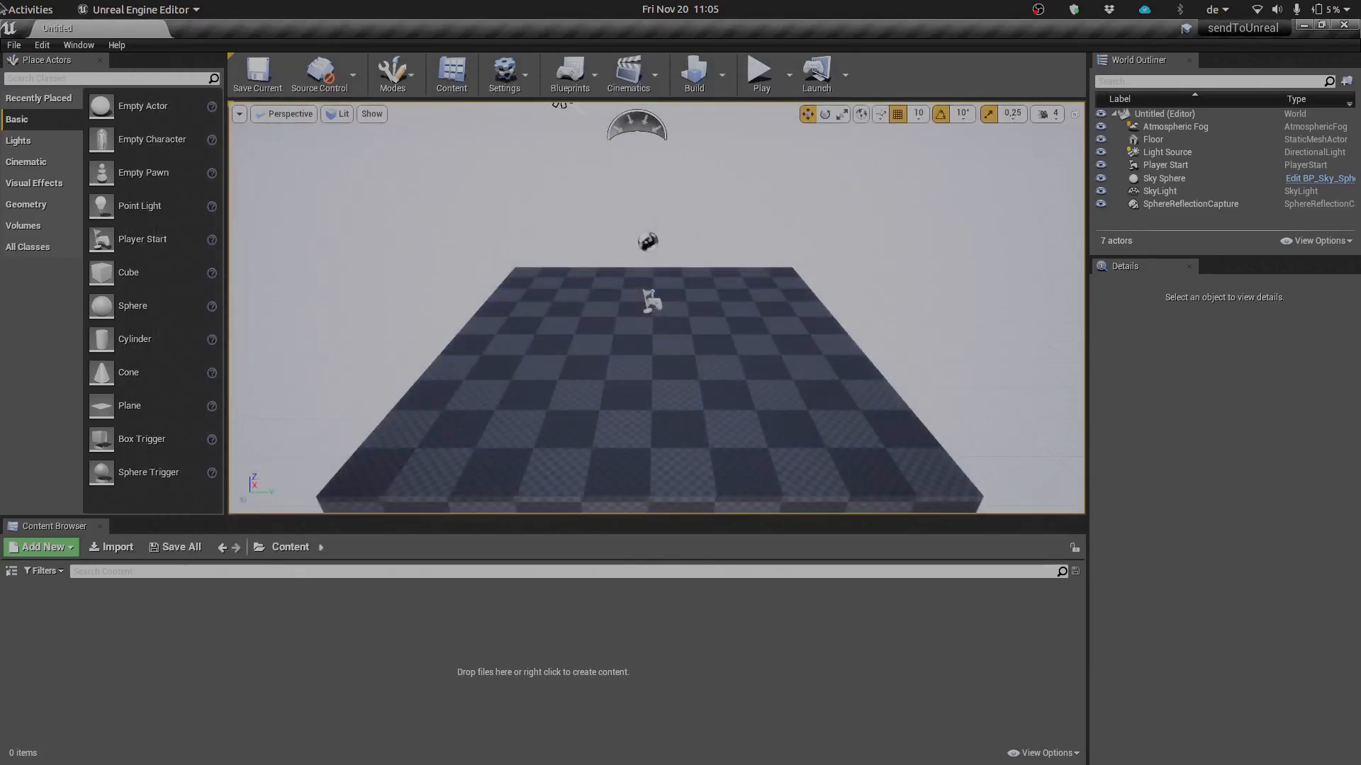
left_click(41, 44)
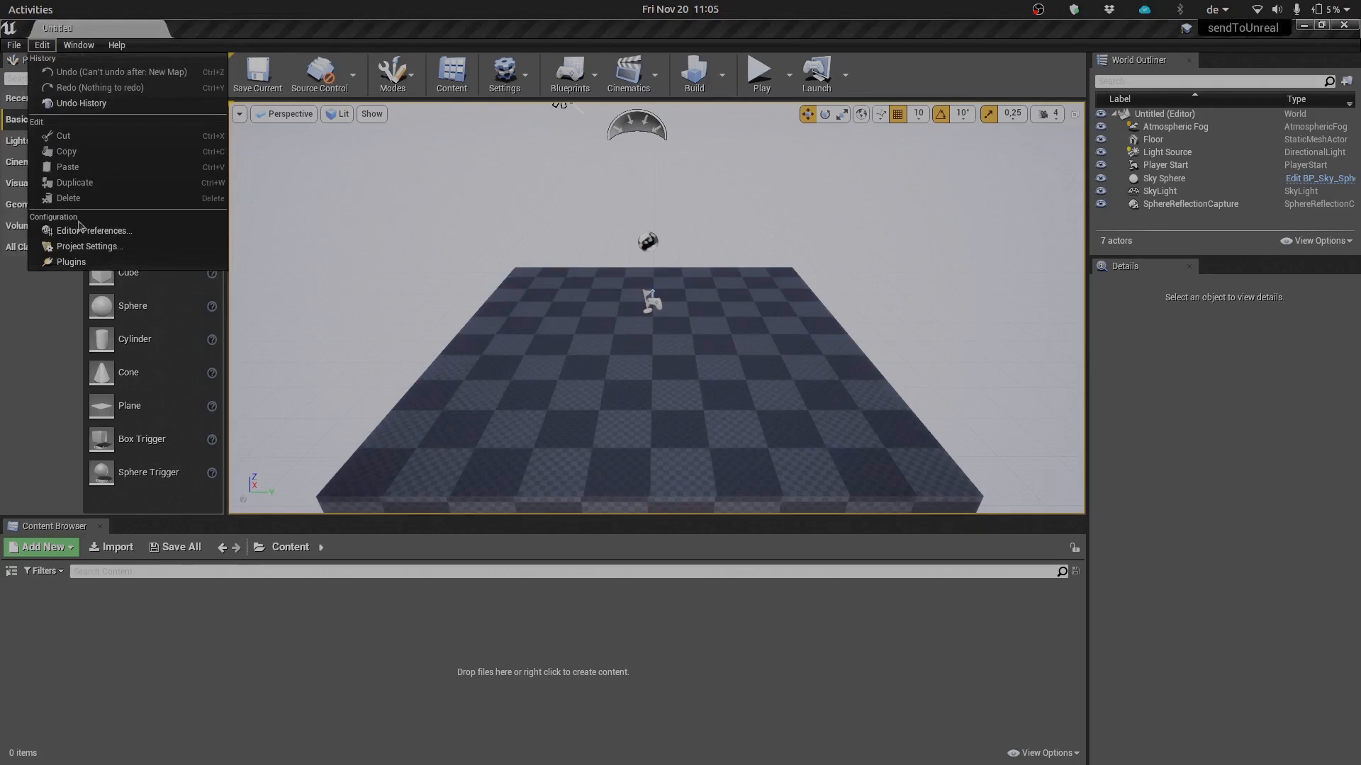
mouse_move(71, 262)
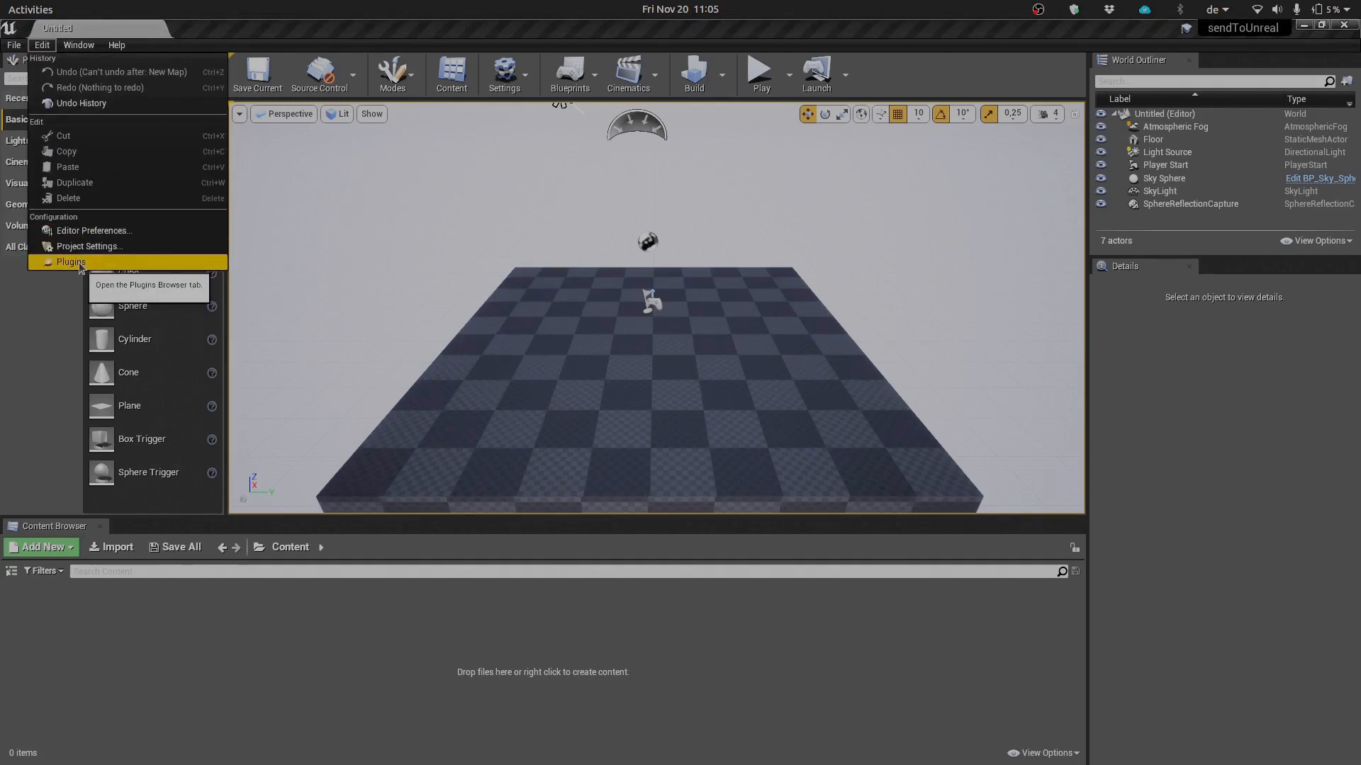
mouse_move(86, 246)
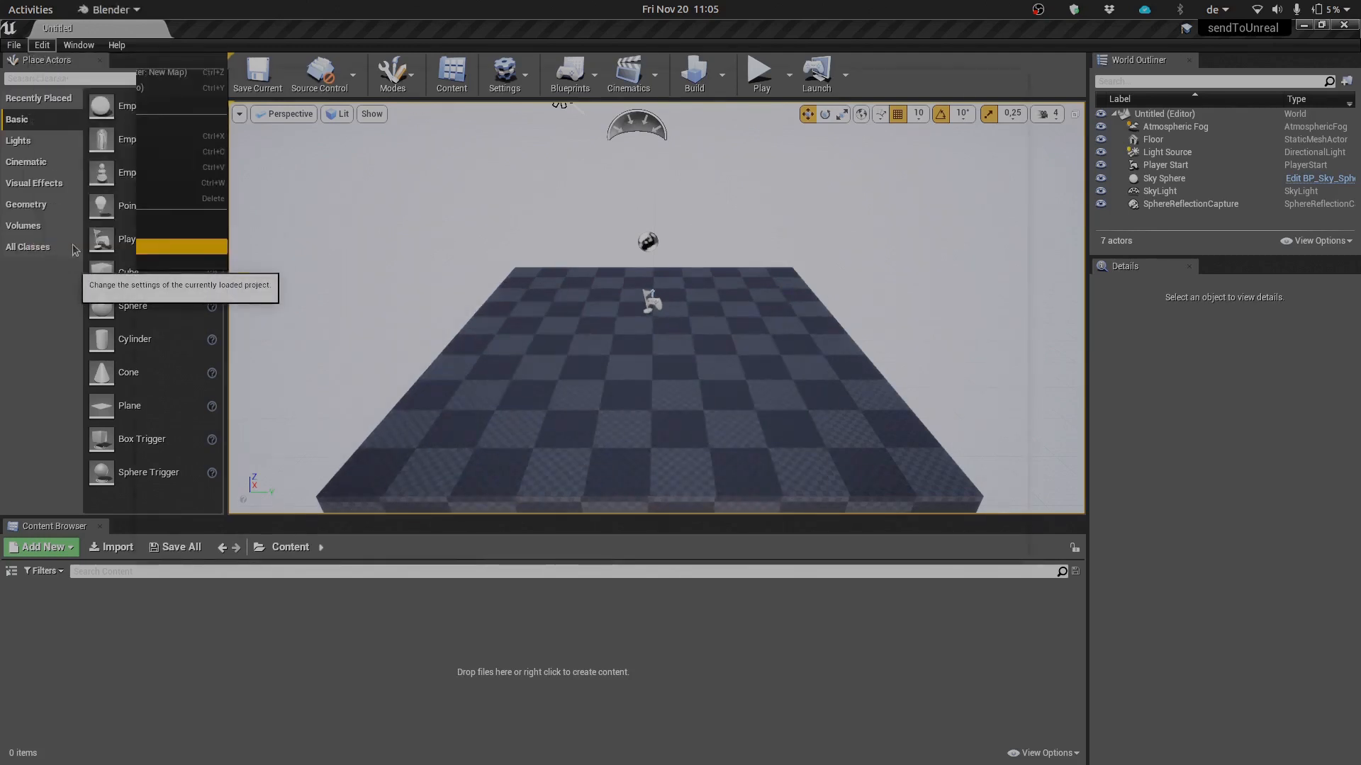
- Tick Enable Remote Execution under Python in Project Settings, then close the window
left_click(503, 76)
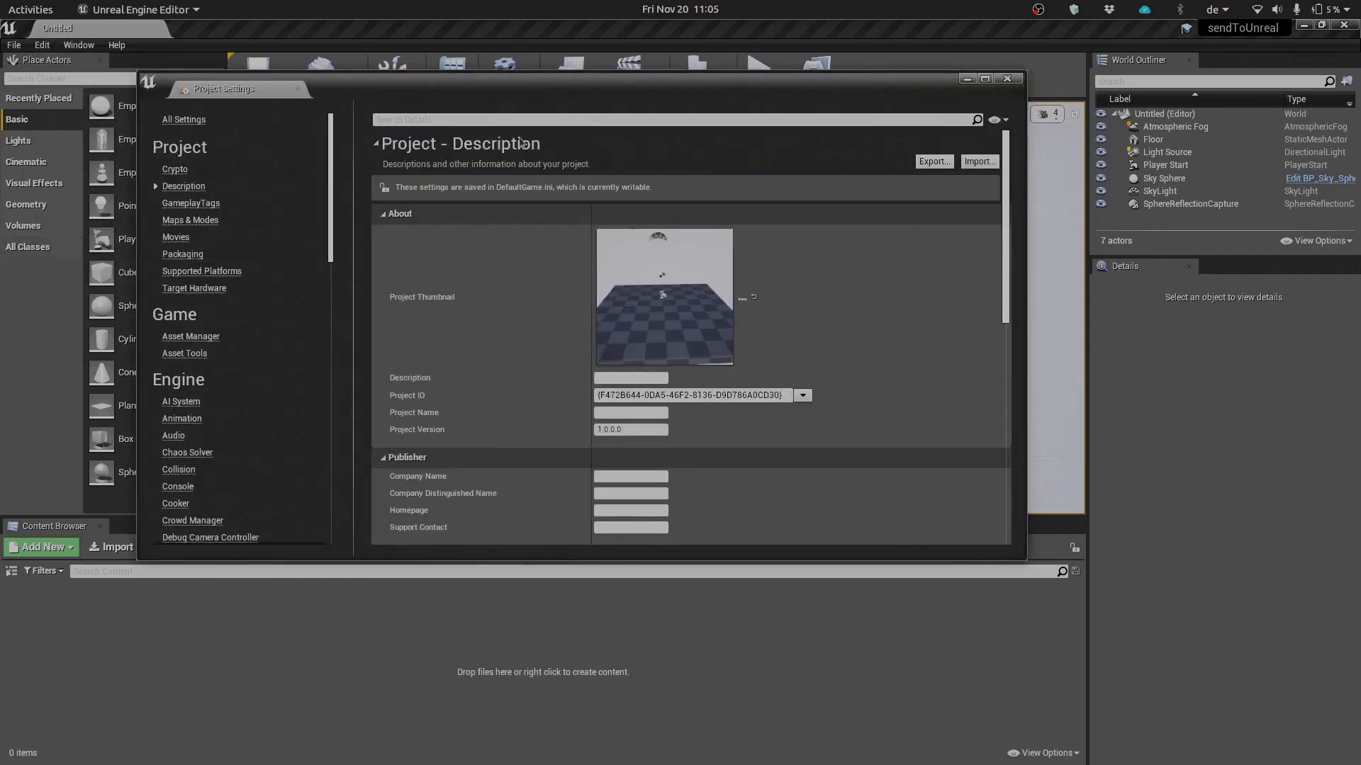
type("remote")
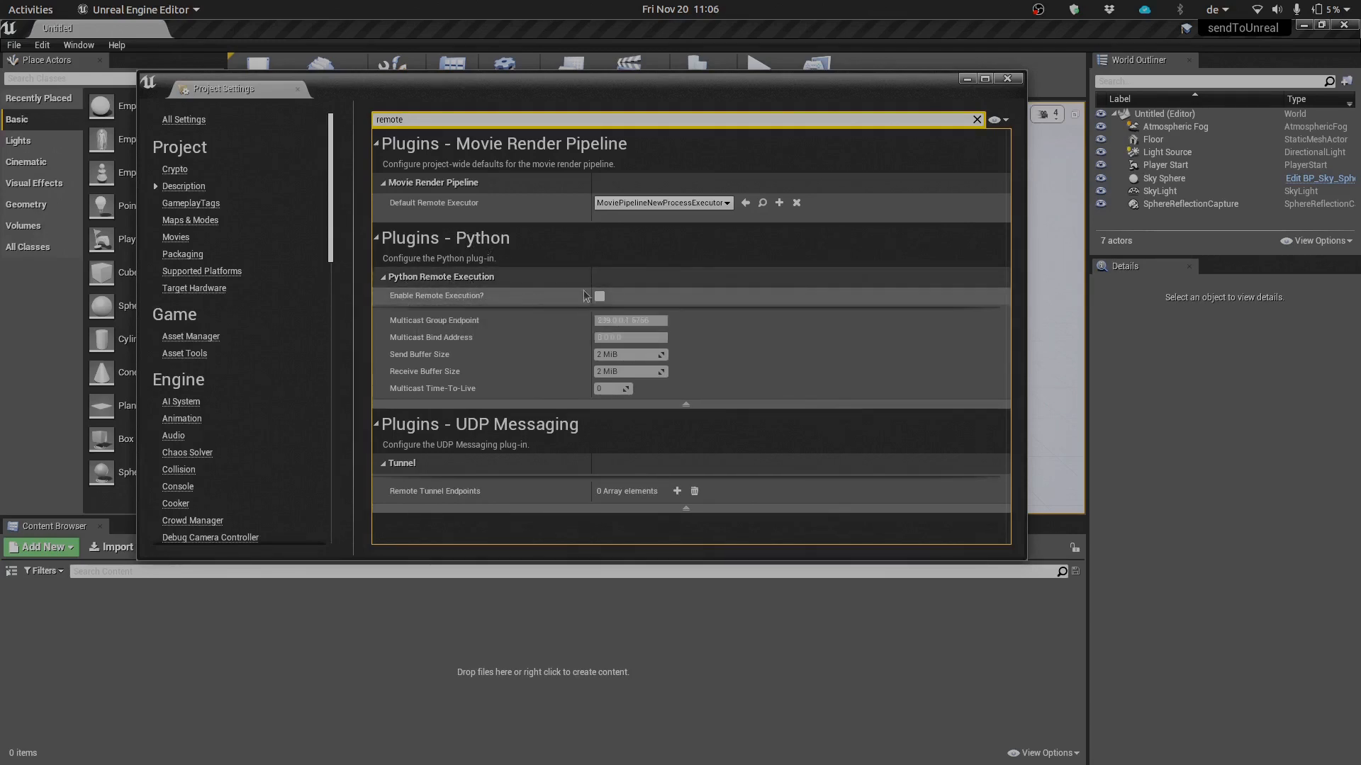
left_click(598, 296)
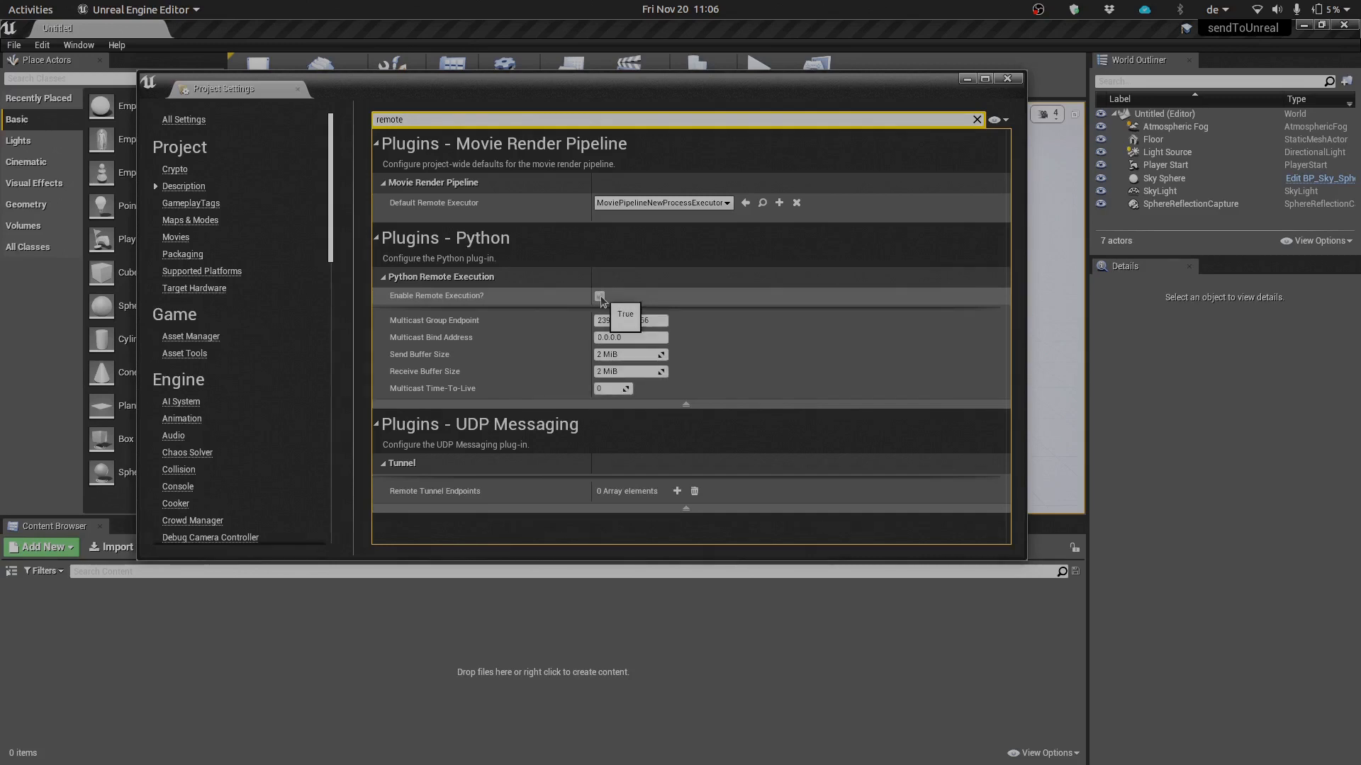
left_click(599, 296)
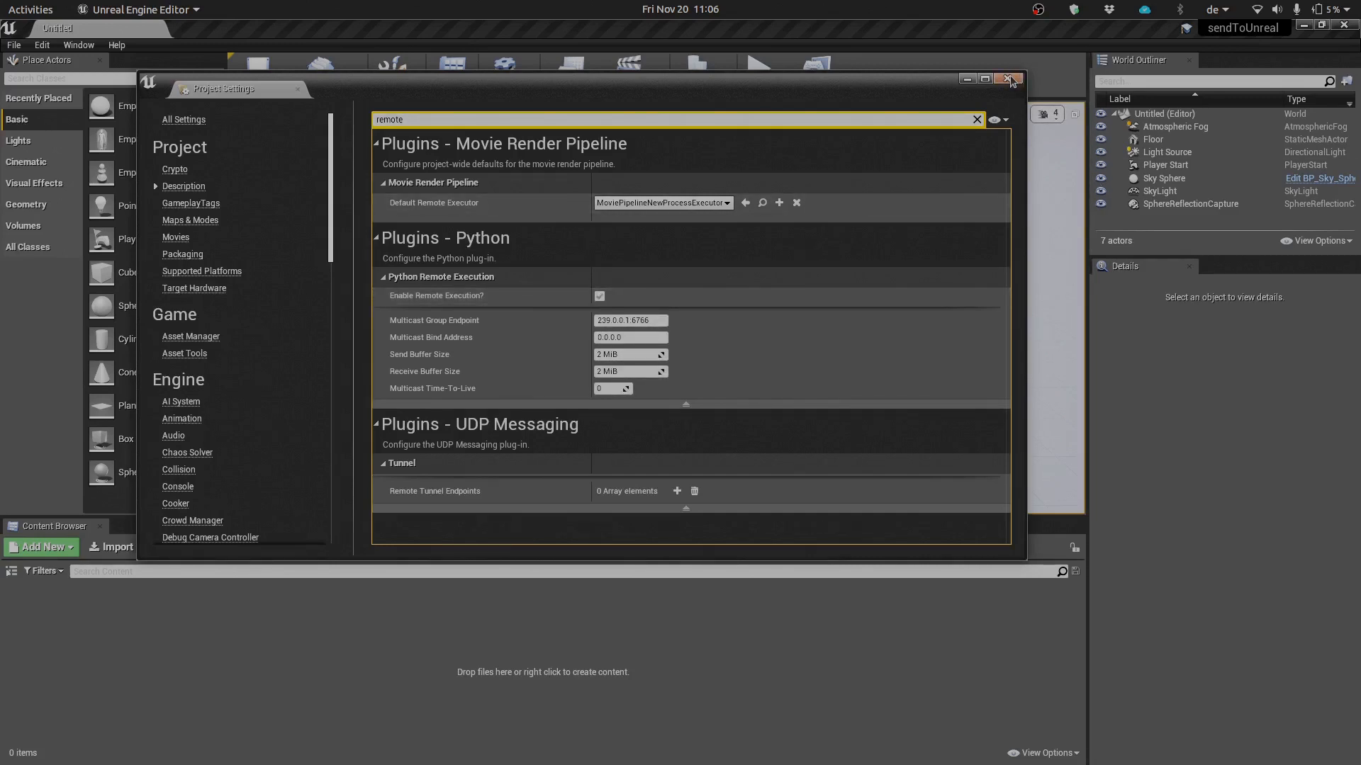
left_click(1009, 78)
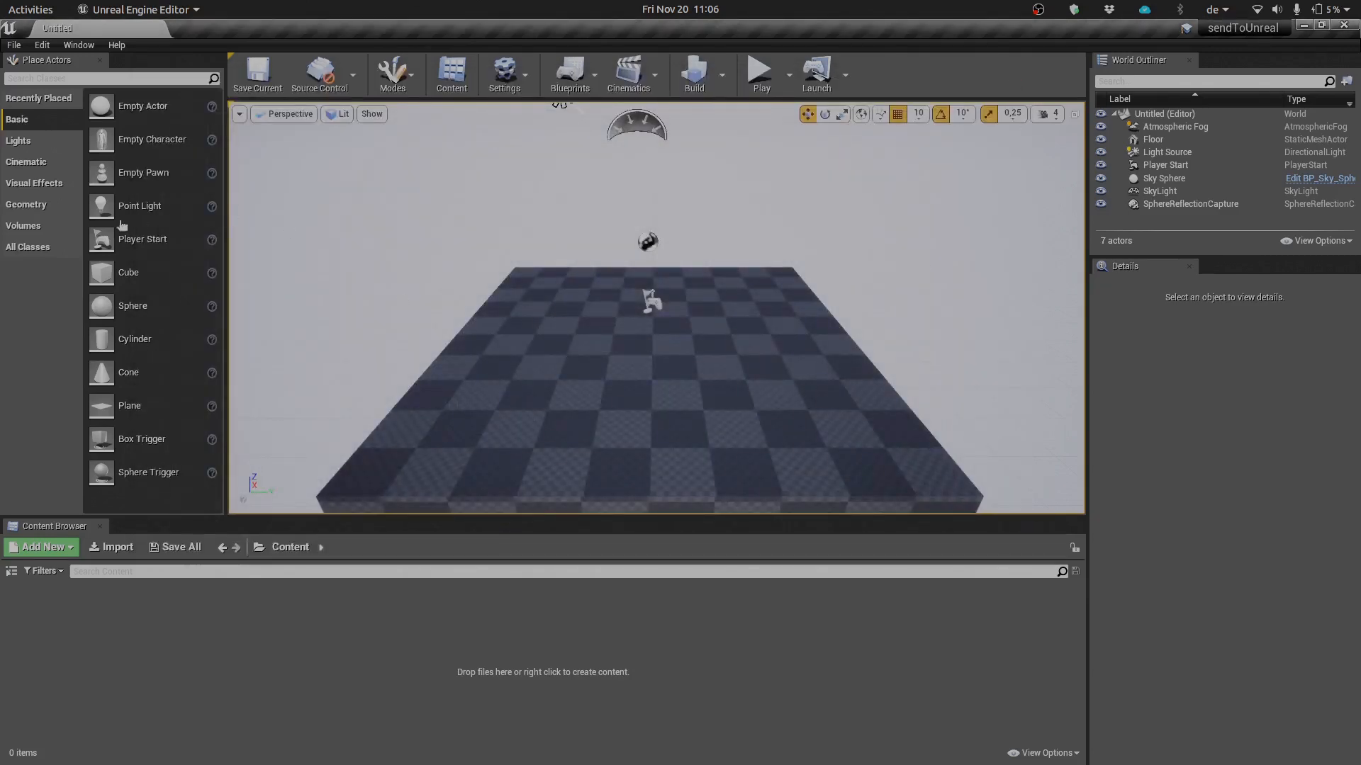
key("alt+Tab")
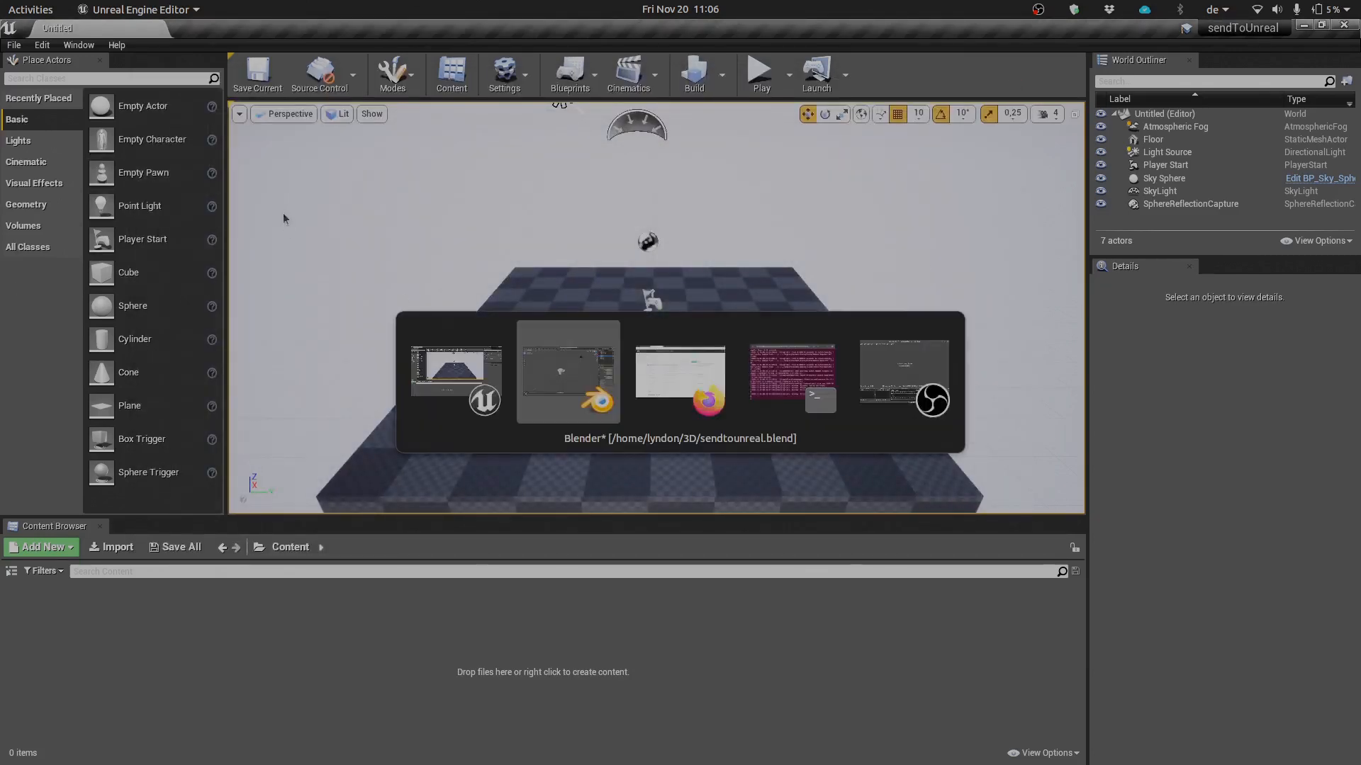
- Select the Mesh collection in Blender and save sendtounreal.blend
left_click(567, 372)
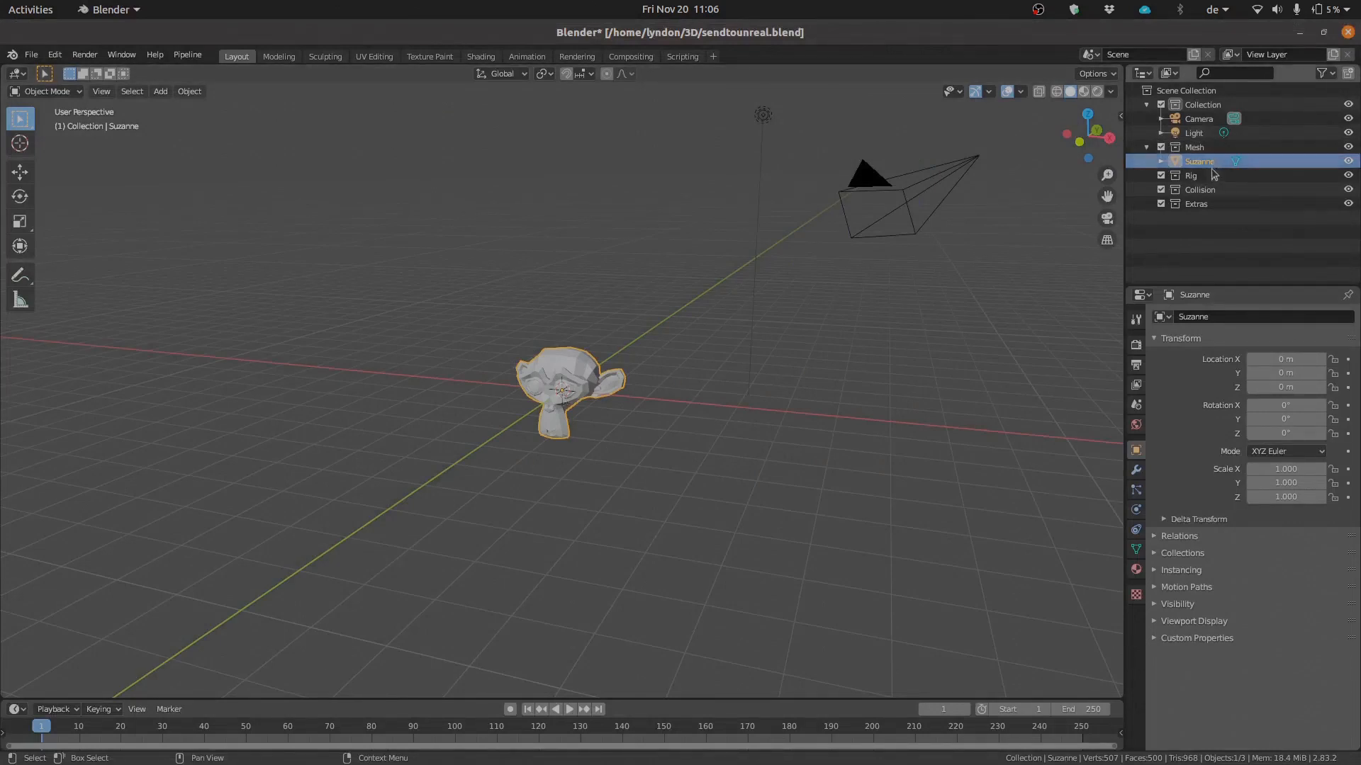
left_click(1193, 147)
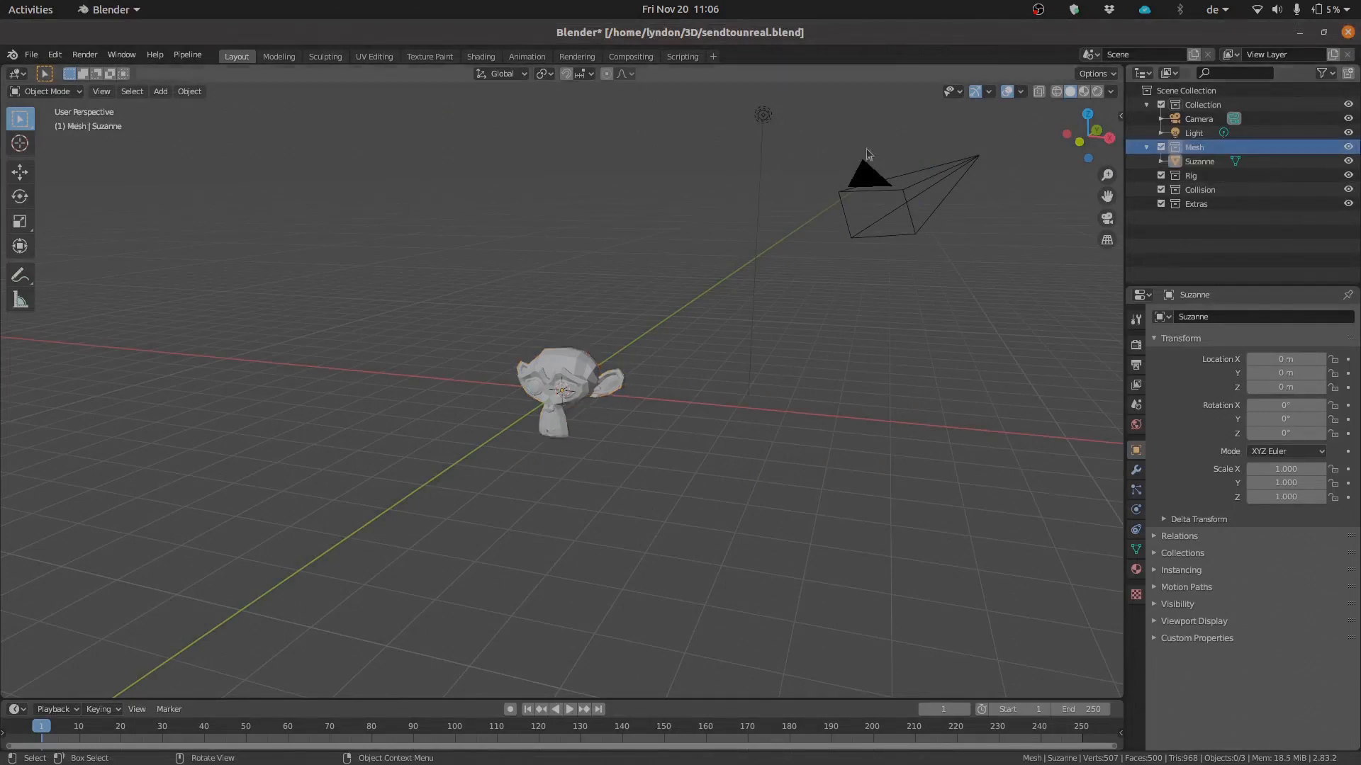
key("ctrl+s")
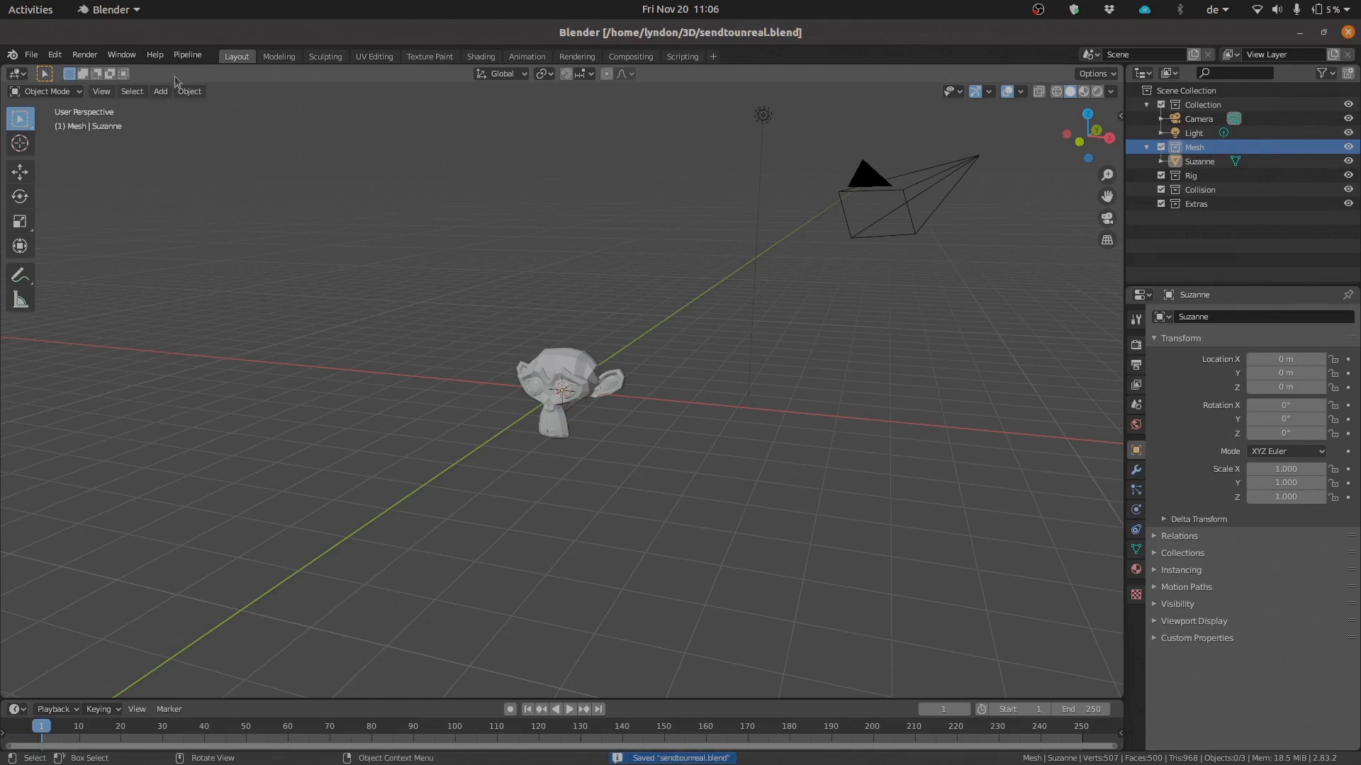
left_click(186, 55)
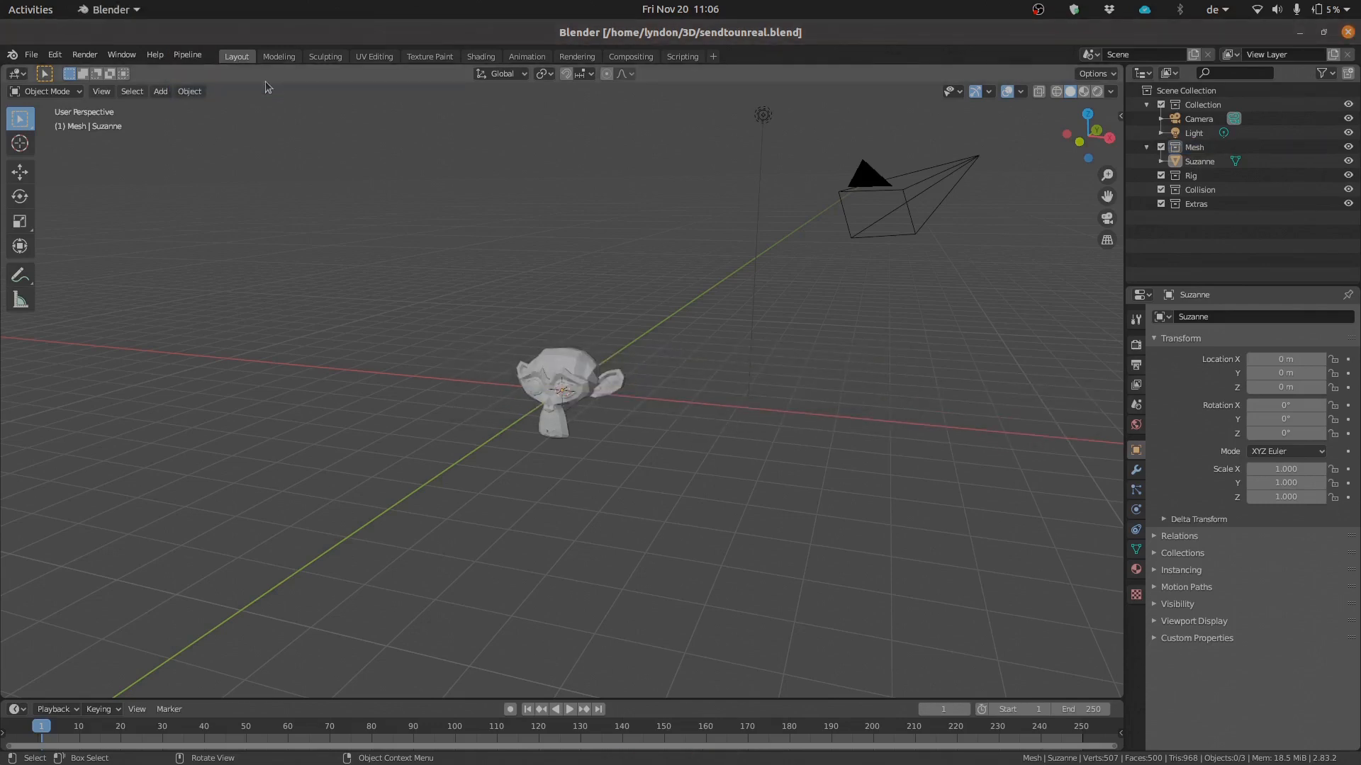
mouse_move(734, 398)
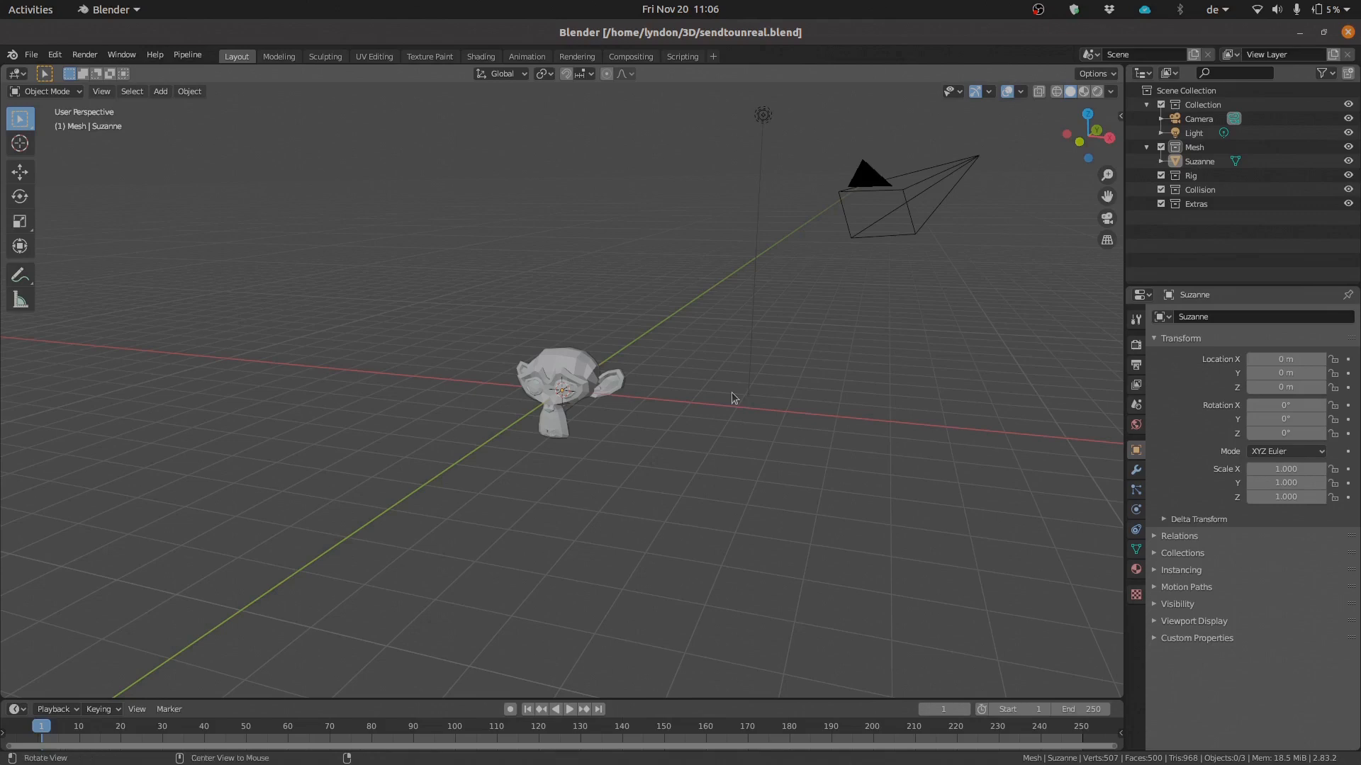
key("alt+Tab")
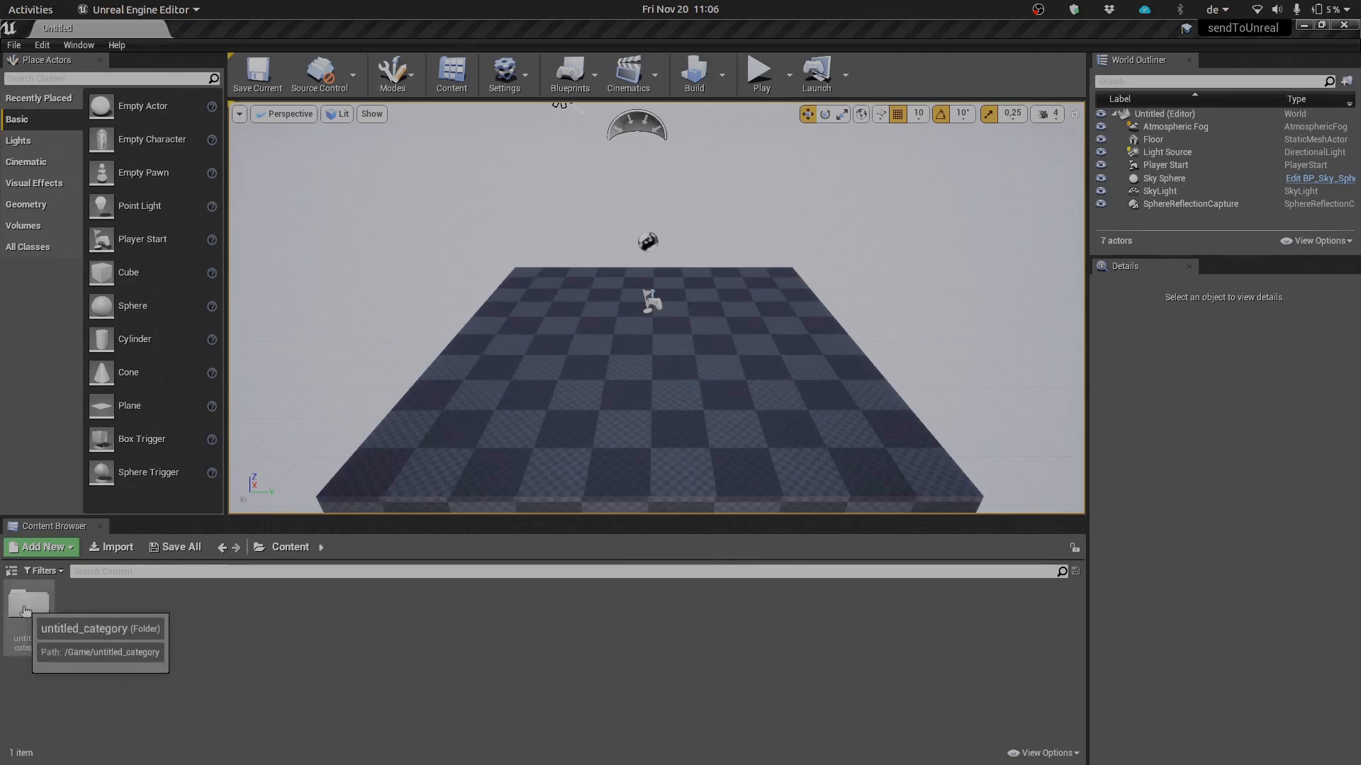
- Open the untitled_category folder in the Content Browser to reach the Suzanne static mesh
double_click(28, 603)
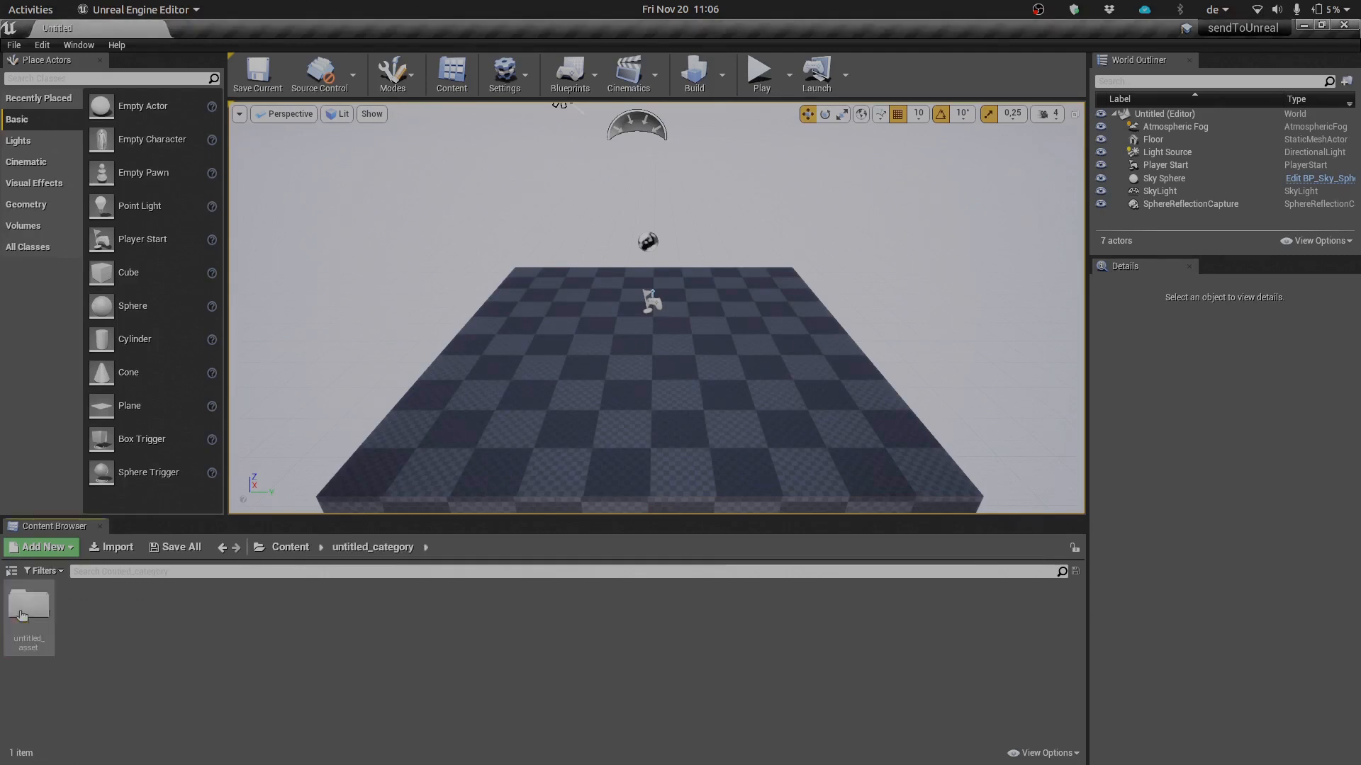
mouse_move(28, 607)
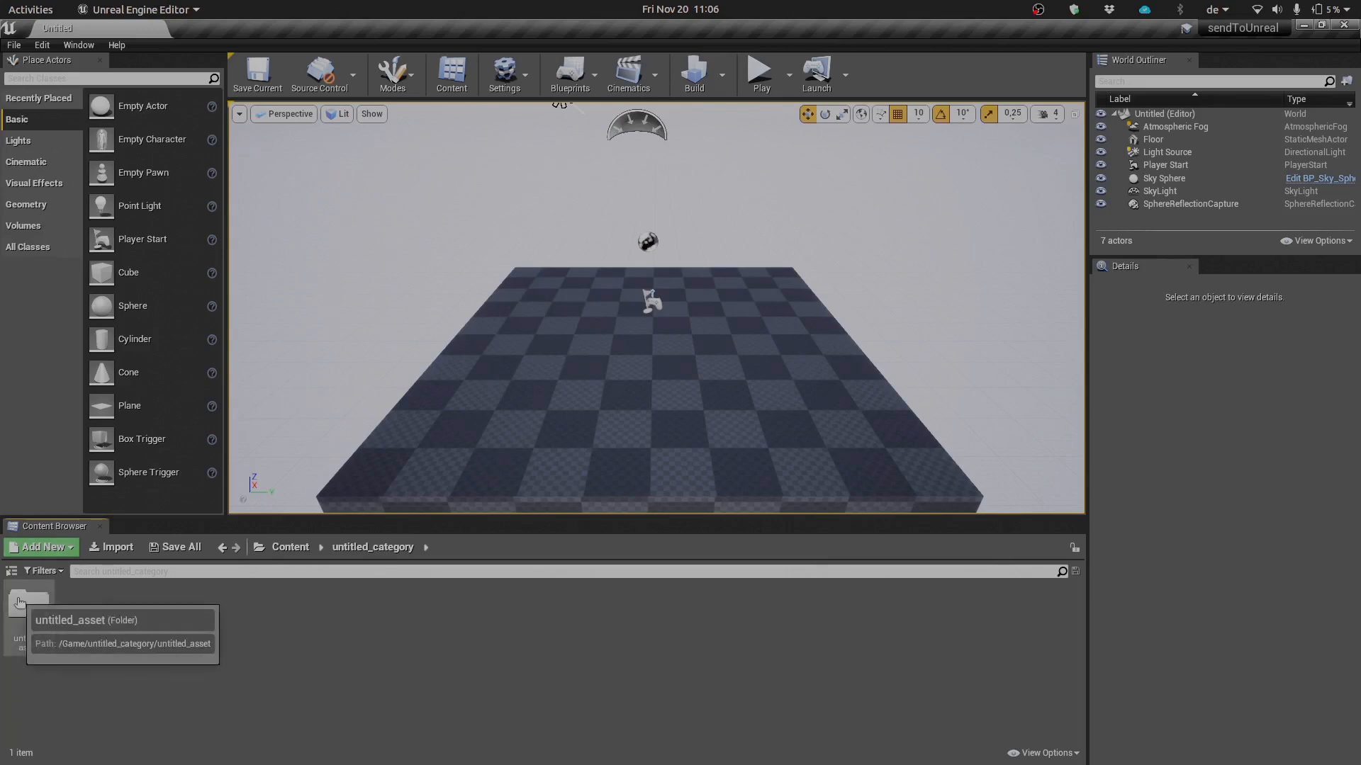
mouse_move(28, 603)
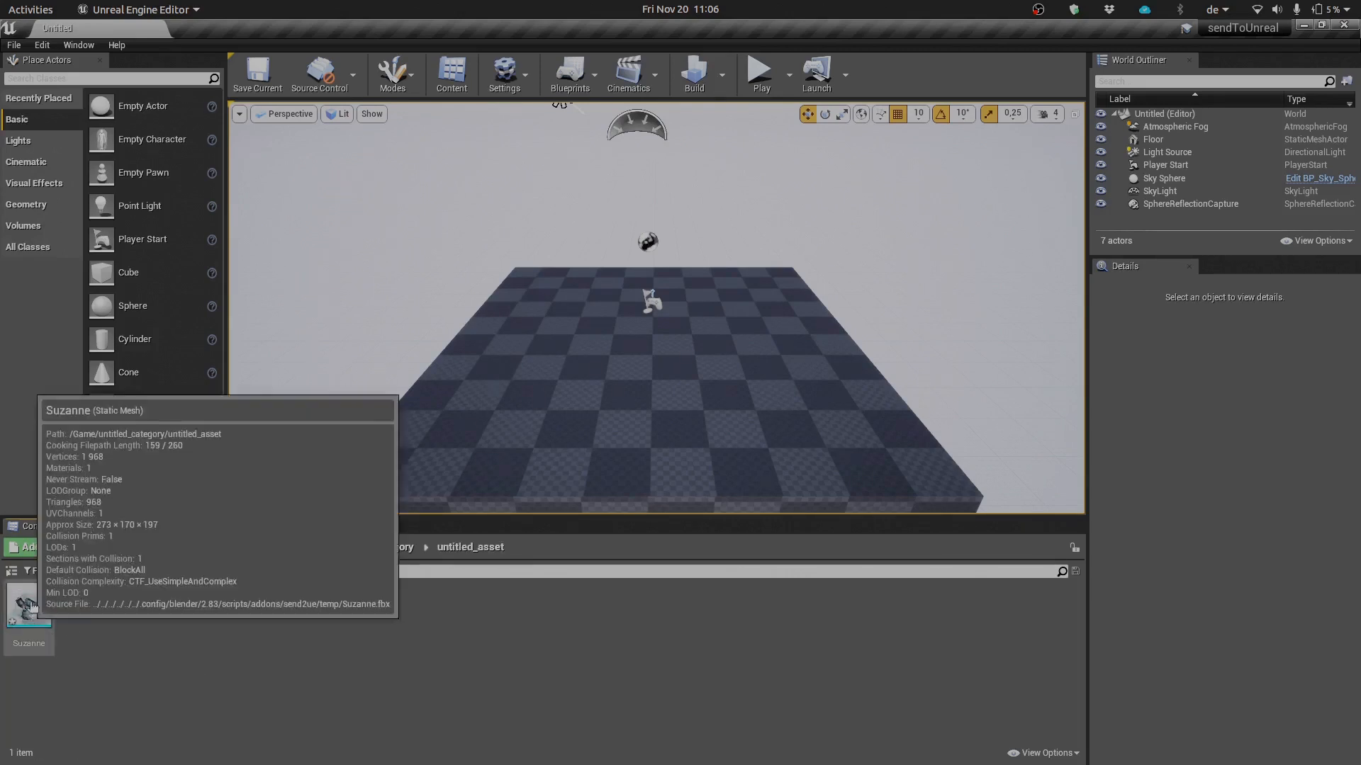
left_click_drag(28, 603, 646, 325)
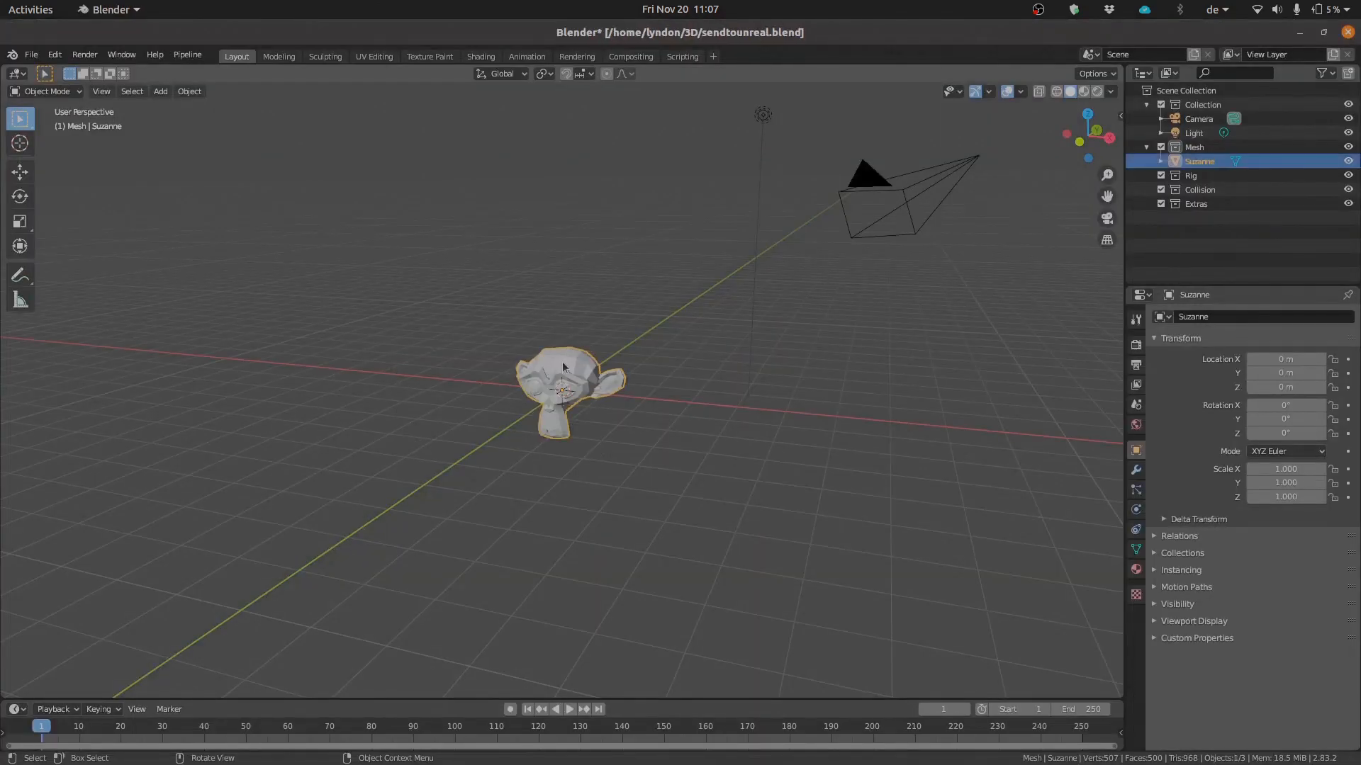
- Add head spikes to Suzanne in Edit Mode, save, and run Pipeline > Export > Send to Unreal
key("Tab")
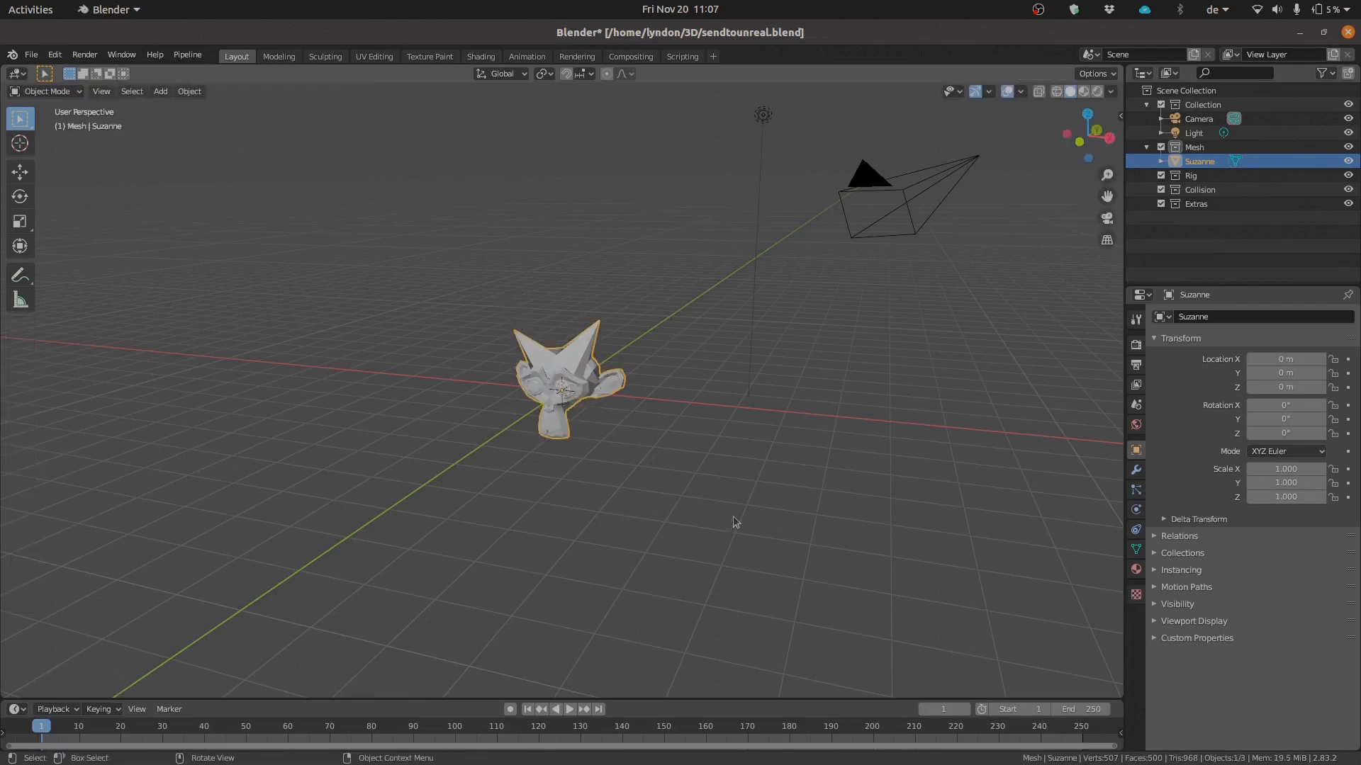
key("ctrl+s")
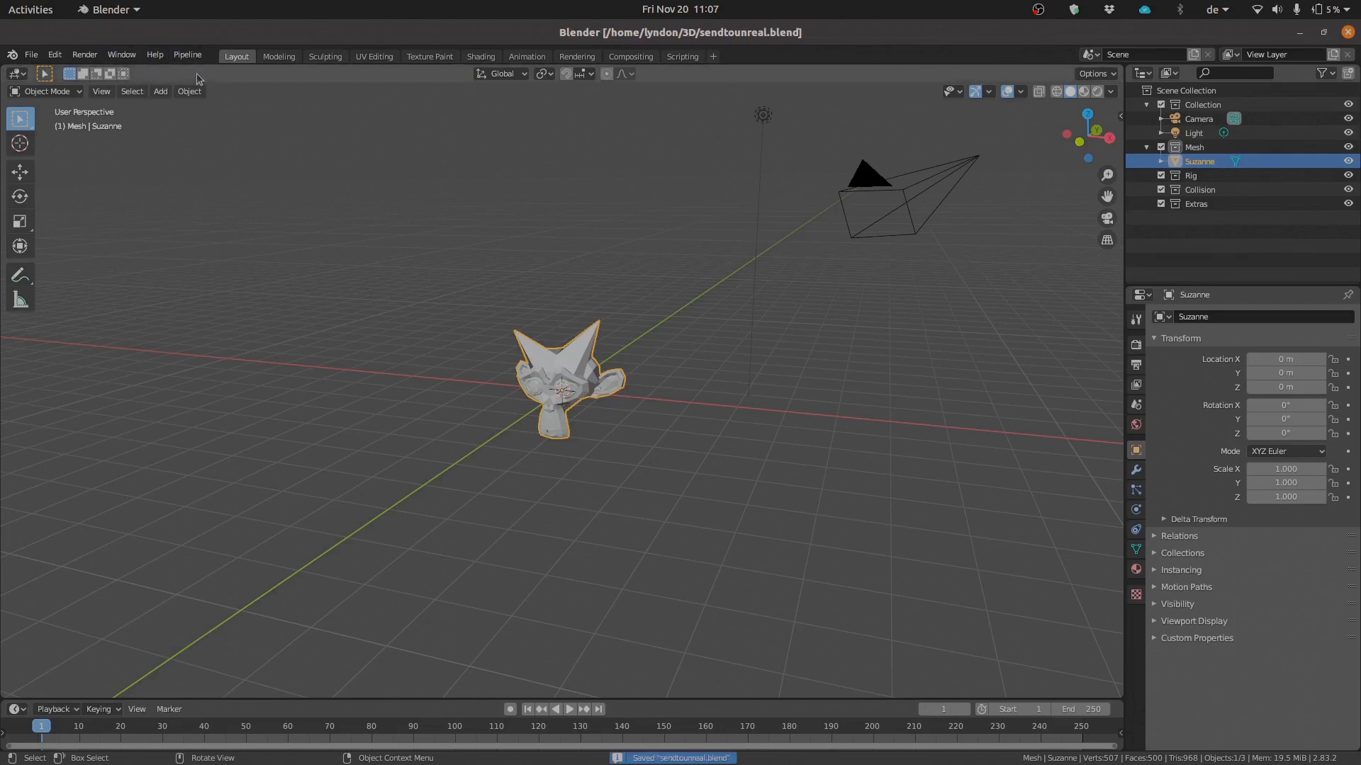
left_click(188, 54)
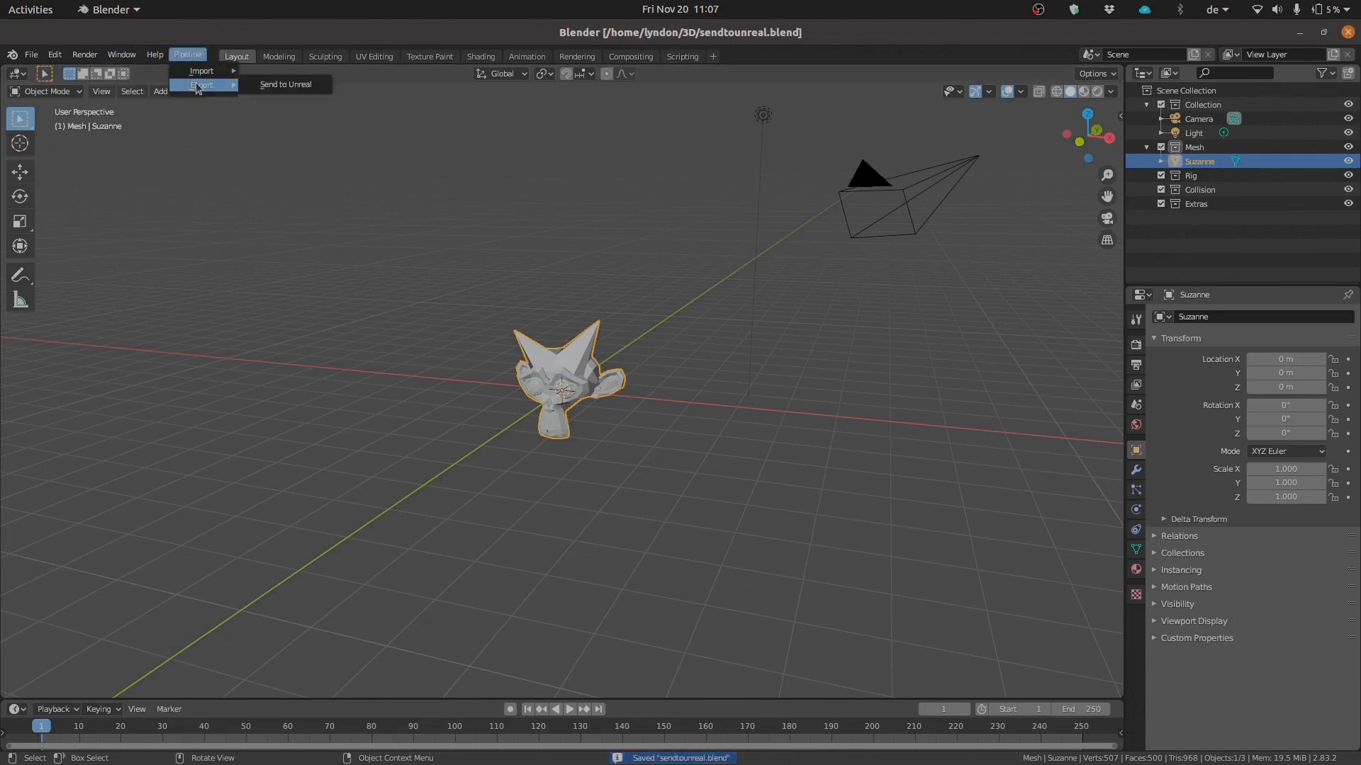
mouse_move(295, 85)
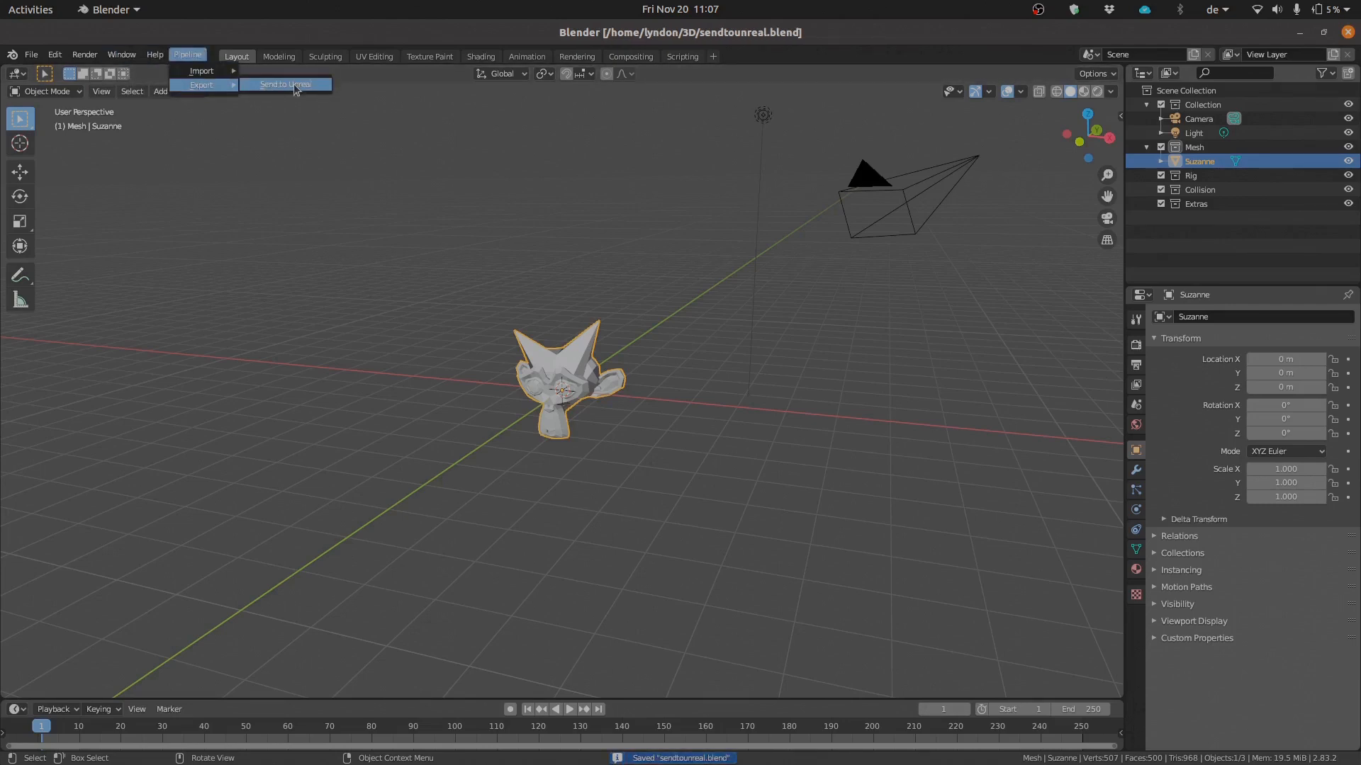
left_click(285, 84)
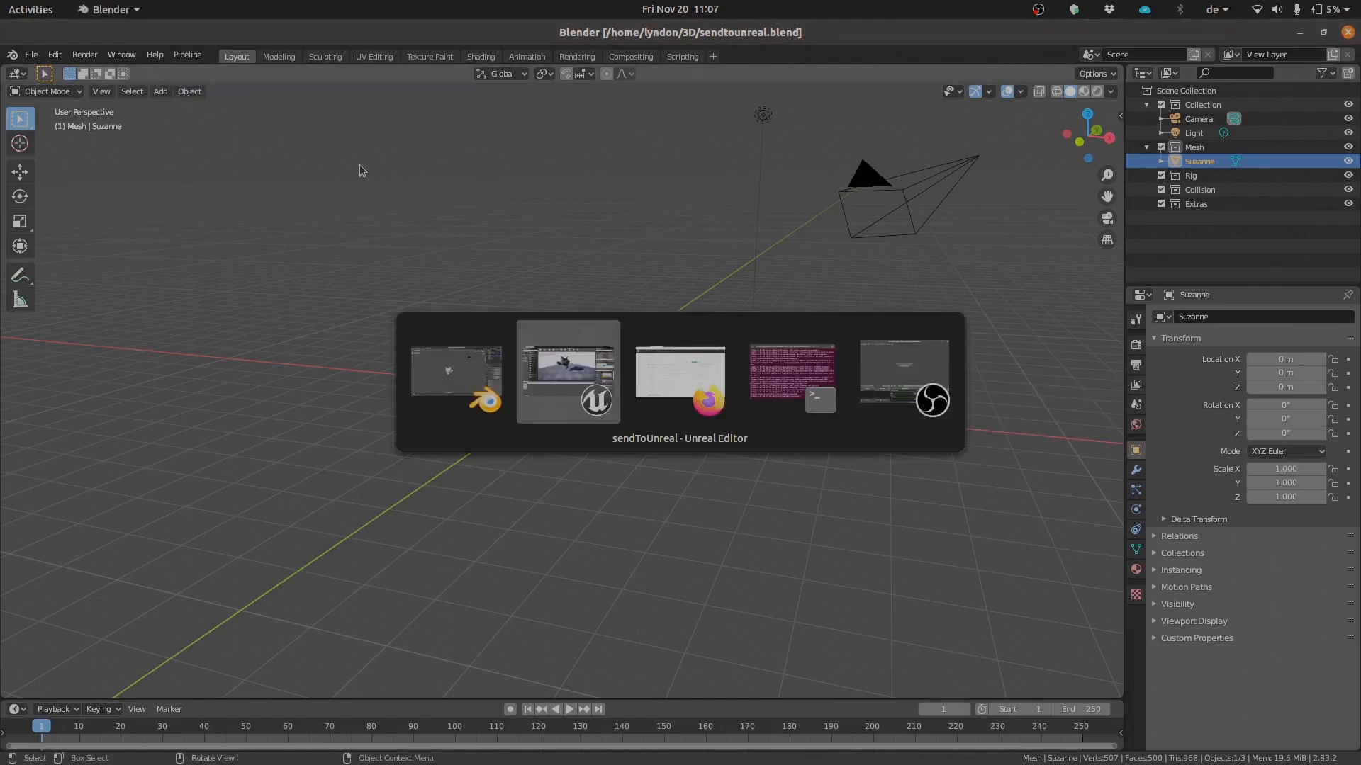